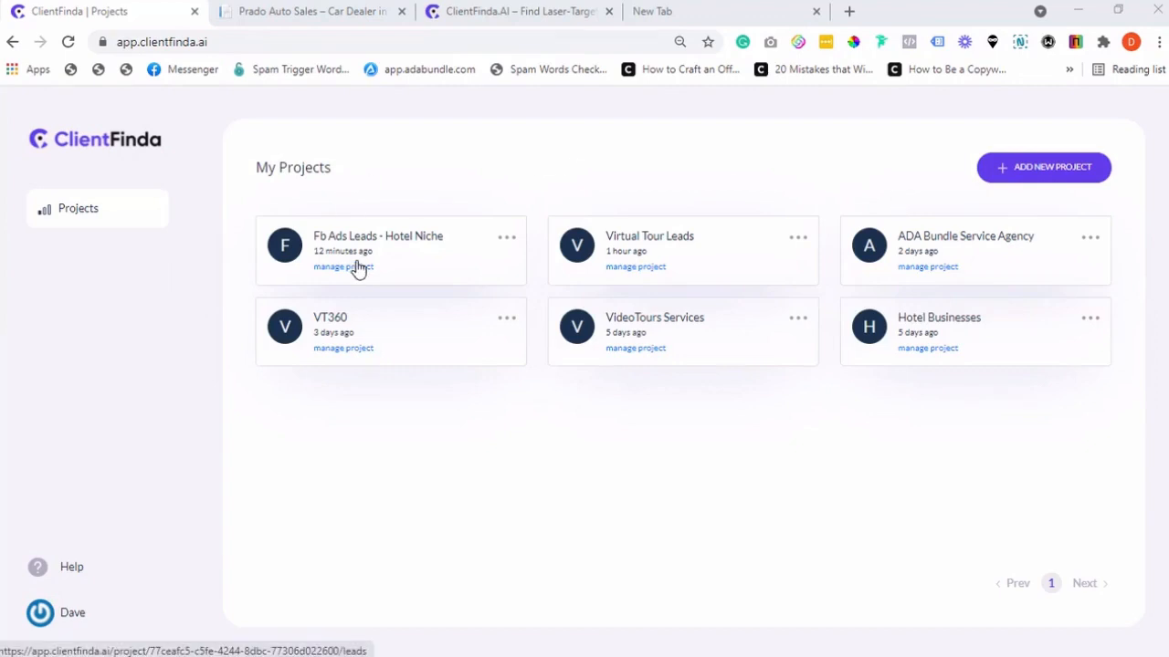
Open the Fb Ads Leads - Hotel Niche project and scroll through its 16 New York leads
click(343, 267)
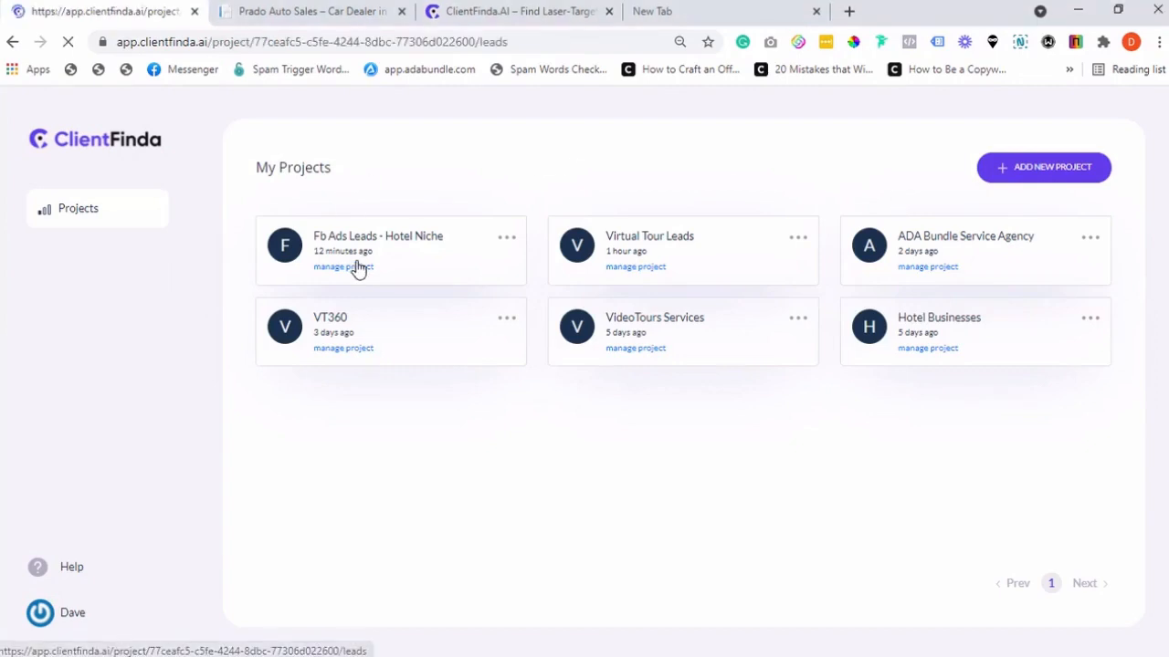
click(343, 267)
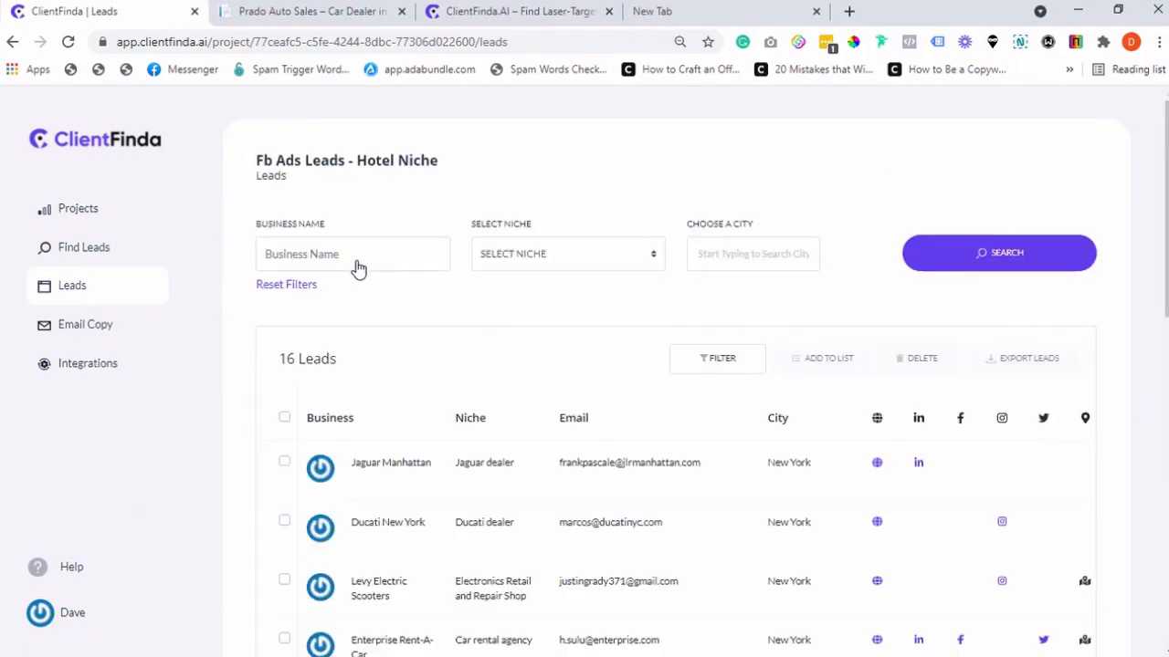
scroll(down, 3)
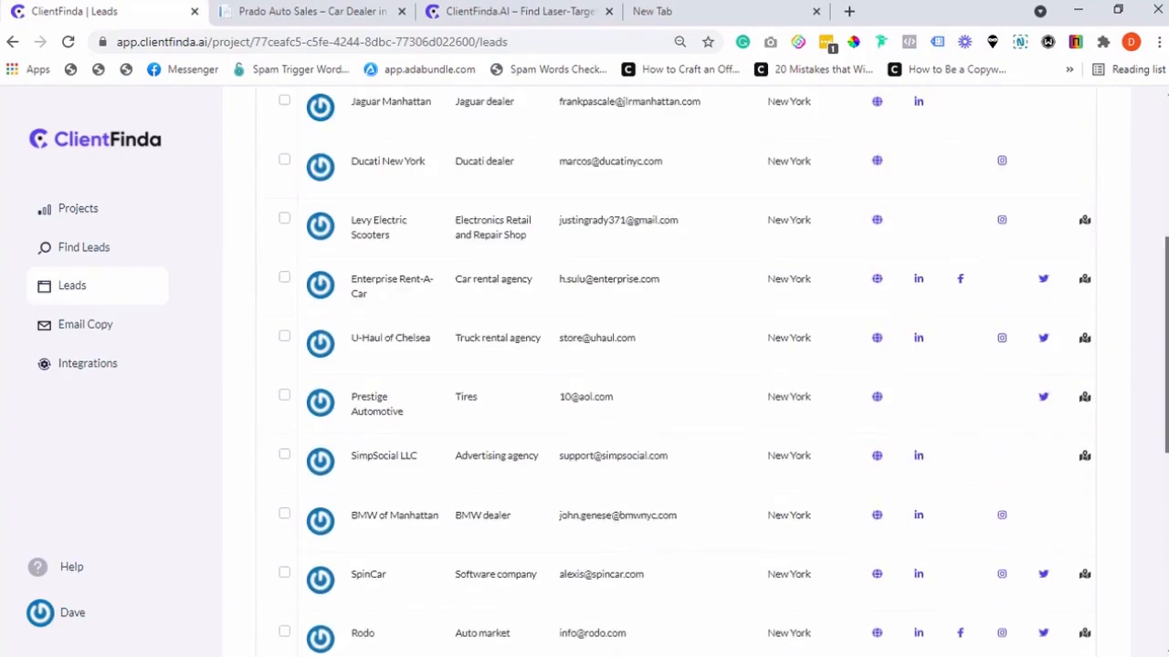
scroll(down, 3)
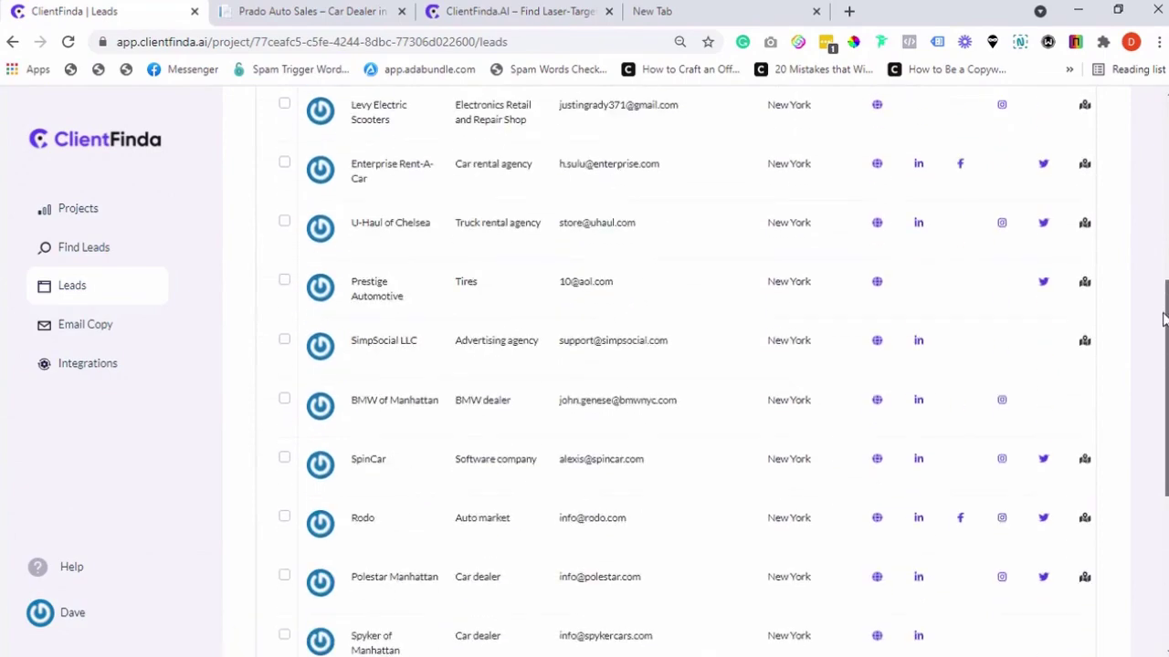
scroll(up, 3)
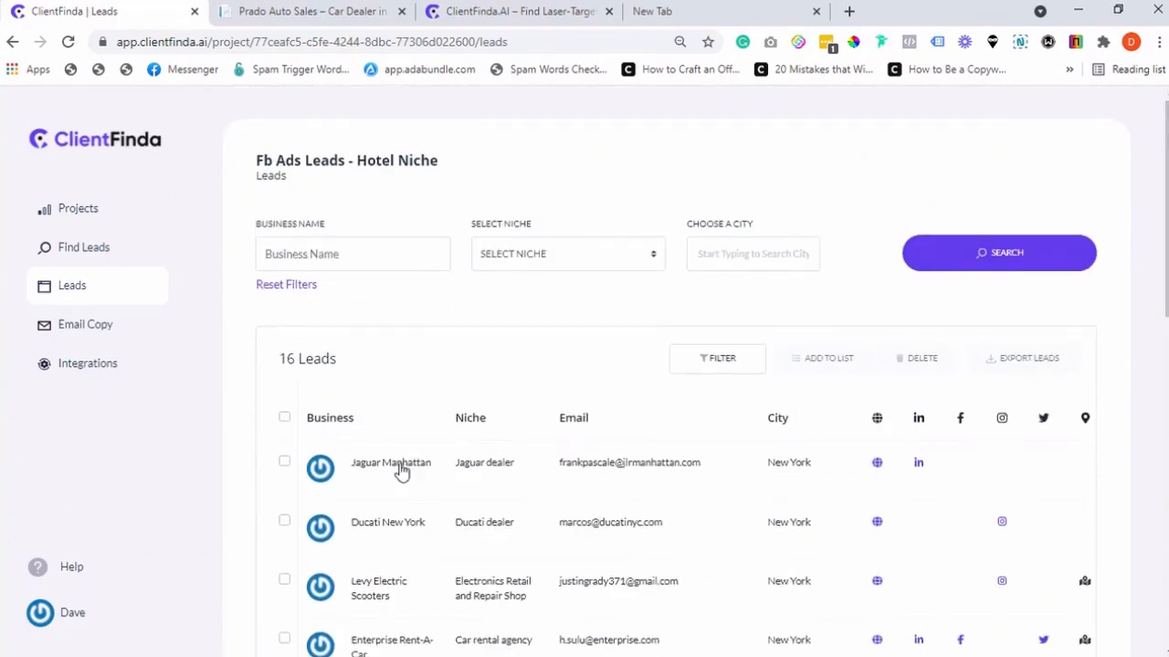
Open Jaguar Manhattan's lead profile and scroll through its domain, rating, advertising and social data
click(390, 462)
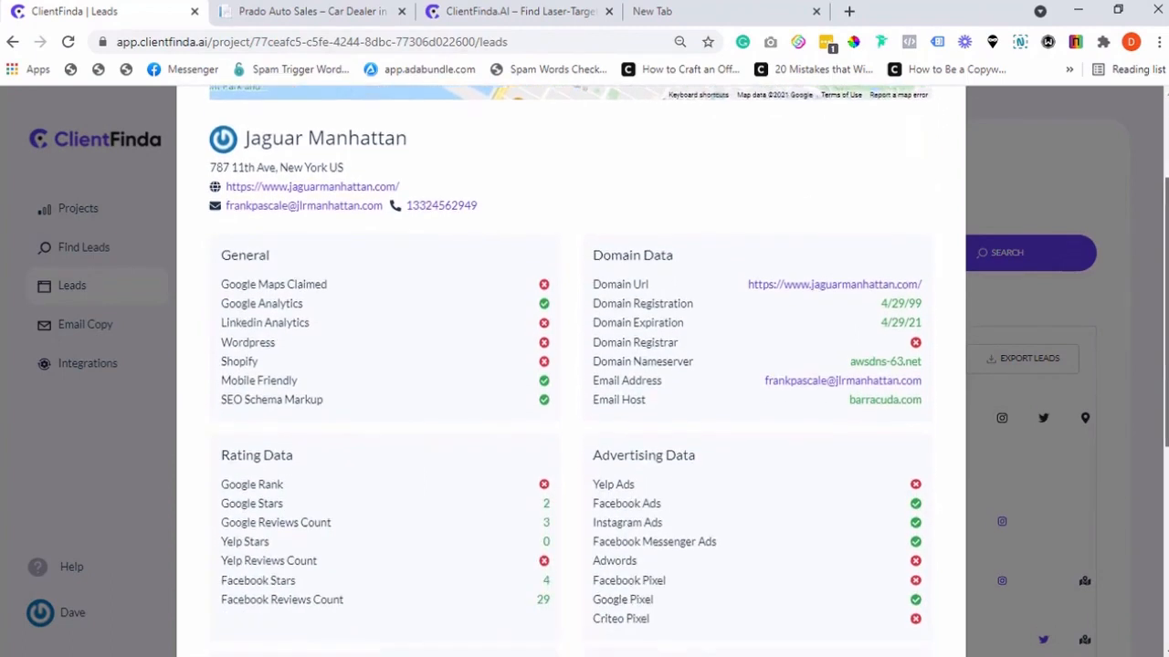
scroll(down, 3)
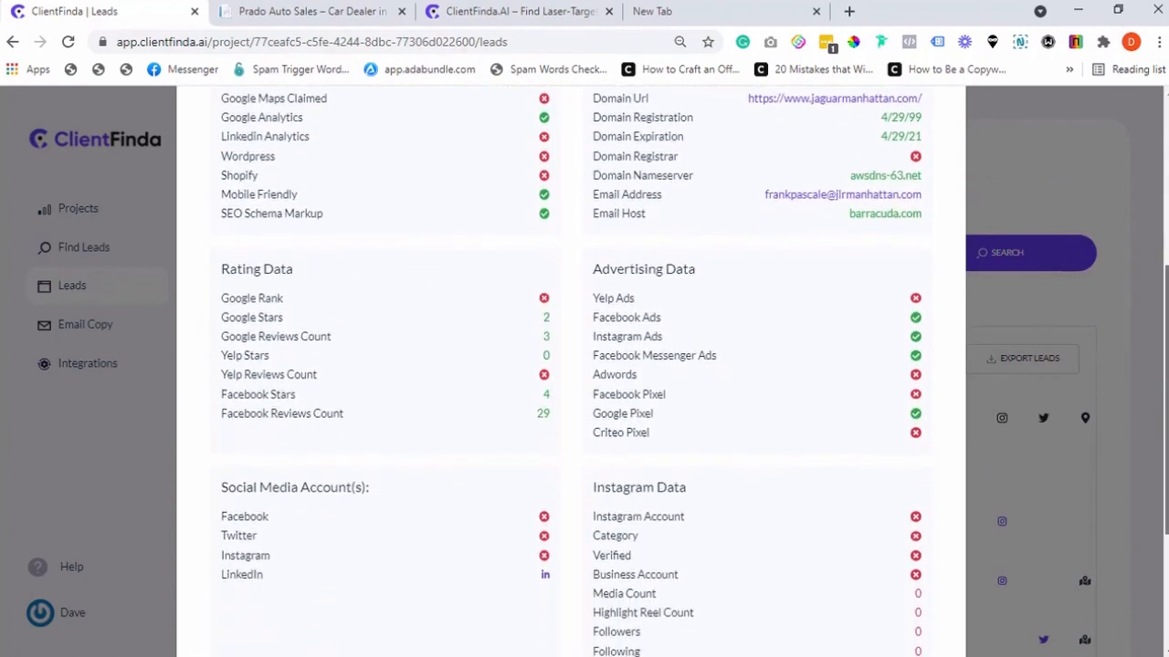
scroll(down, 3)
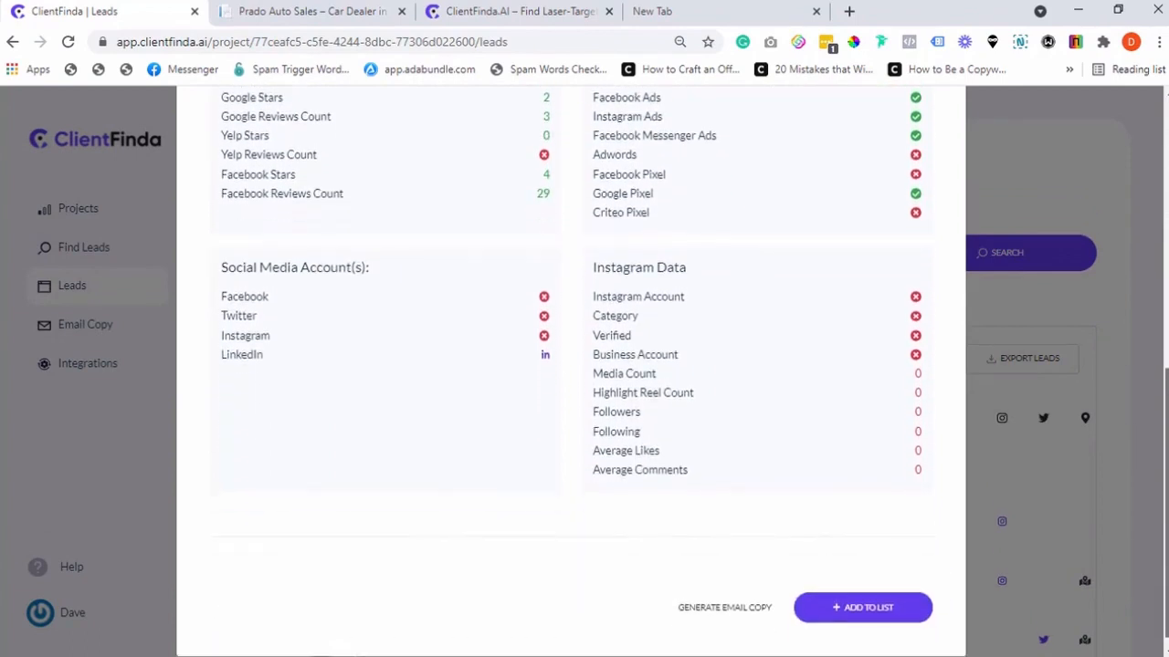
scroll(up, 3)
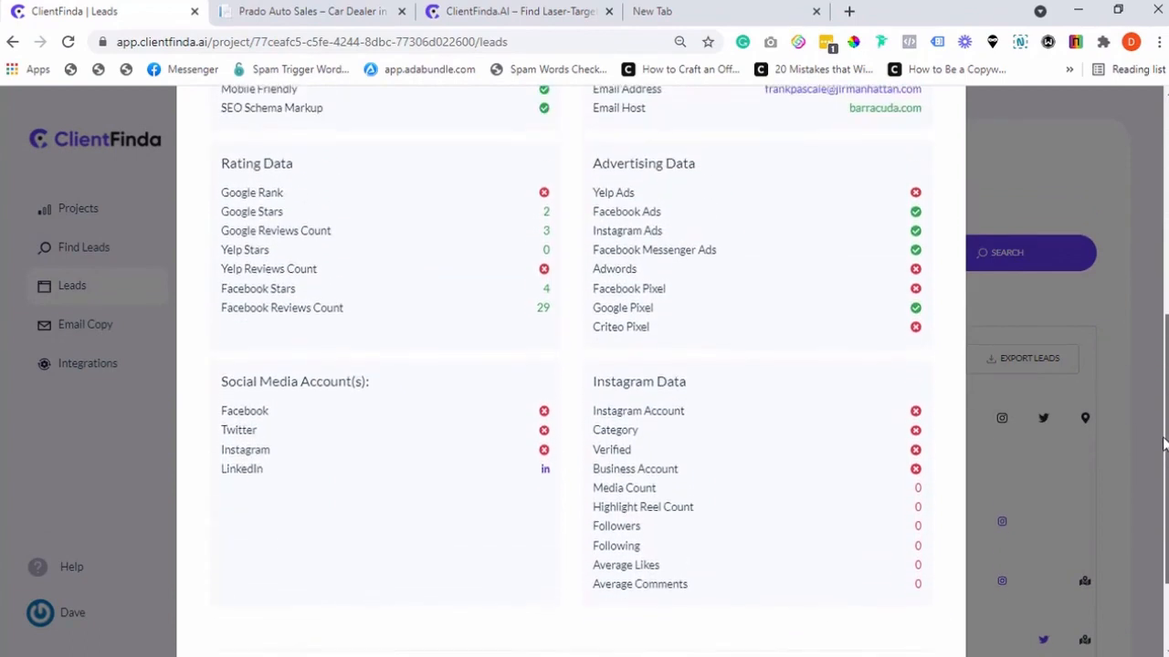
scroll(up, 3)
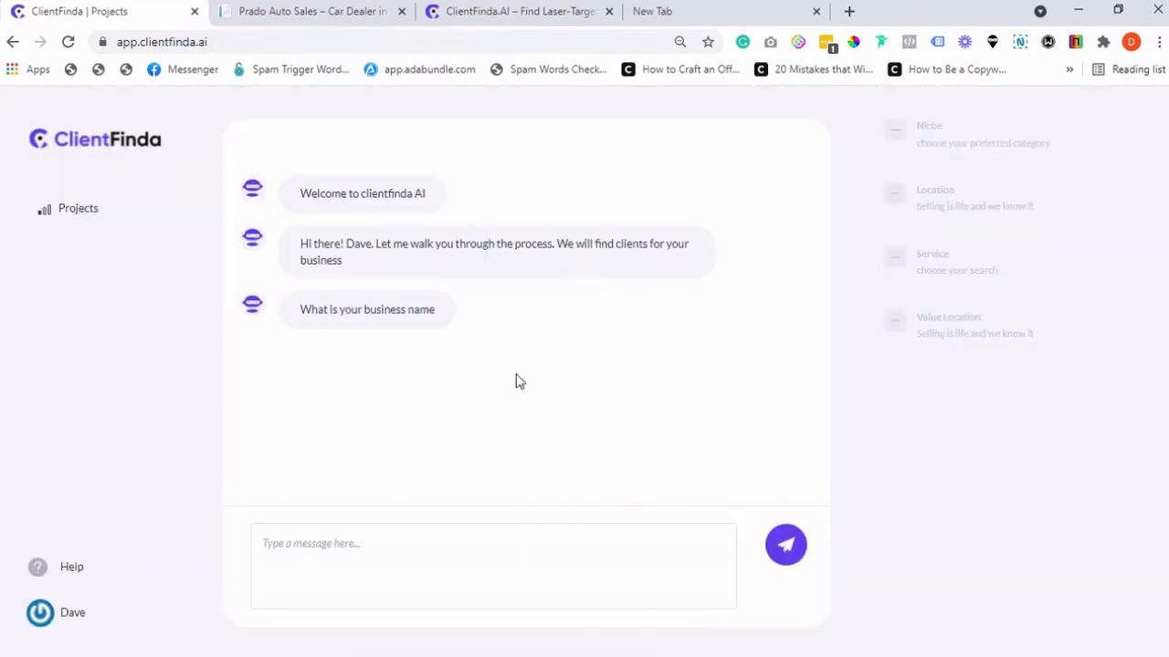
Answer the chat wizard: auto dealerships niche, US, New York, service description, 1000-10000 value range confirmed
click(786, 544)
text(auto dealerships)
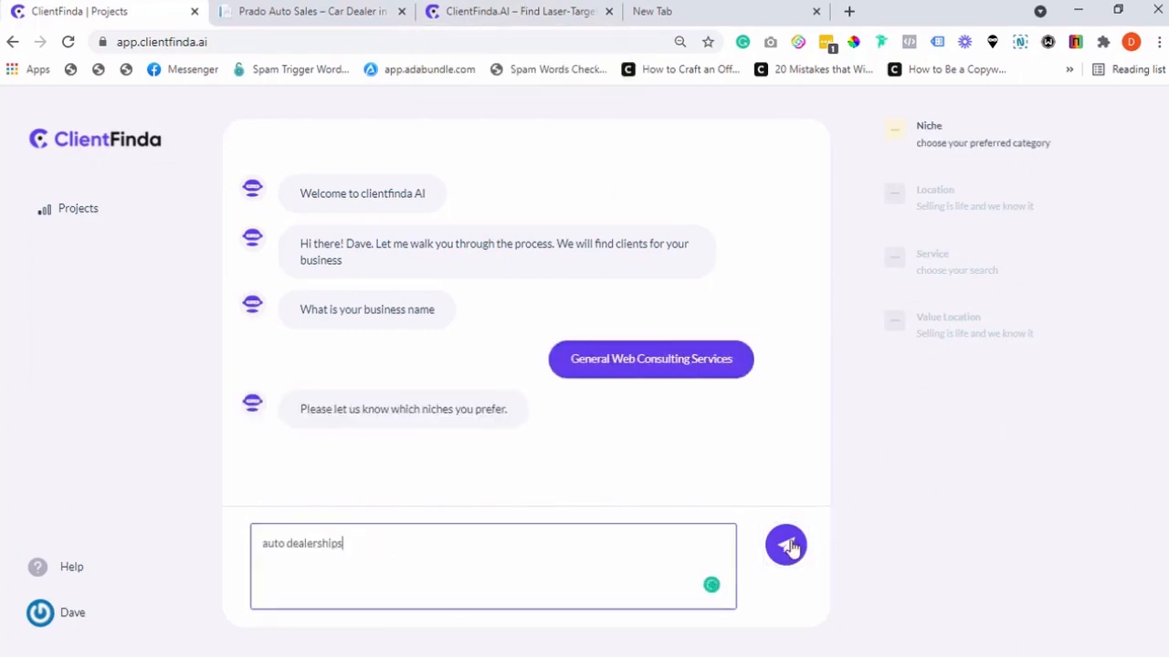
click(785, 545)
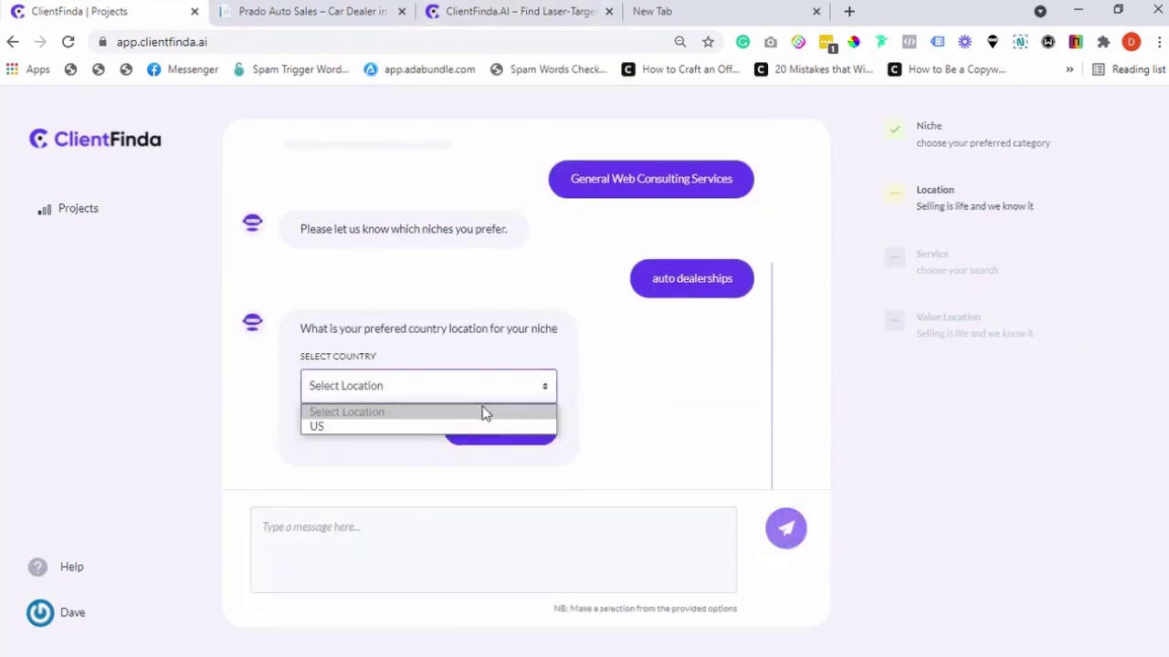
click(317, 426)
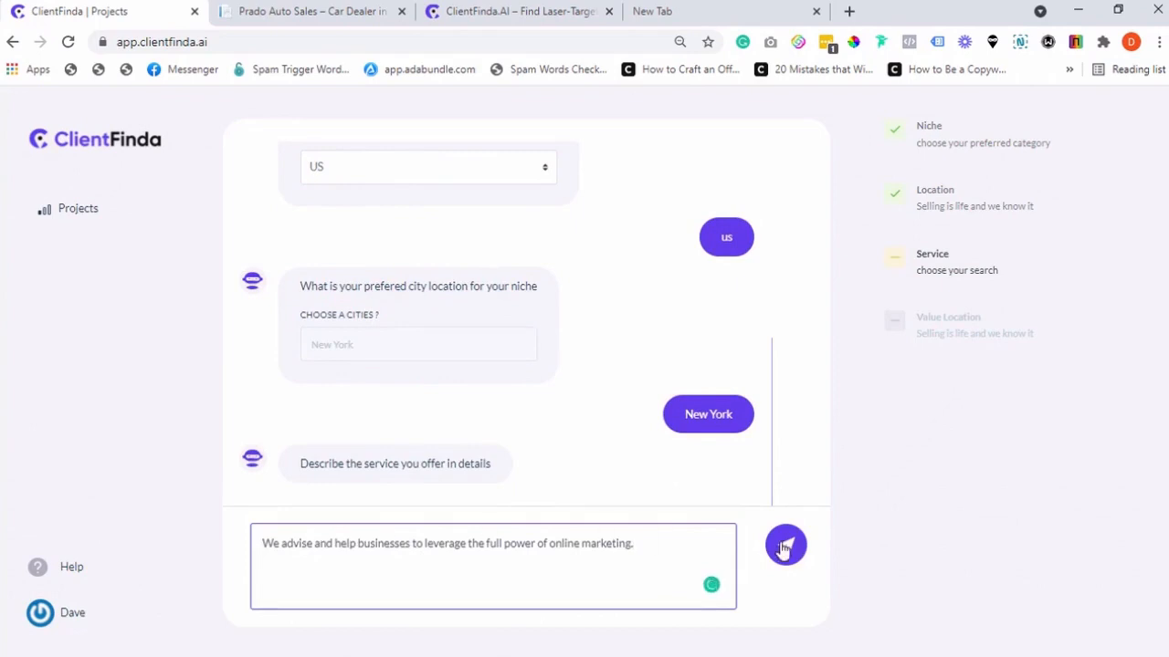
click(785, 545)
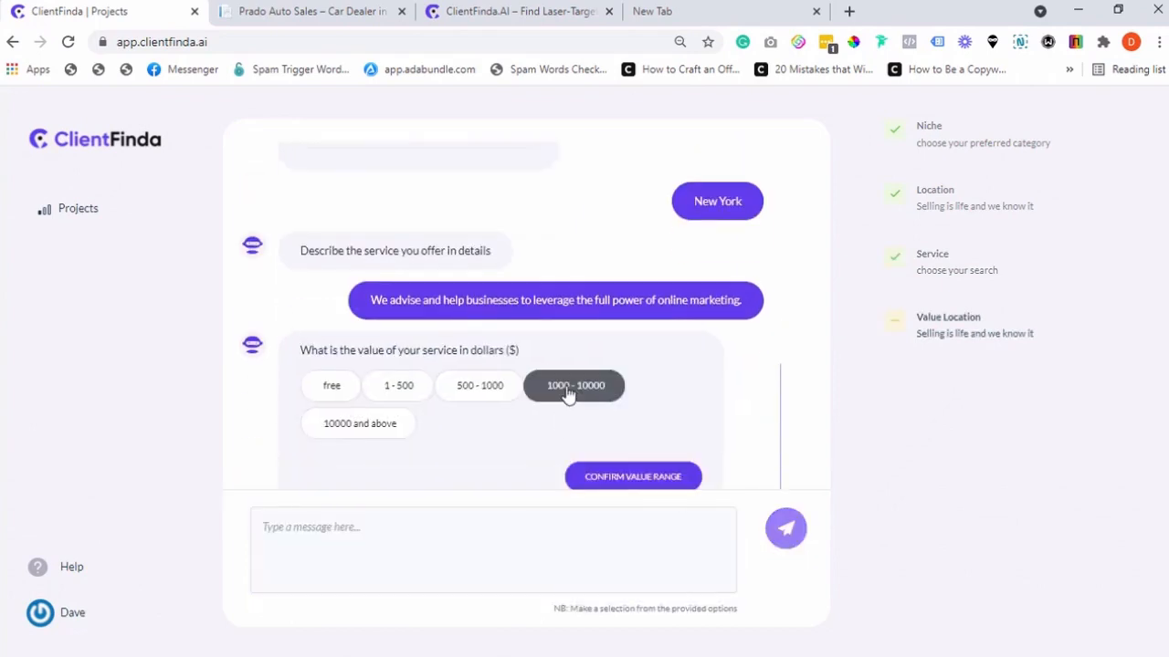
click(633, 475)
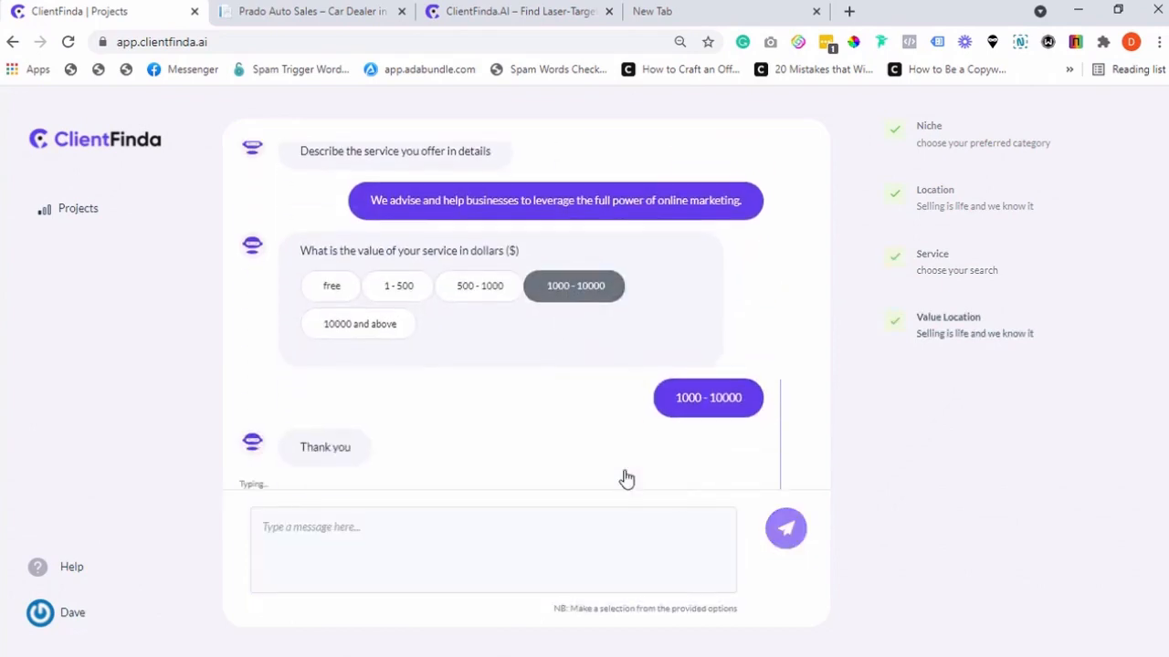
click(785, 528)
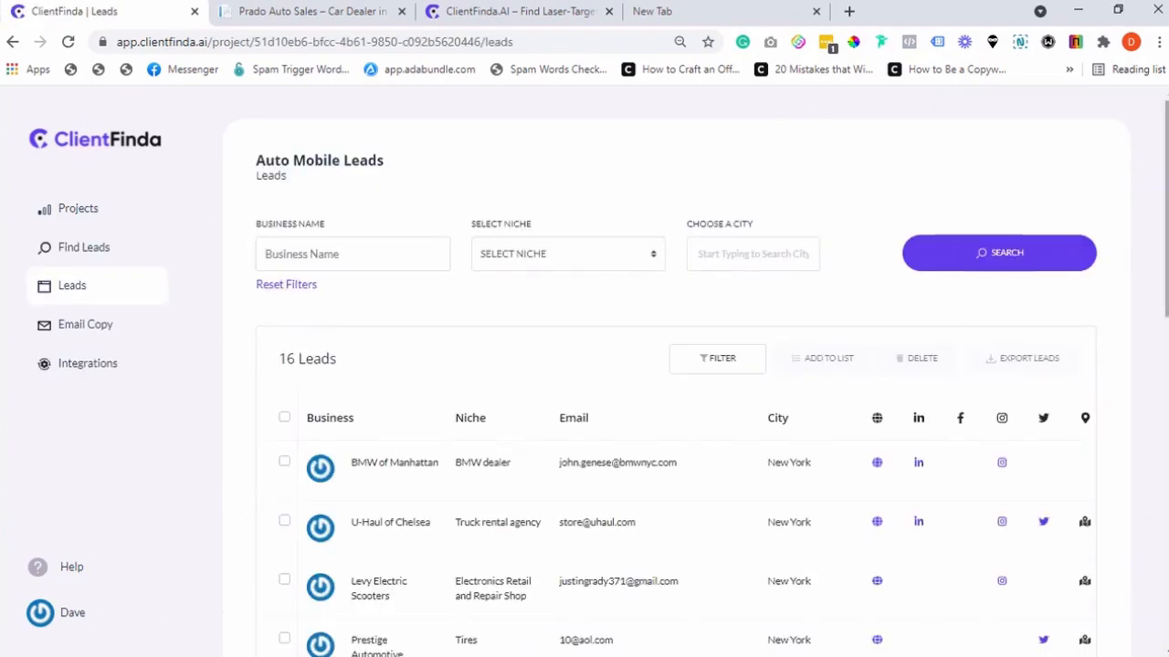
Scroll through the Auto Mobile Leads table, then open the Prestige Automotive lead
scroll(down, 3)
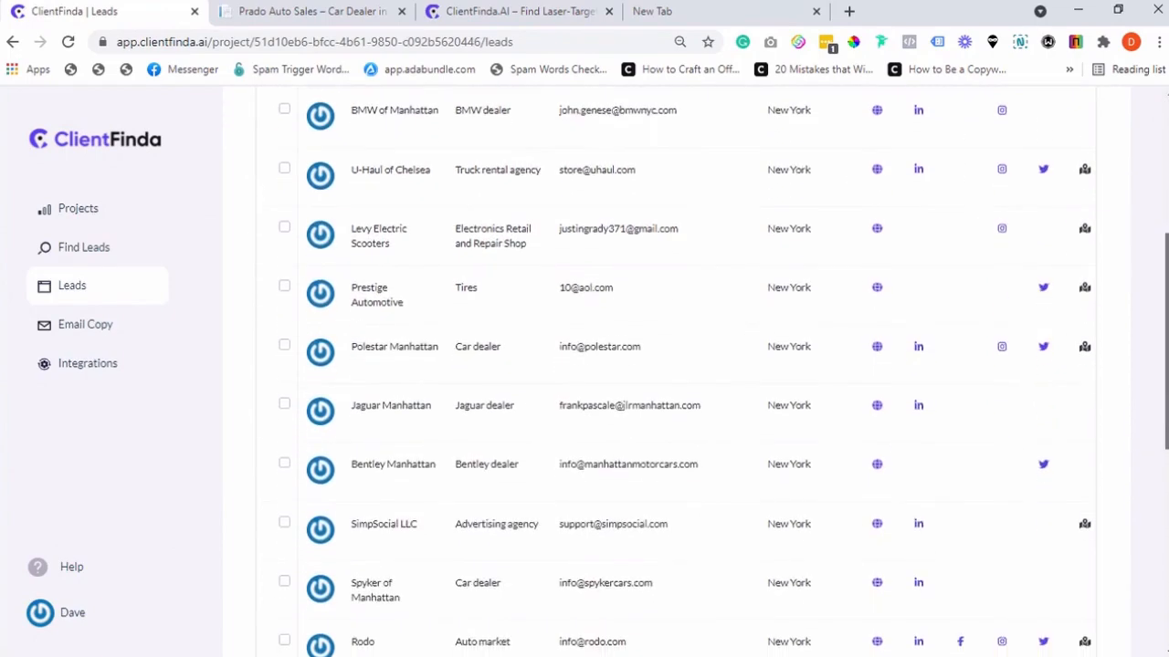
scroll(down, 3)
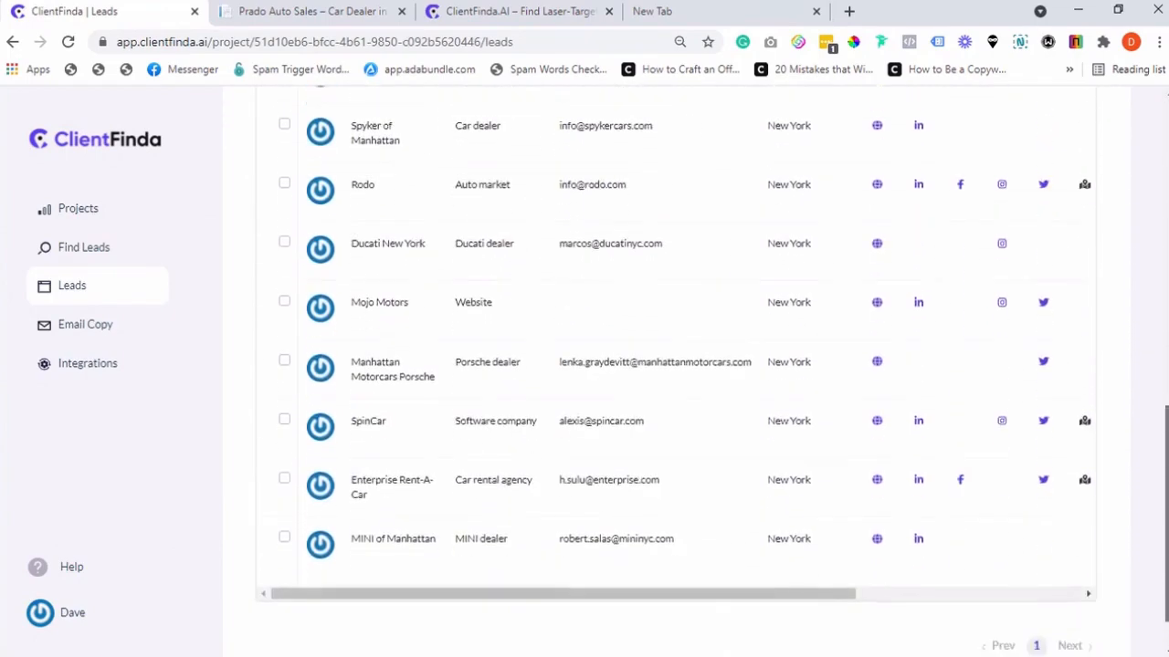
scroll(up, 3)
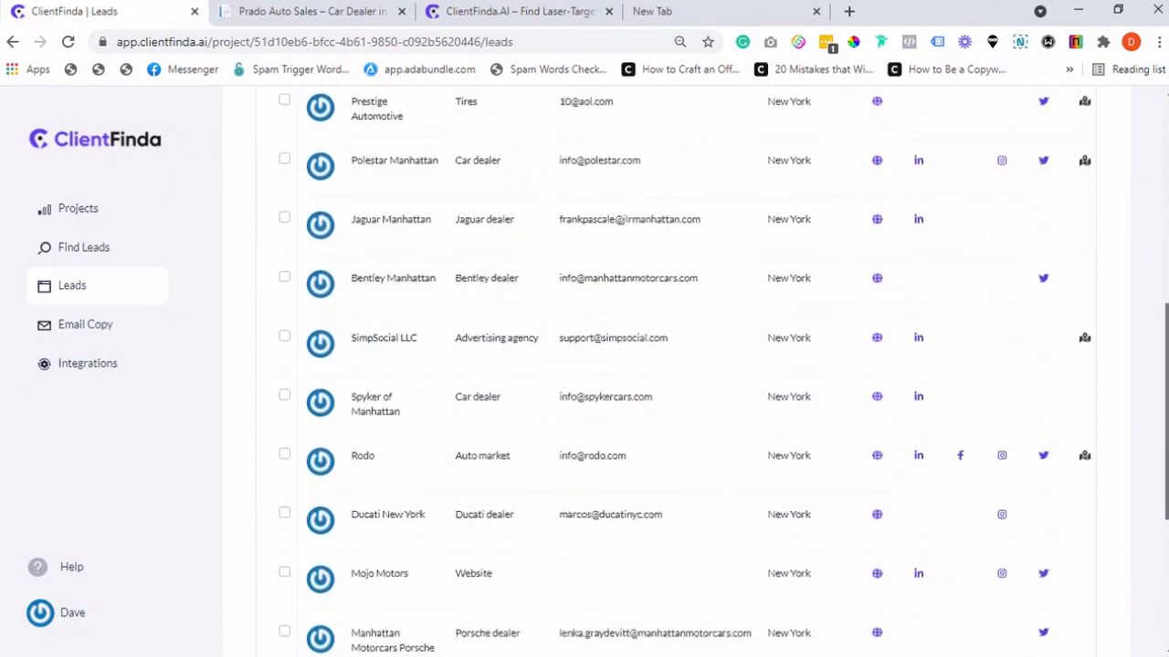
scroll(up, 3)
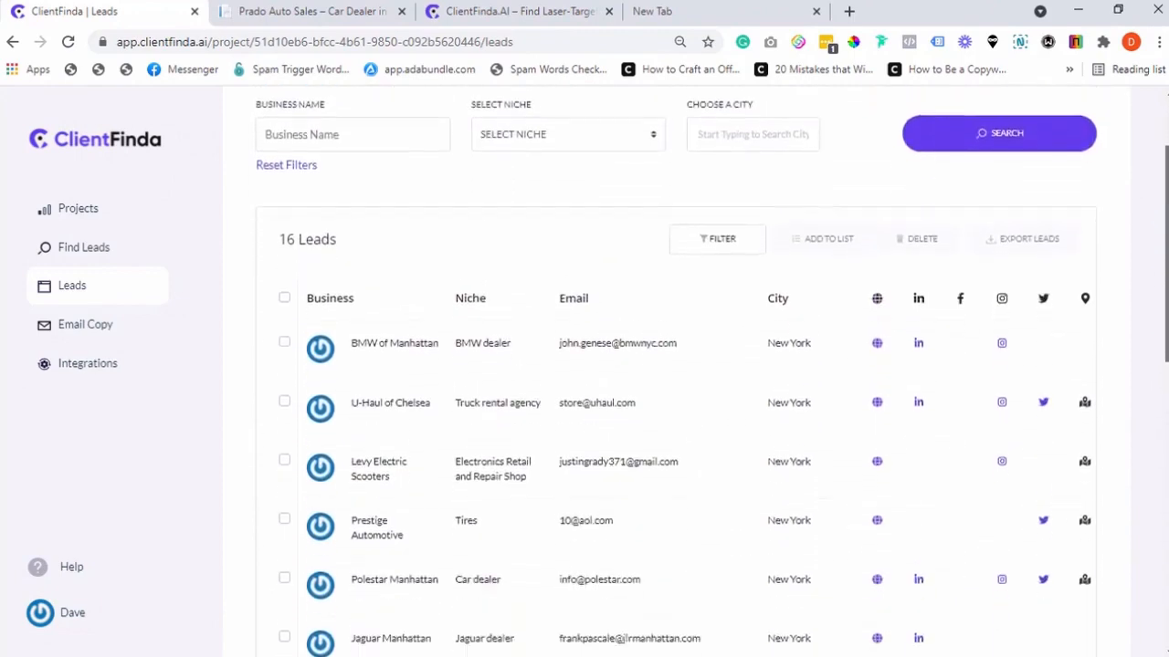
scroll(down, 3)
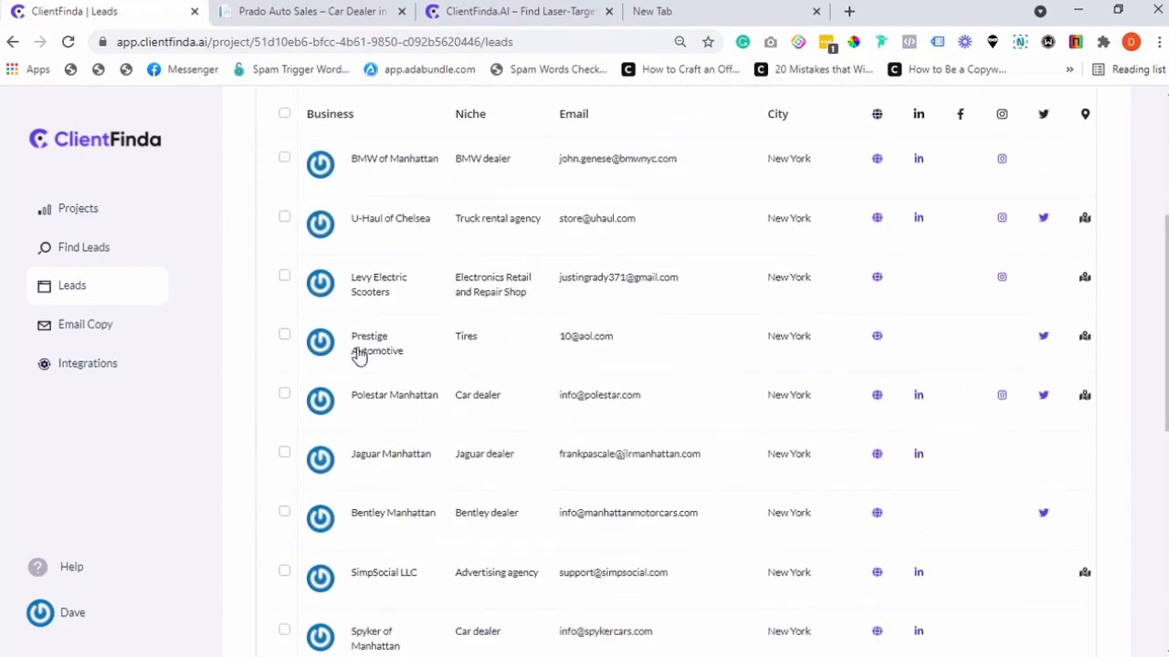
click(368, 343)
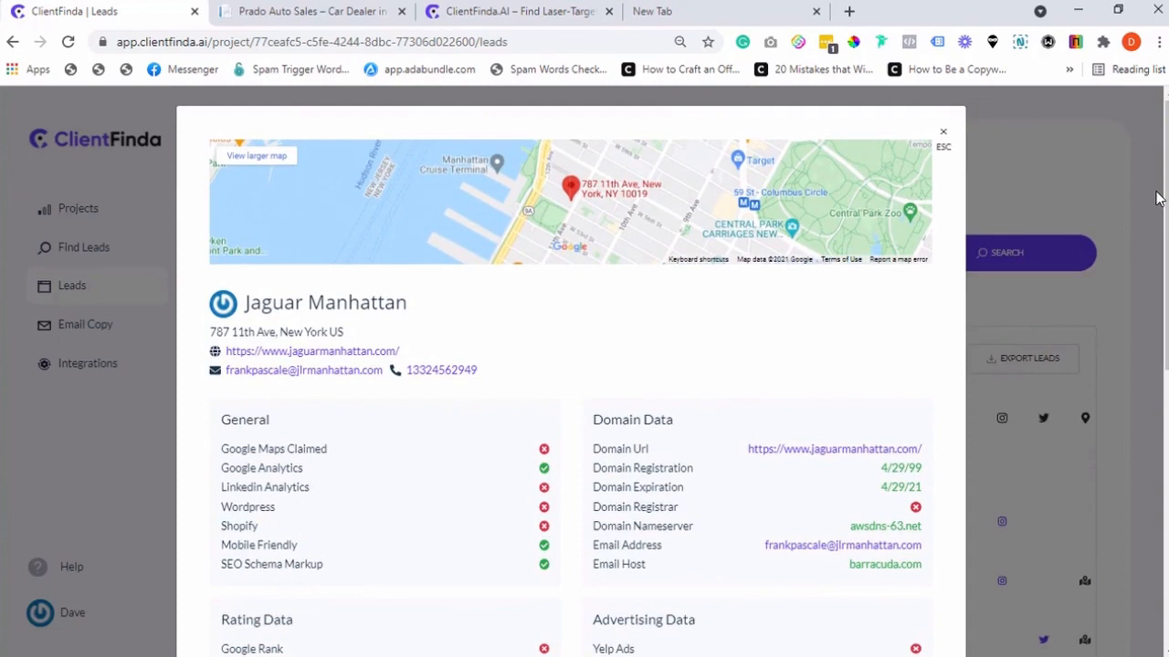
mouse_move(1160, 201)
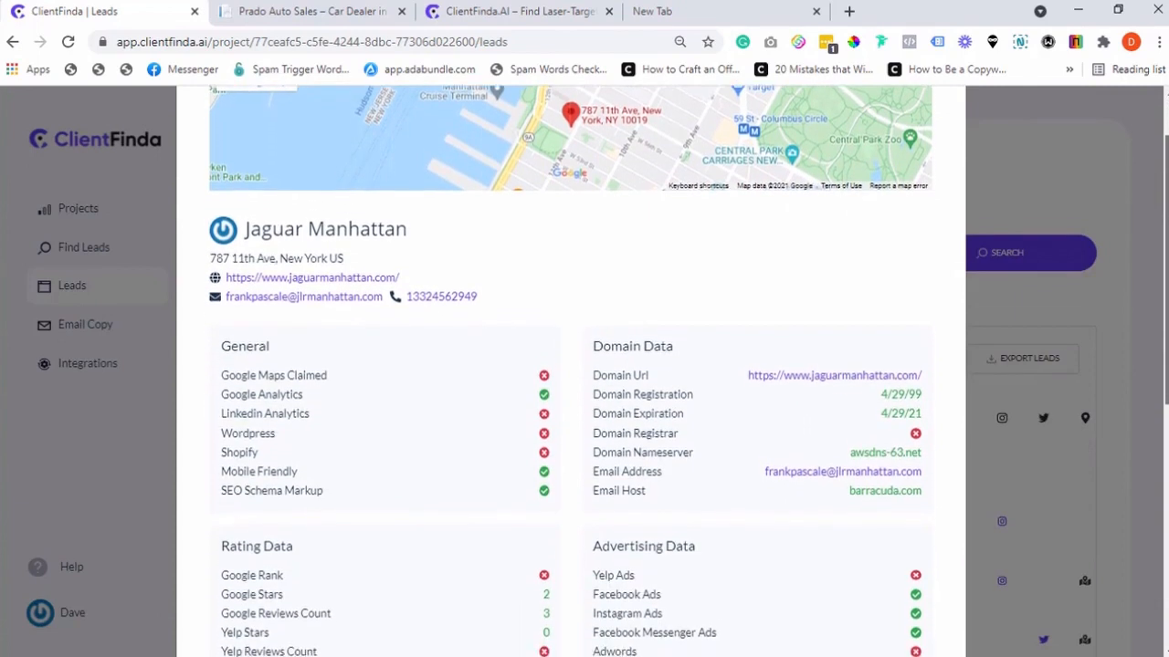
scroll(down, 3)
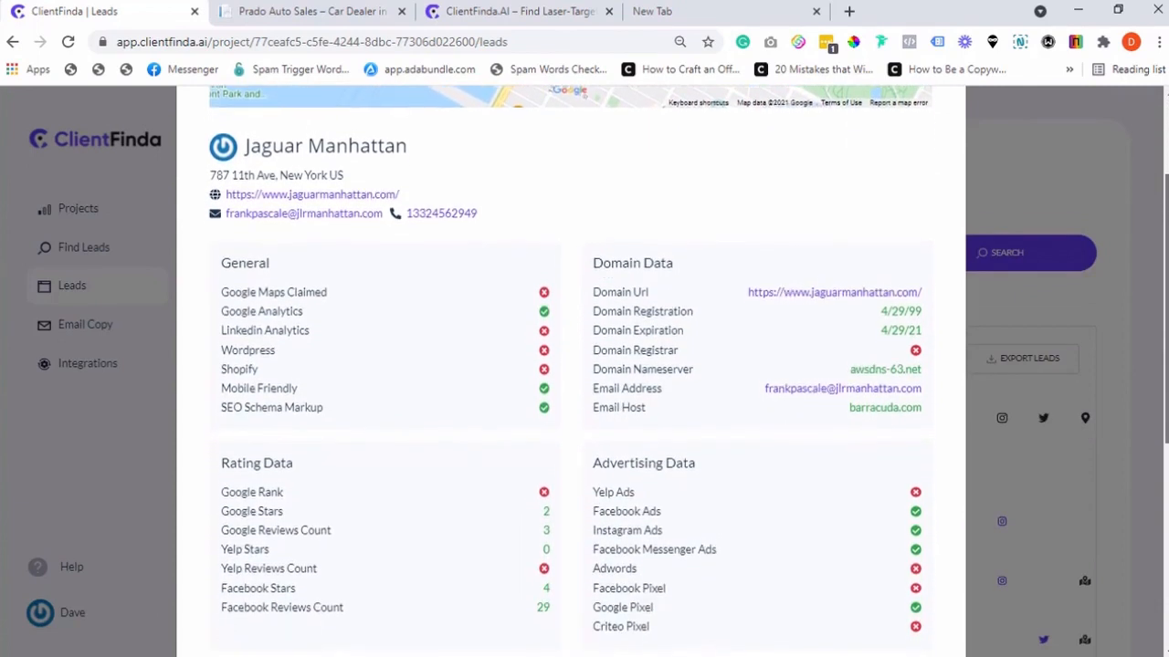
scroll(down, 3)
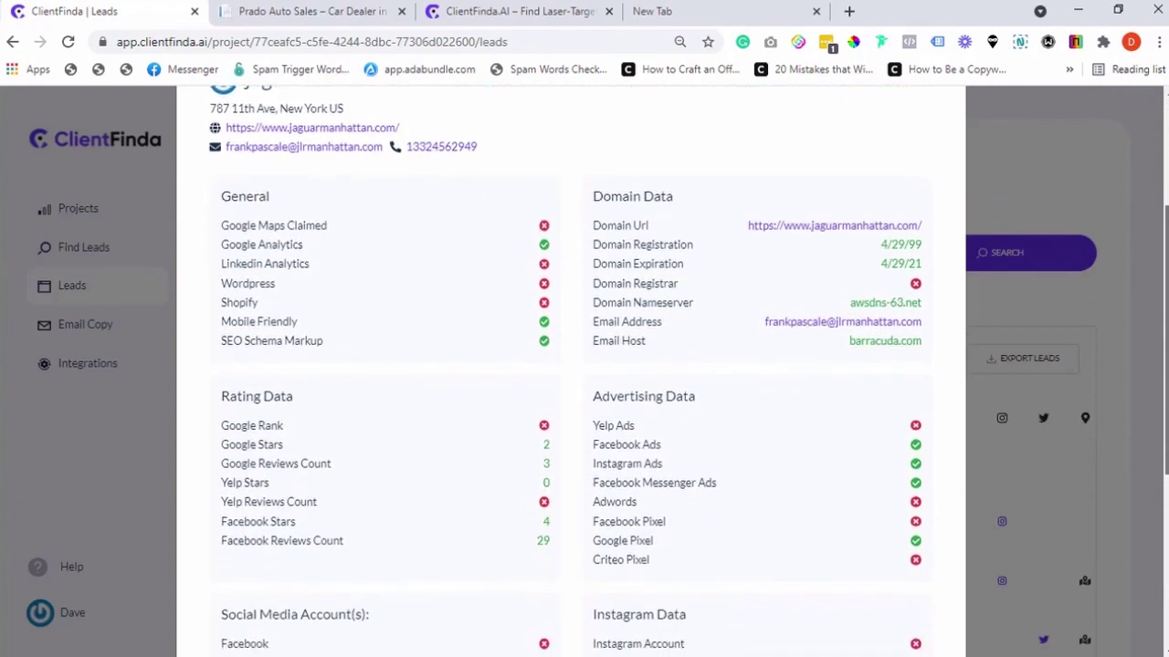
scroll(down, 3)
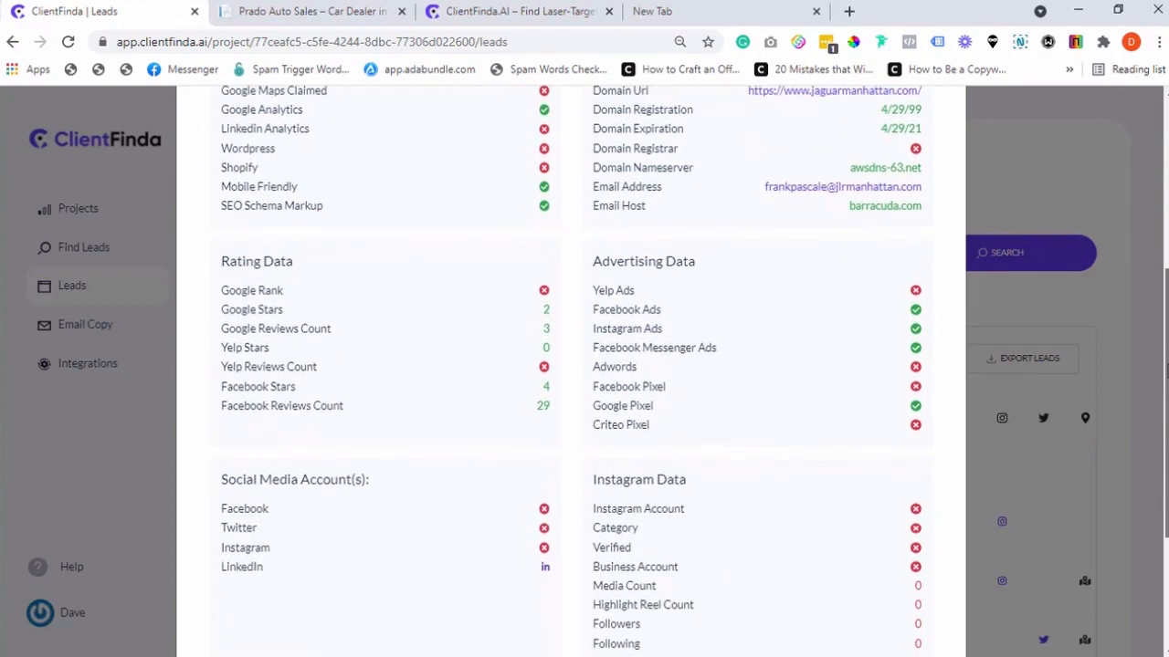
scroll(down, 3)
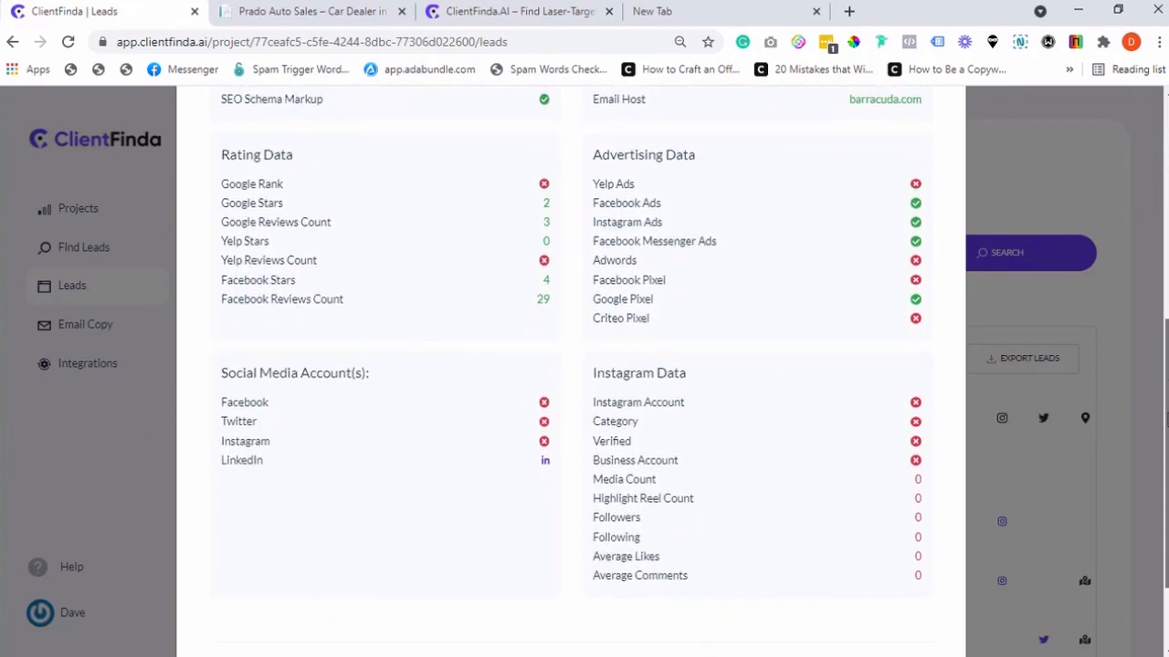
scroll(down, 3)
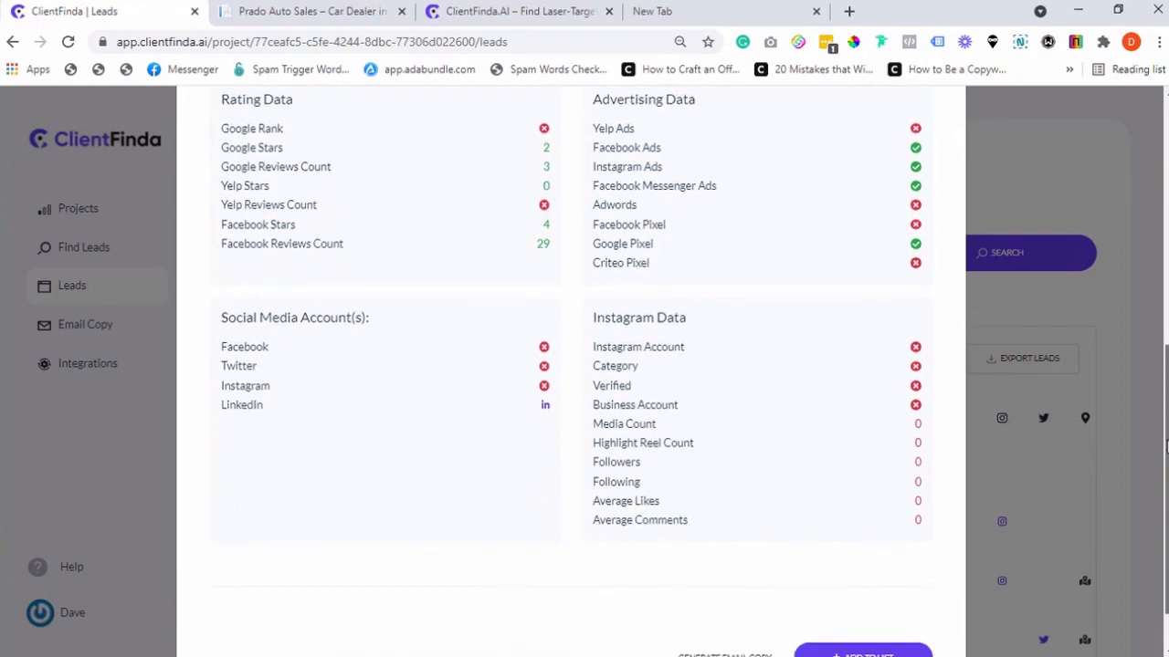
scroll(down, 3)
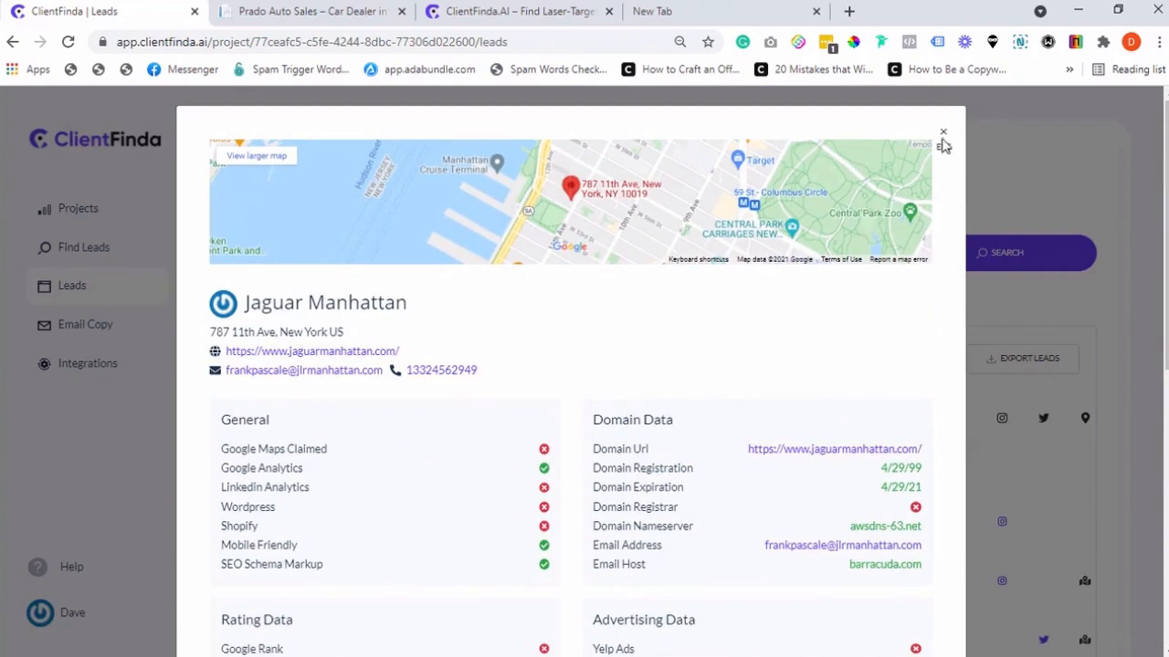
Close the lead popup, return to Projects and create a new project named 'Auto Mobile Leads'
click(943, 133)
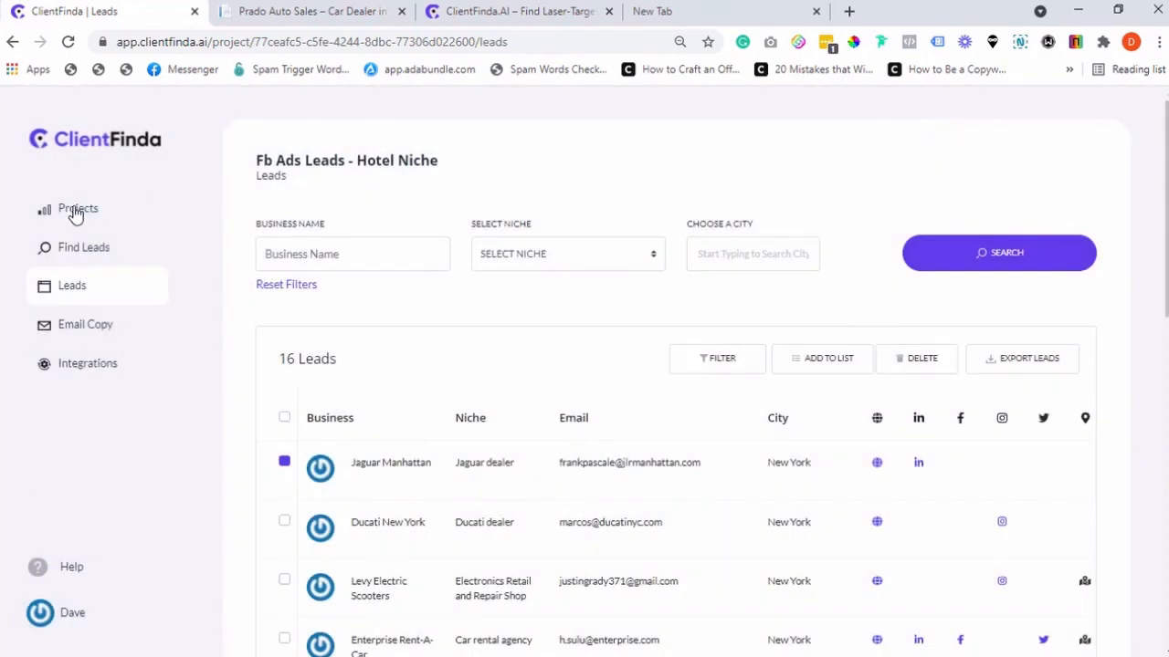
click(77, 208)
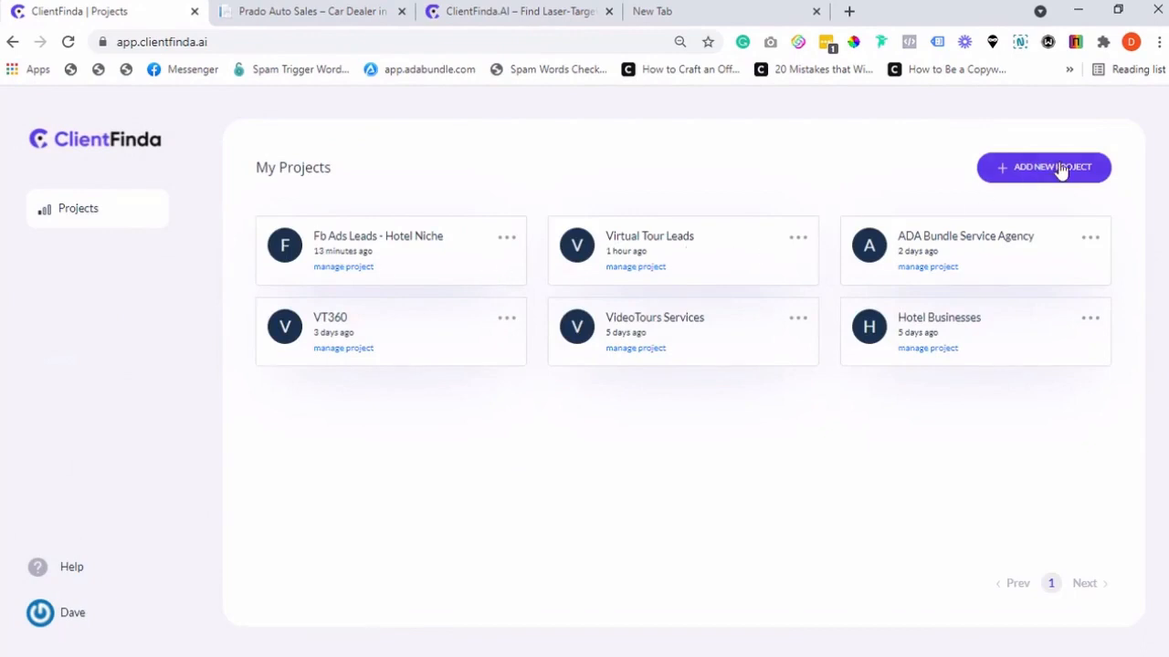
click(1042, 167)
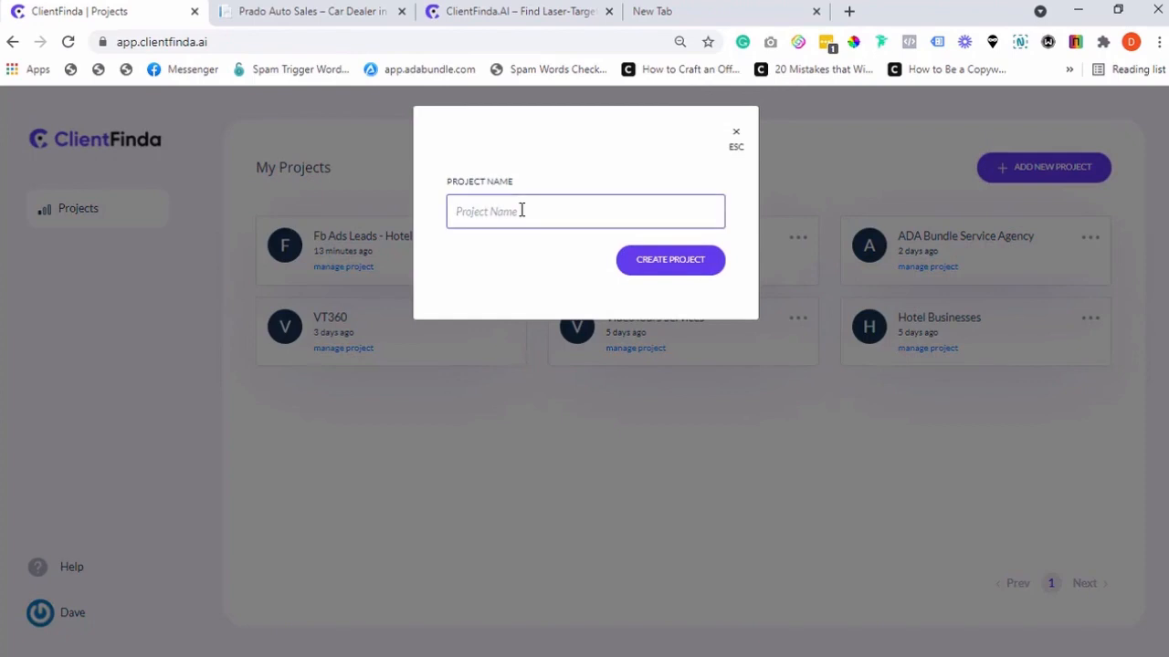
text(Auto Mob)
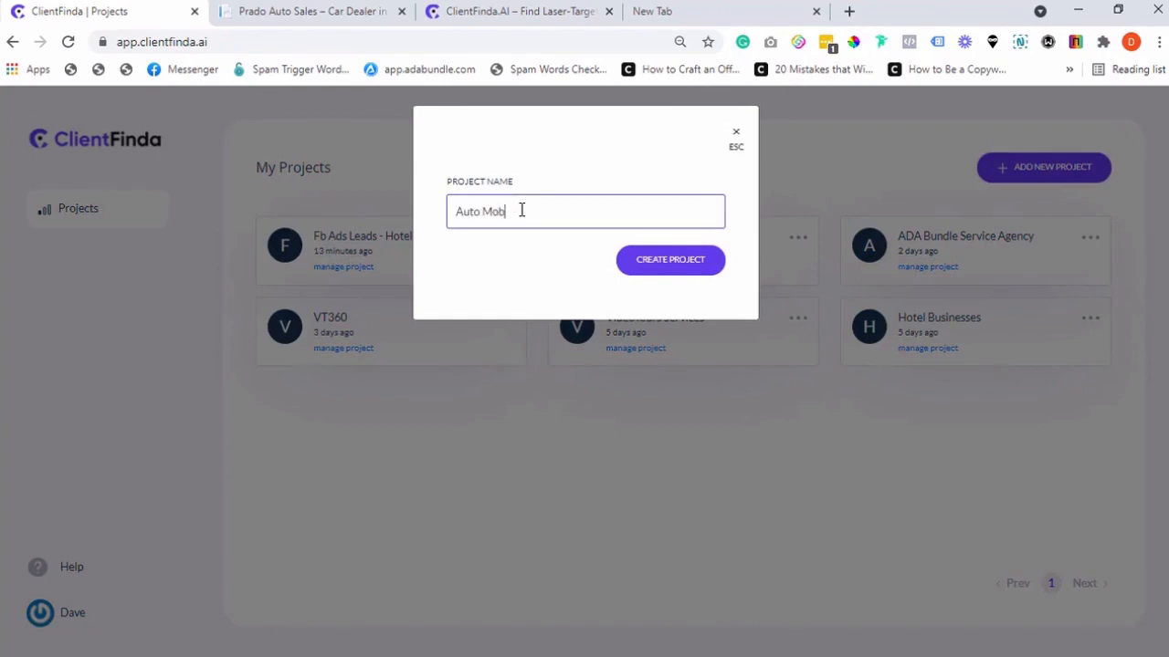
click(670, 259)
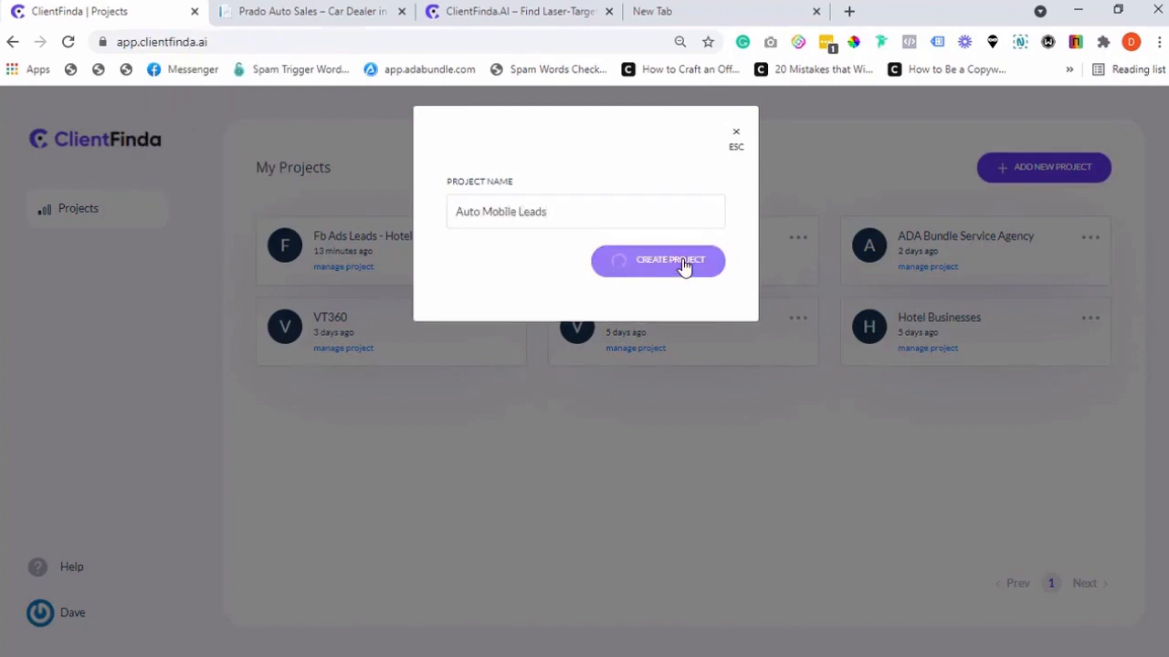
click(657, 260)
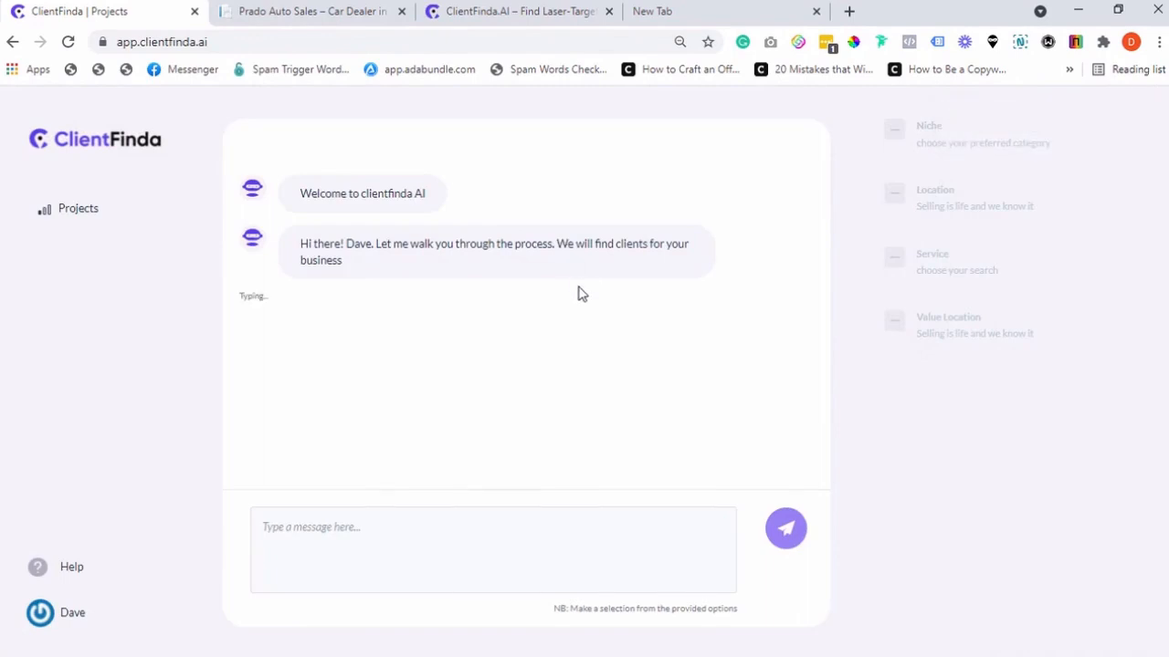
Answer 'General Web Consulting Services' as business name, 'auto dealerships' niche, US and New York
text(General Web Consulting Services)
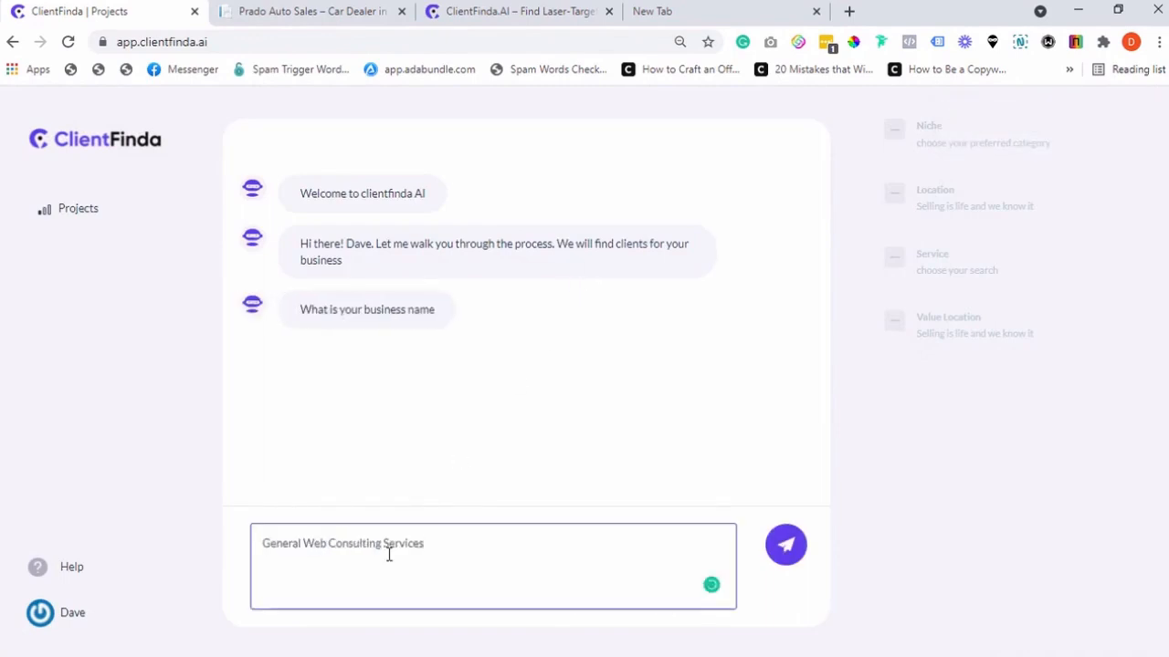
click(785, 544)
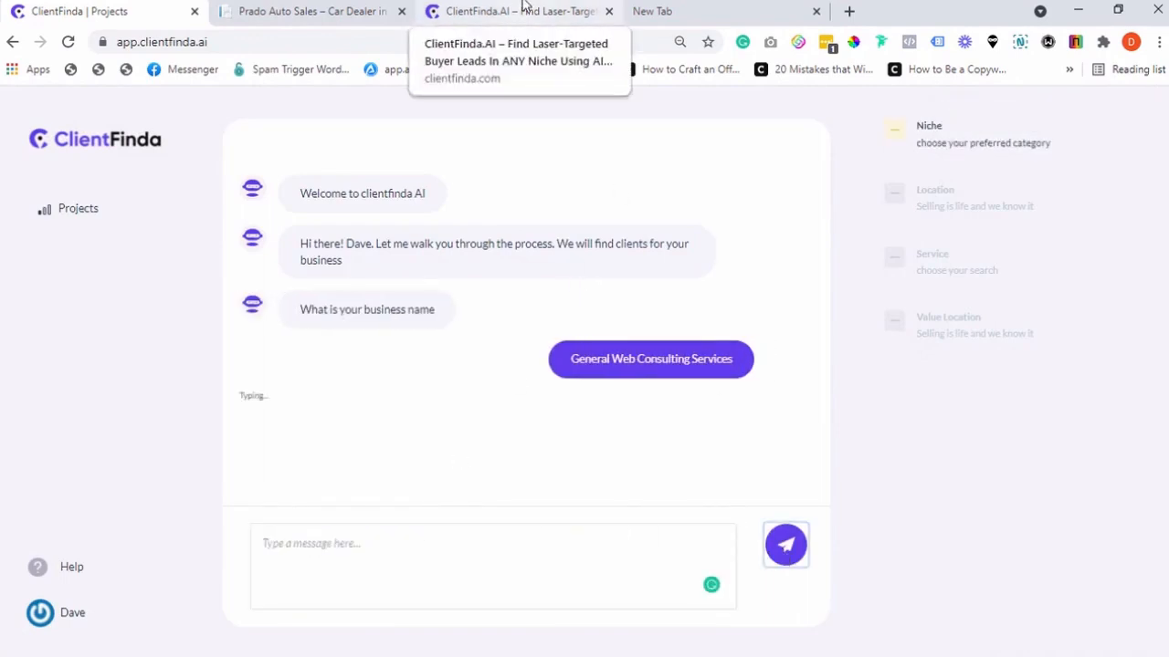
text(auto dealerships)
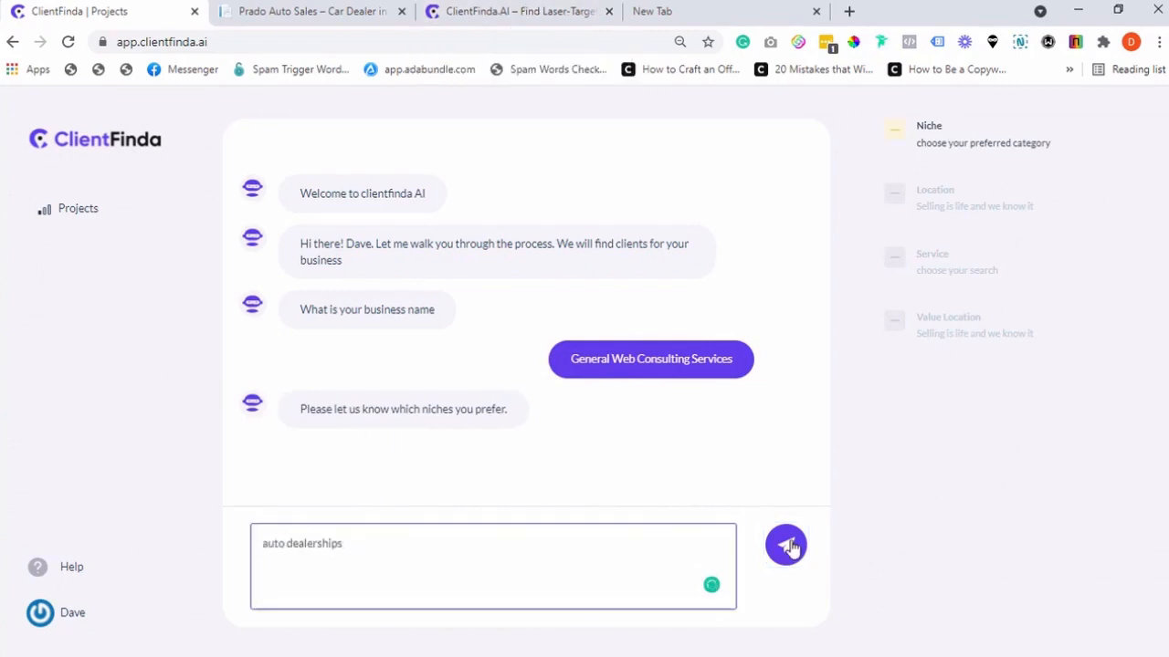
click(785, 545)
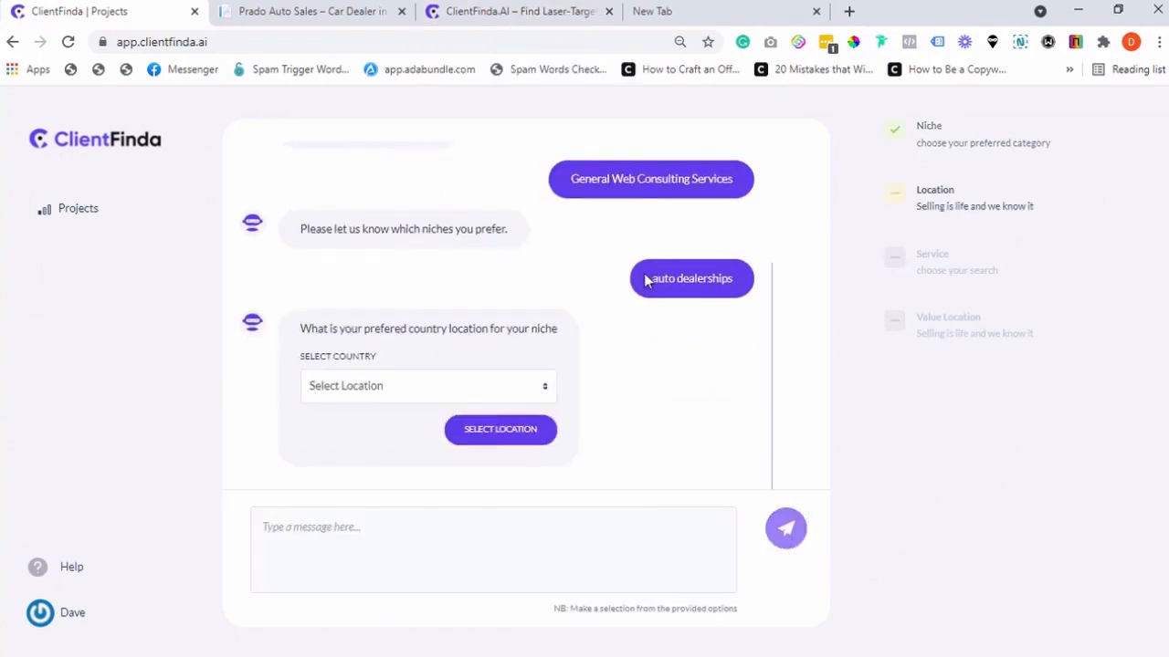
click(500, 429)
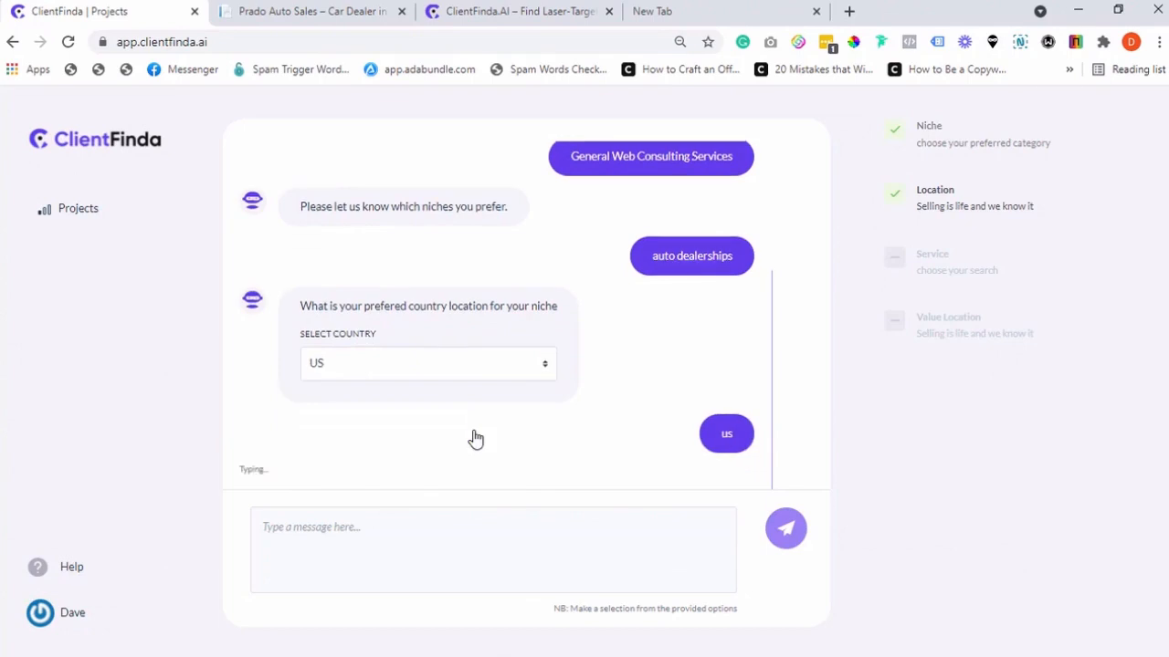
text(N)
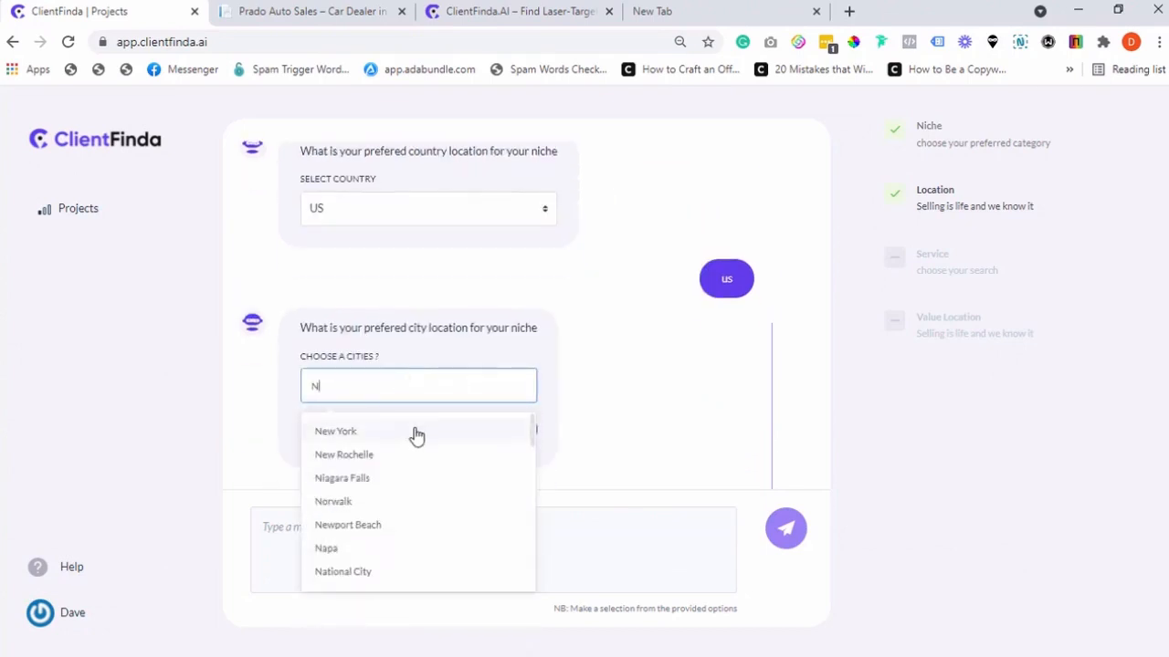
click(335, 431)
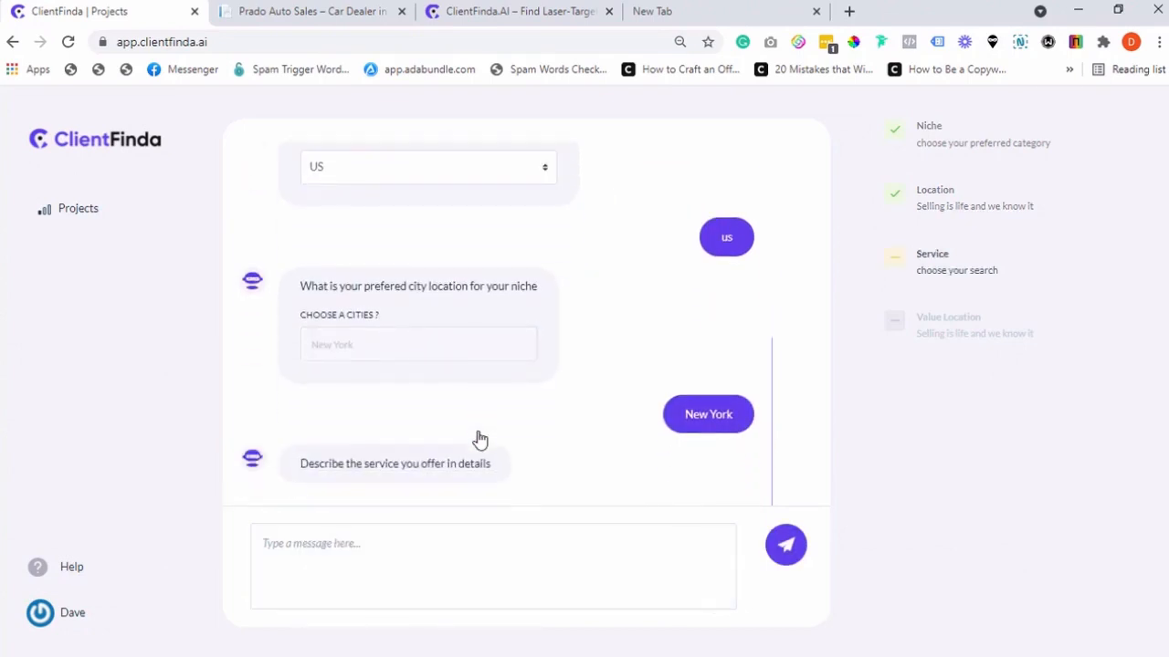
Send the online-marketing service description and confirm the 1000 - 10000 service value range
text(We advise and help businesses to leverage the full power of online marketing.)
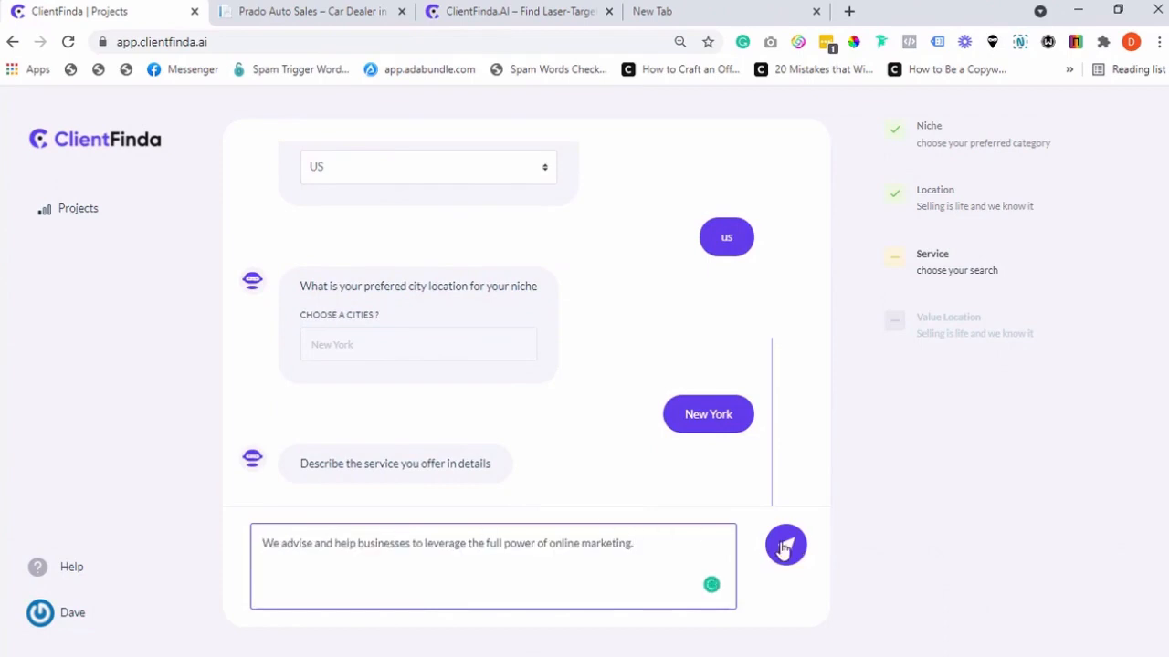
click(785, 545)
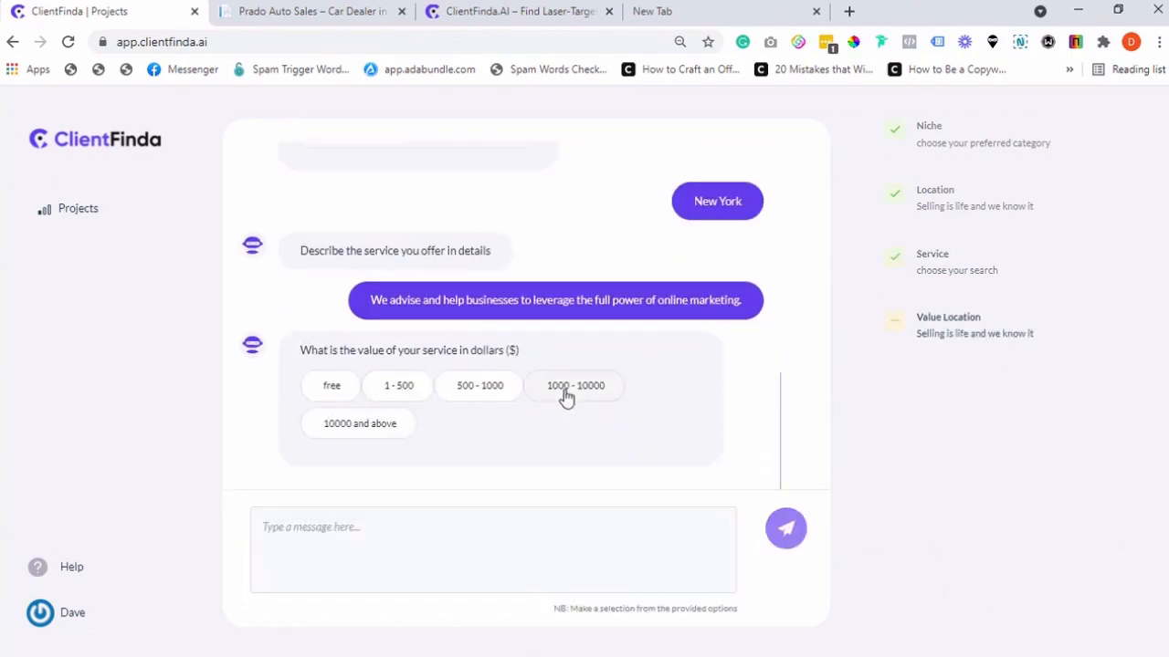
click(575, 385)
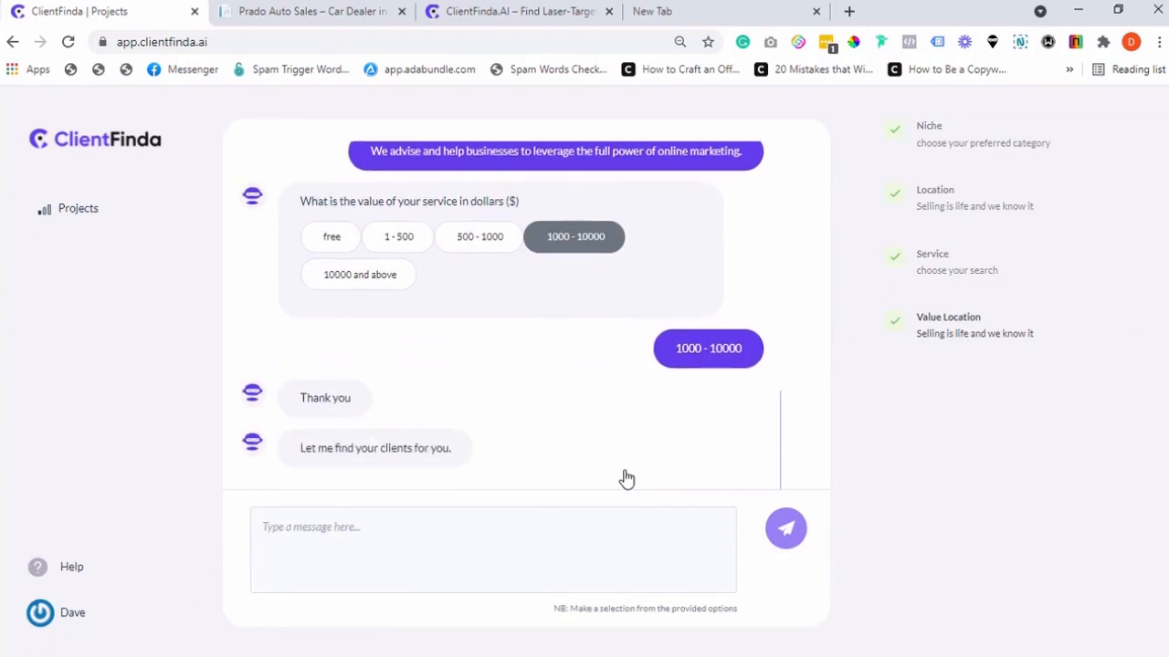
click(786, 527)
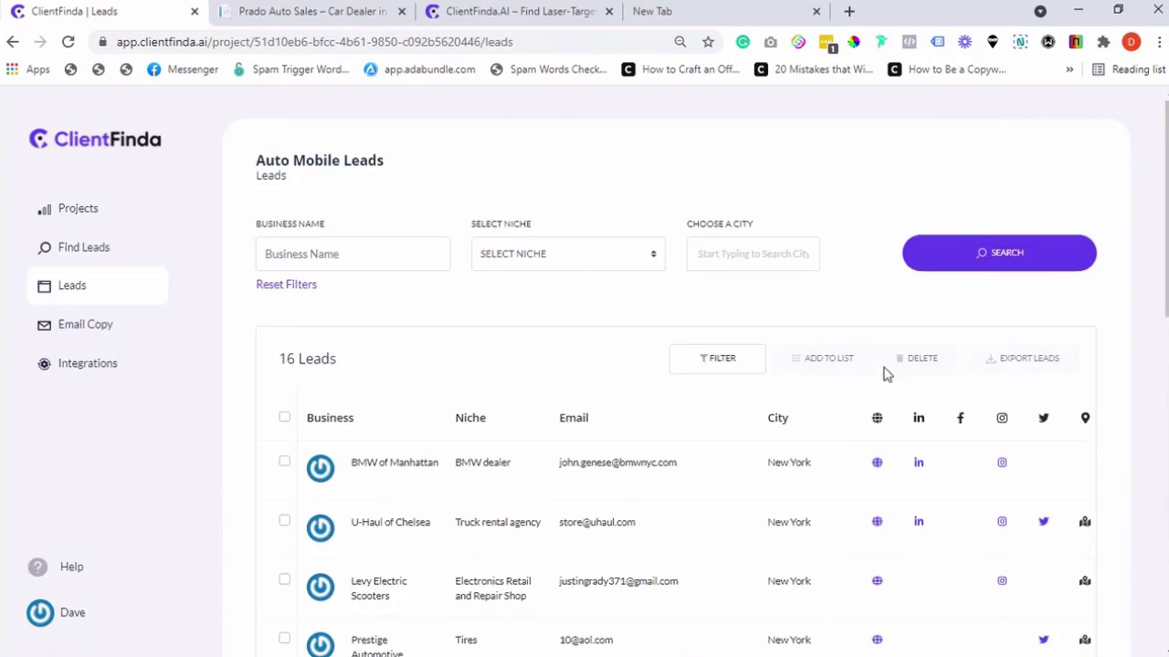
Scroll the Auto Mobile Leads list down to MINI of Manhattan and back to the top
scroll(down, 3)
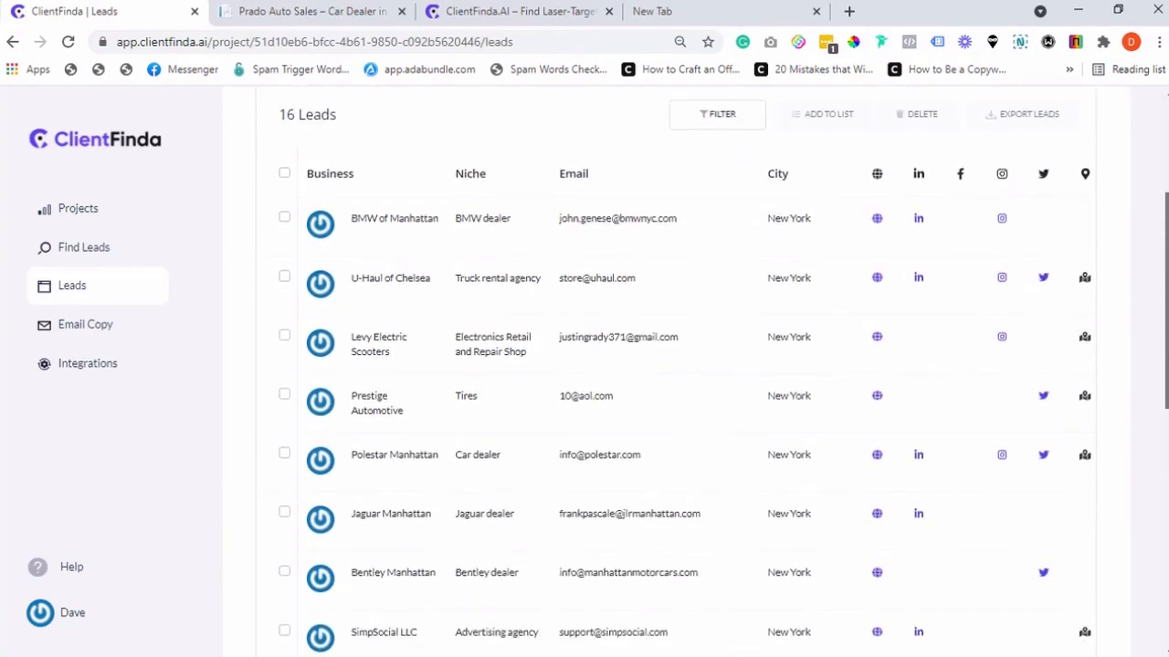
scroll(down, 3)
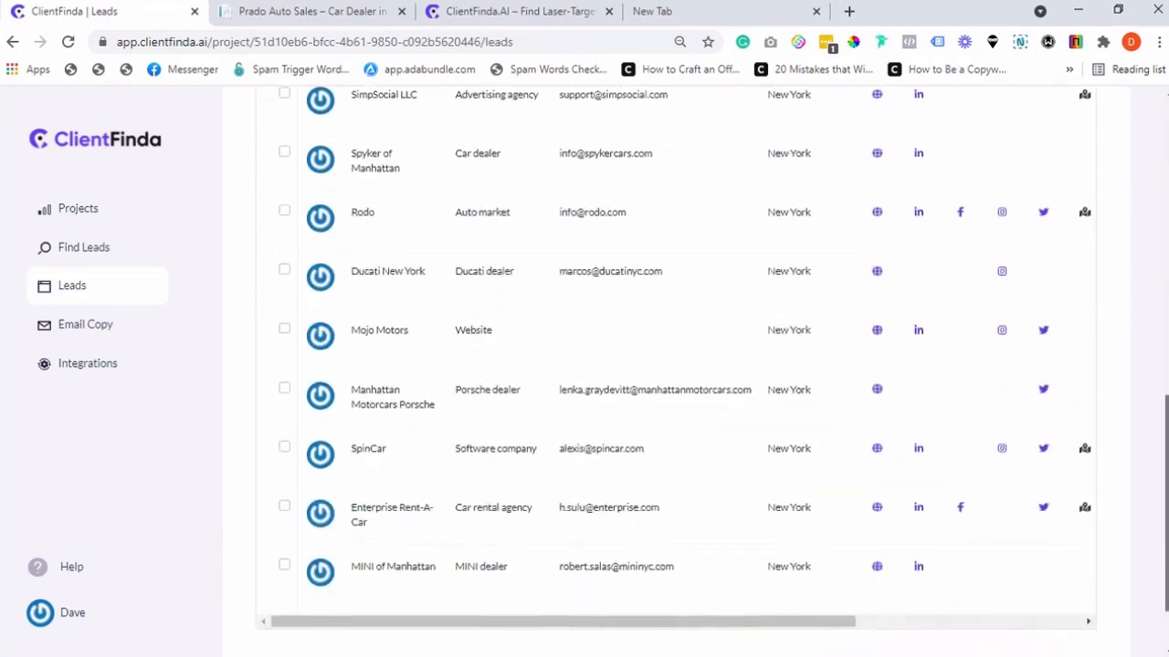
scroll(up, 3)
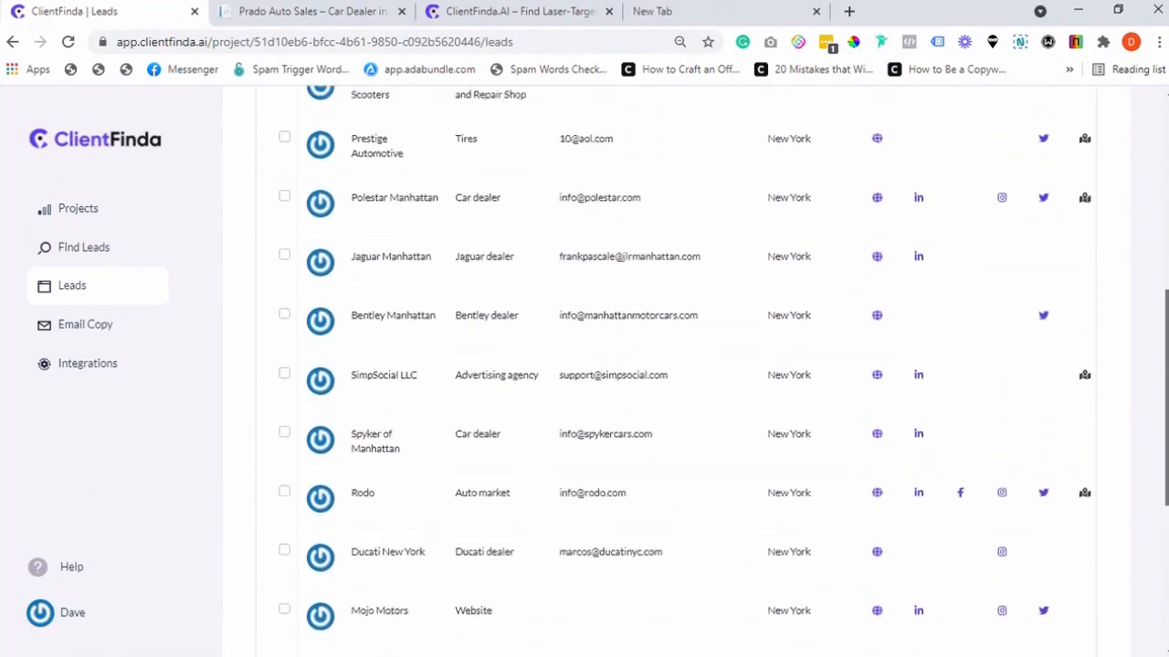
scroll(up, 3)
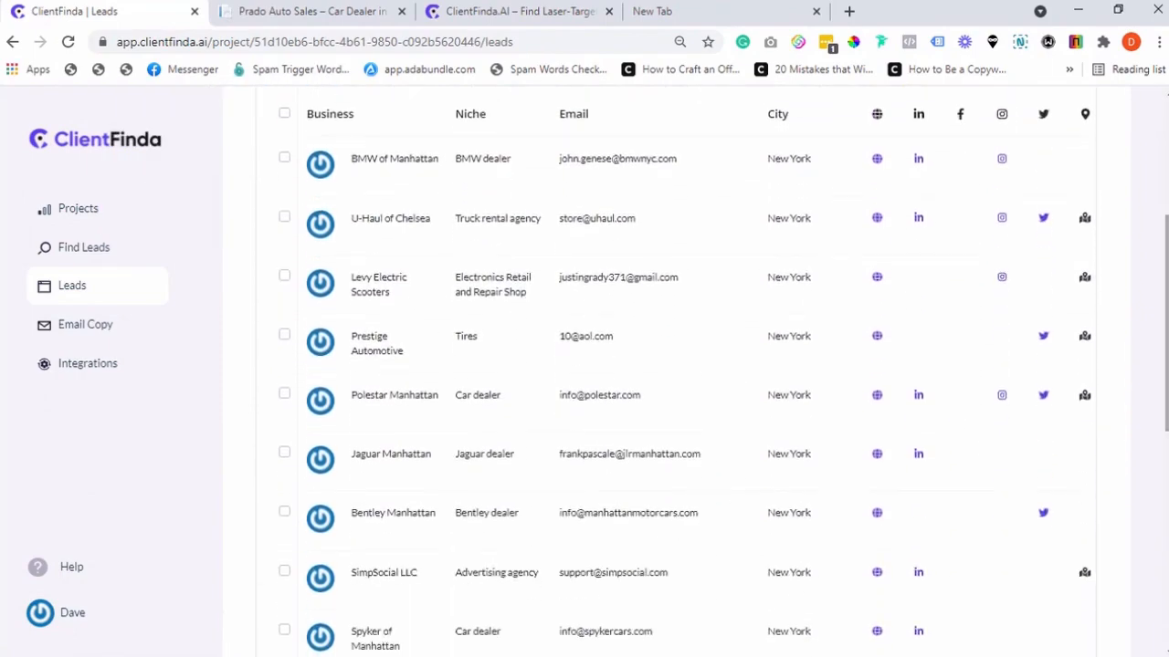
click(369, 344)
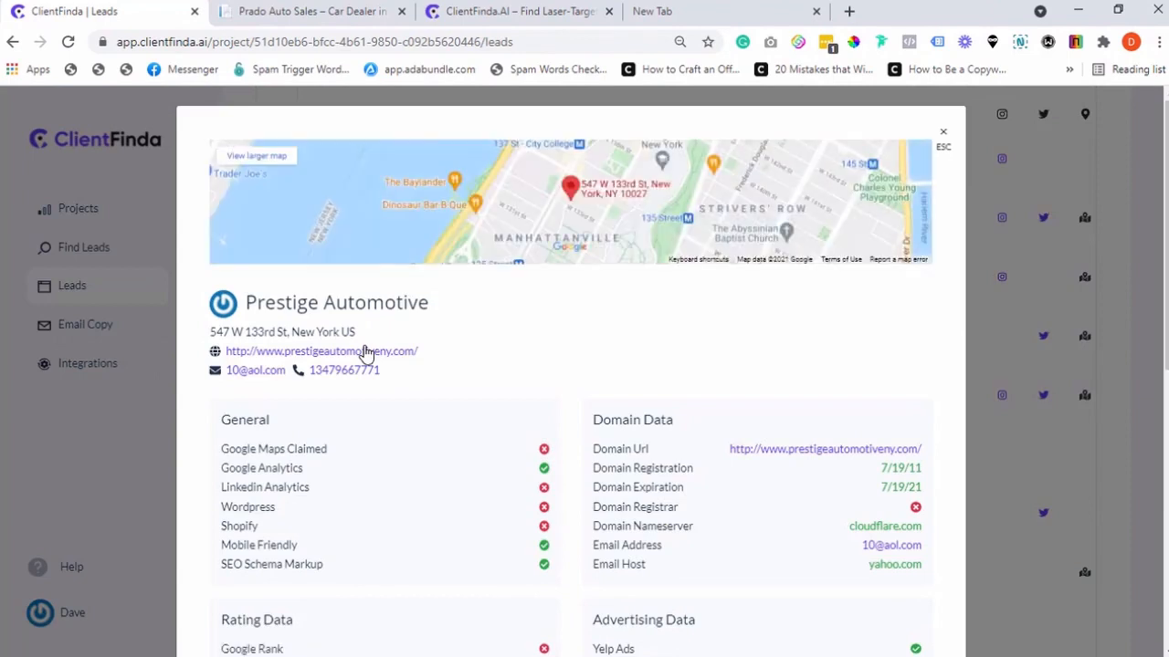
scroll(down, 3)
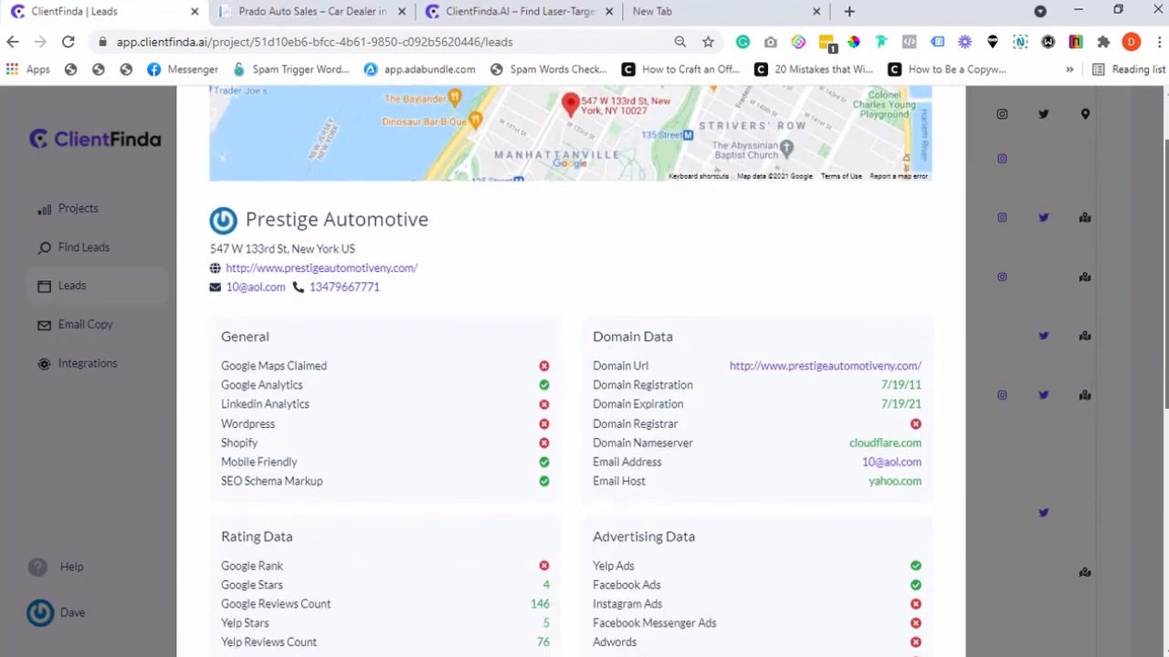
scroll(down, 3)
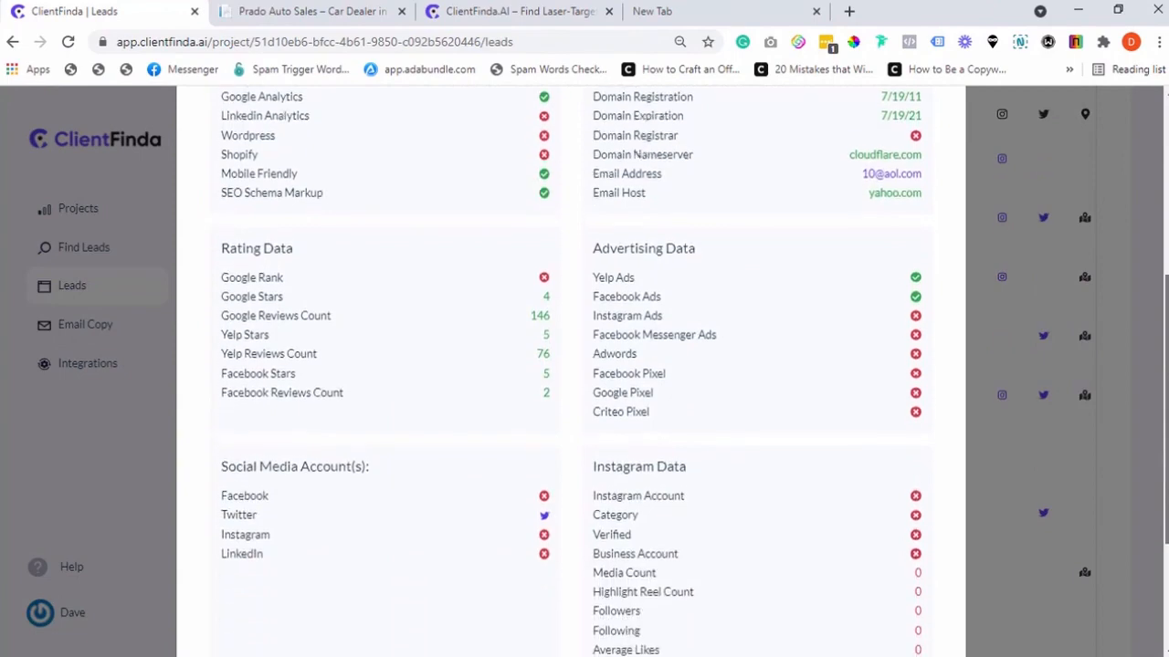
scroll(down, 3)
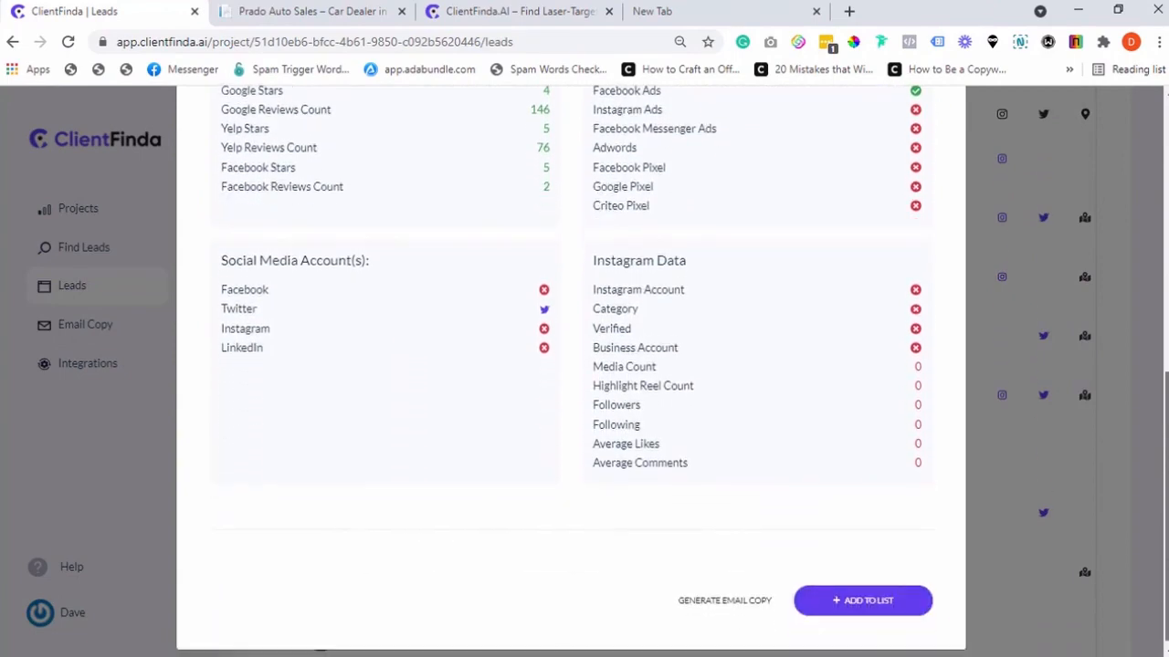
scroll(up, 3)
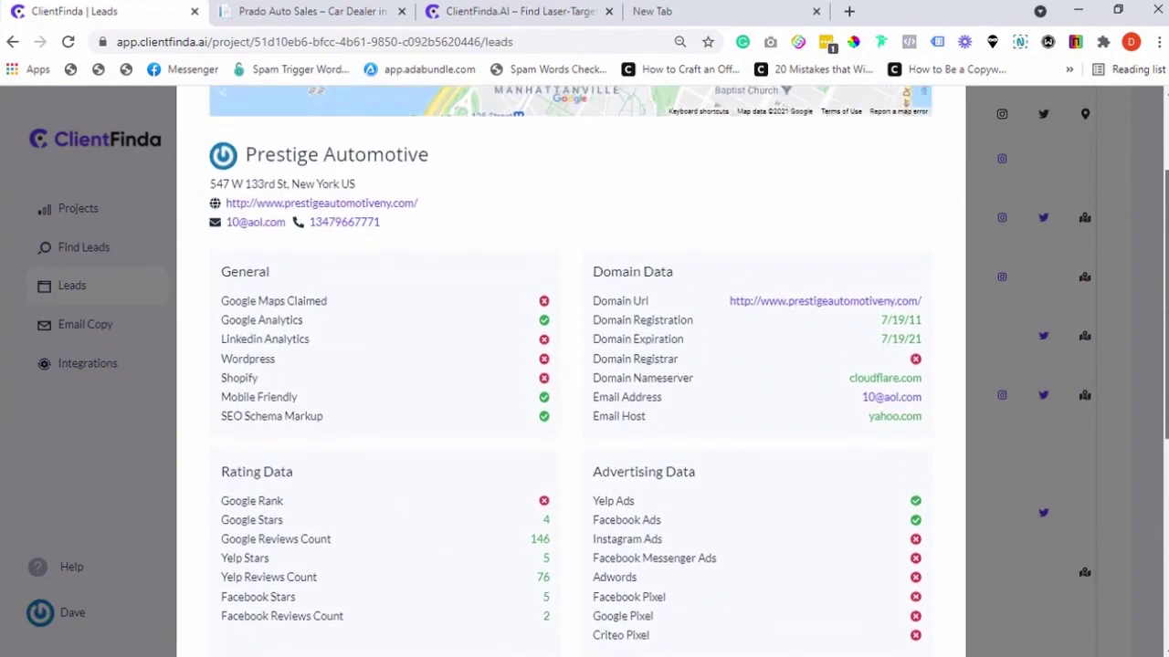
click(569, 100)
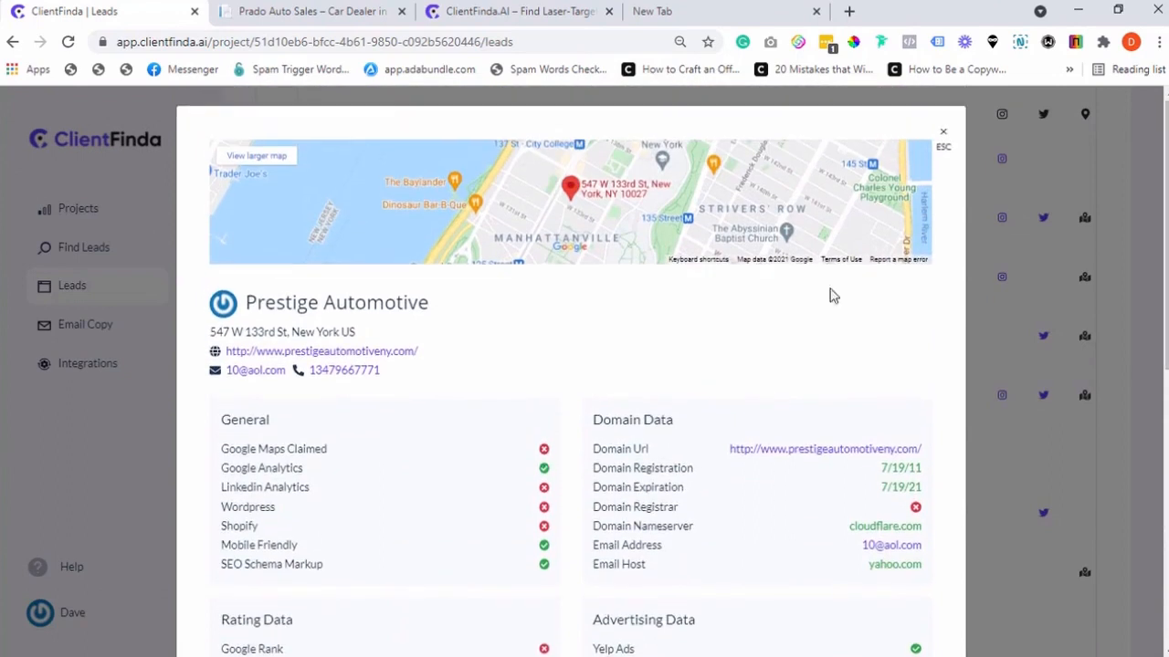
mouse_move(388, 338)
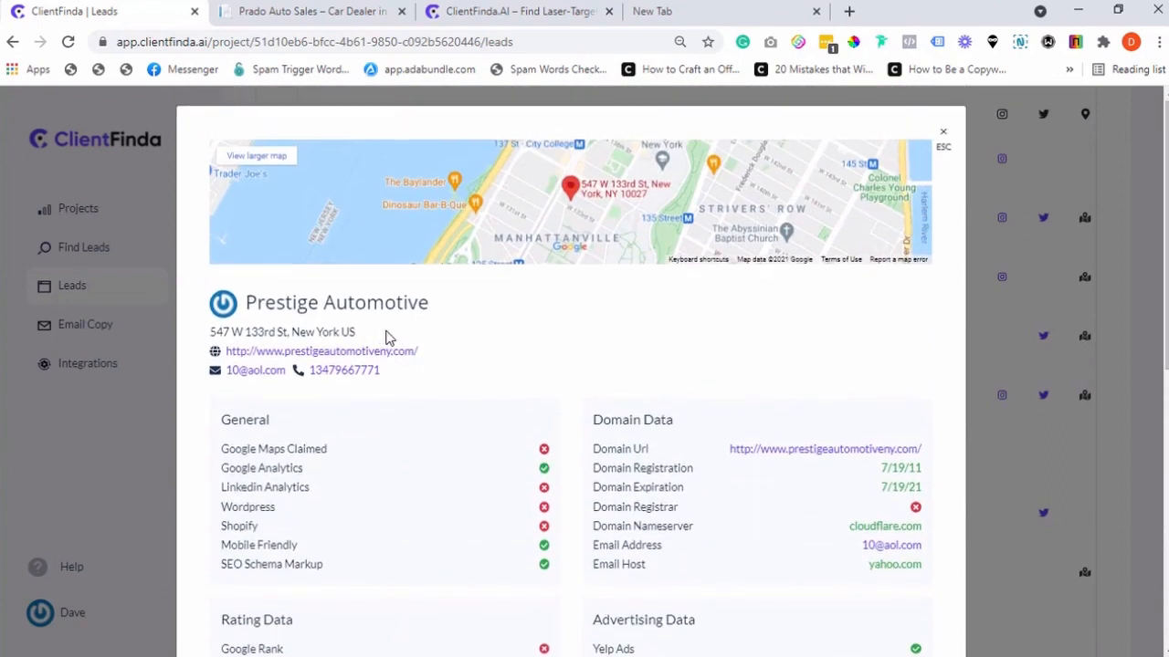
mouse_move(445, 356)
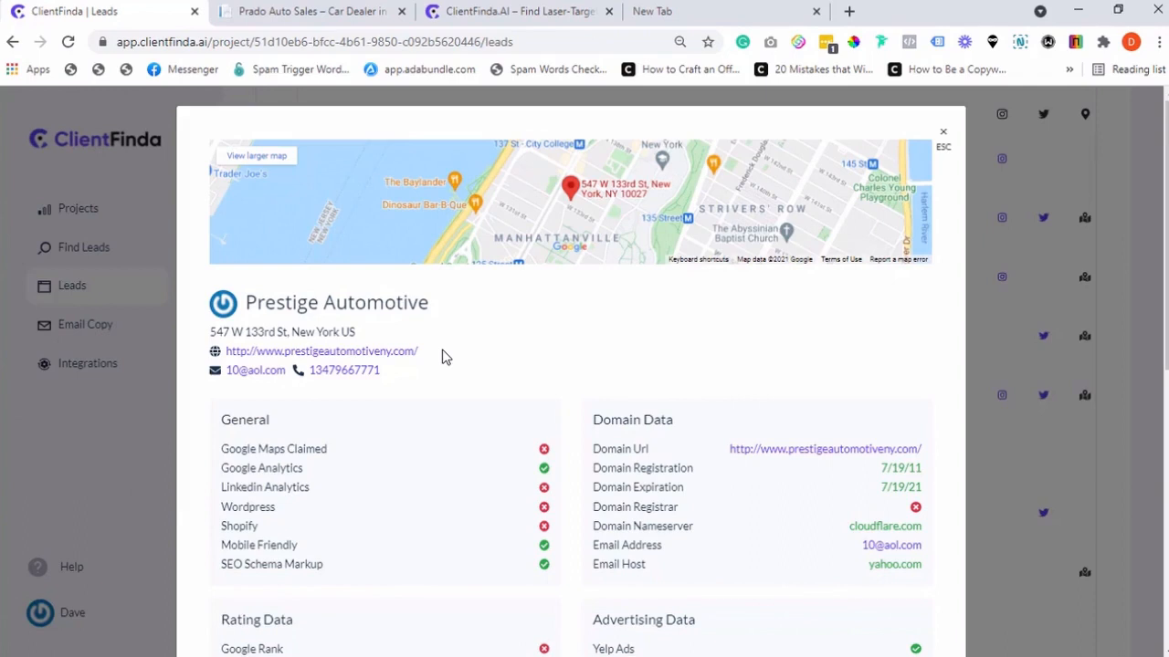
mouse_move(445, 393)
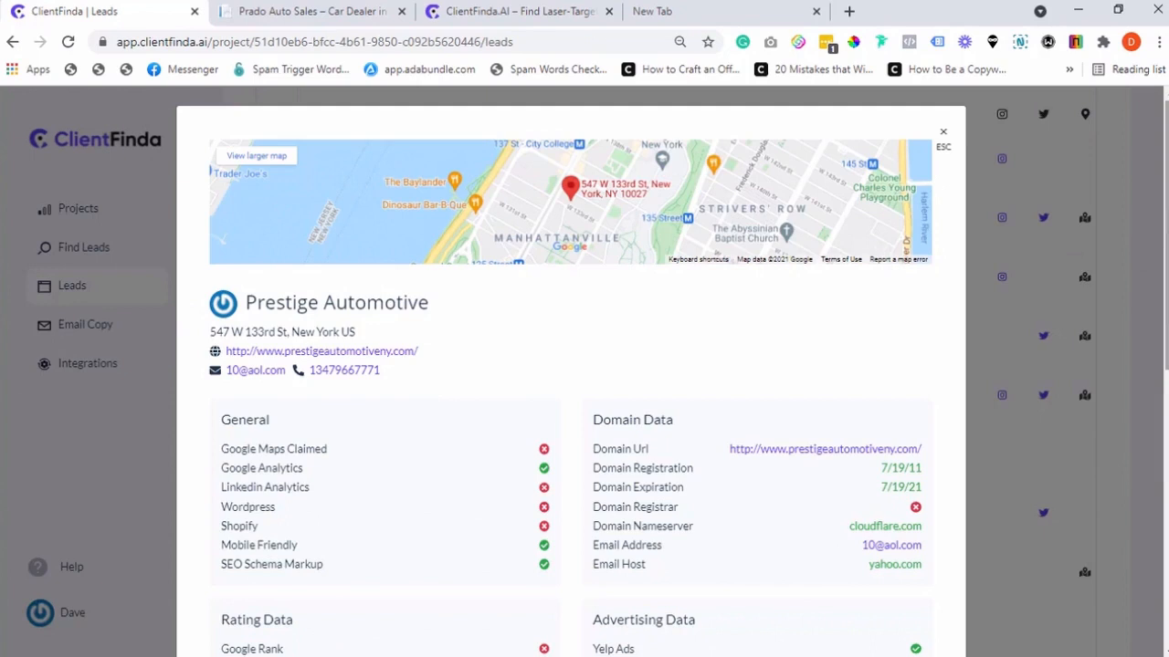
mouse_move(710, 245)
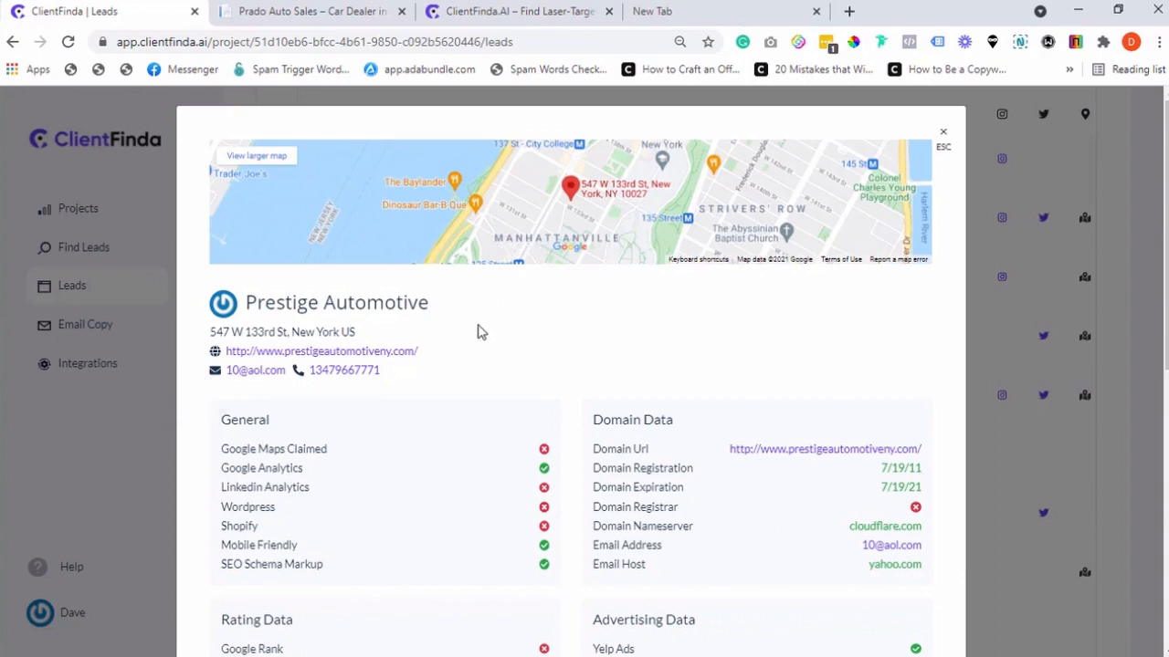
scroll(down, 3)
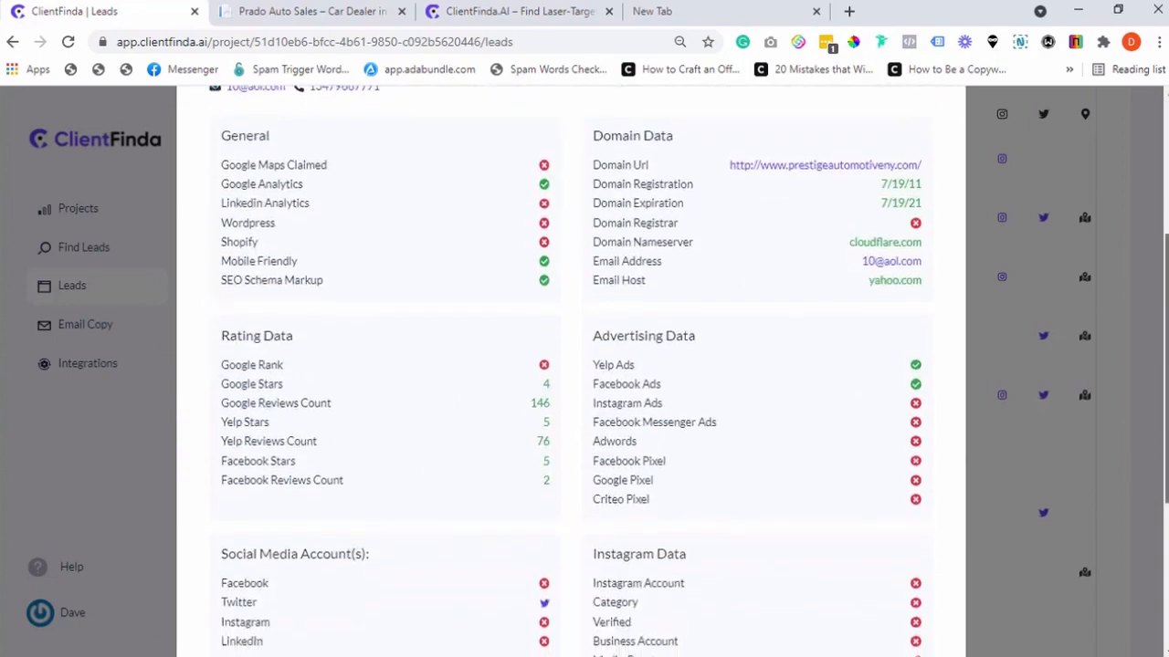
scroll(down, 3)
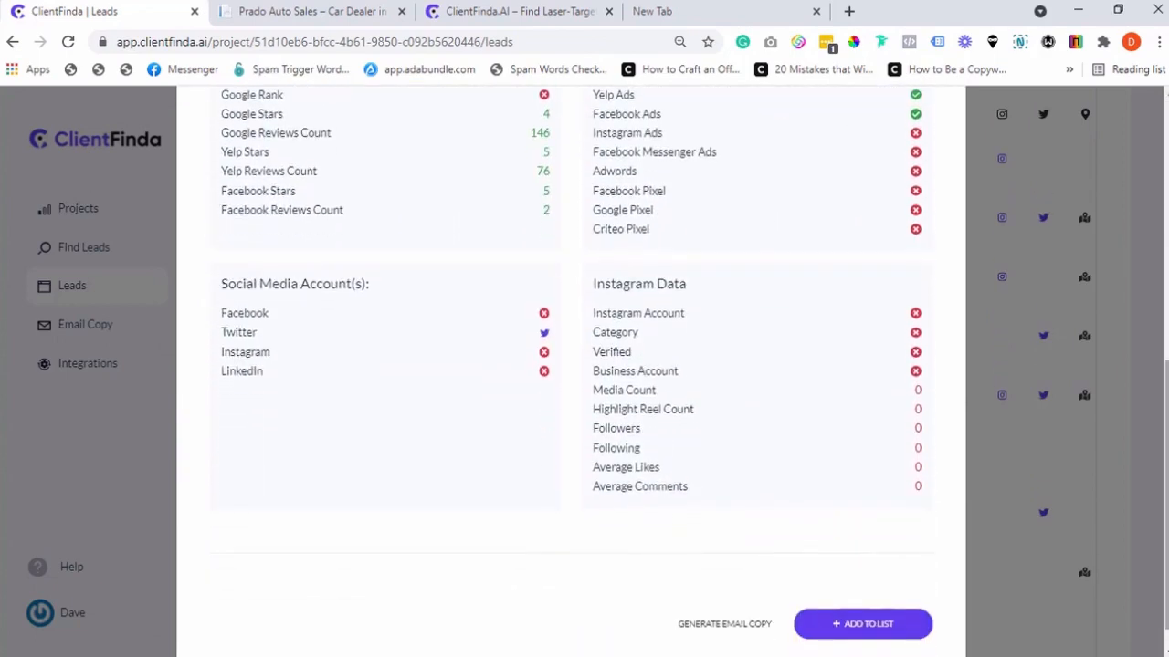
scroll(up, 3)
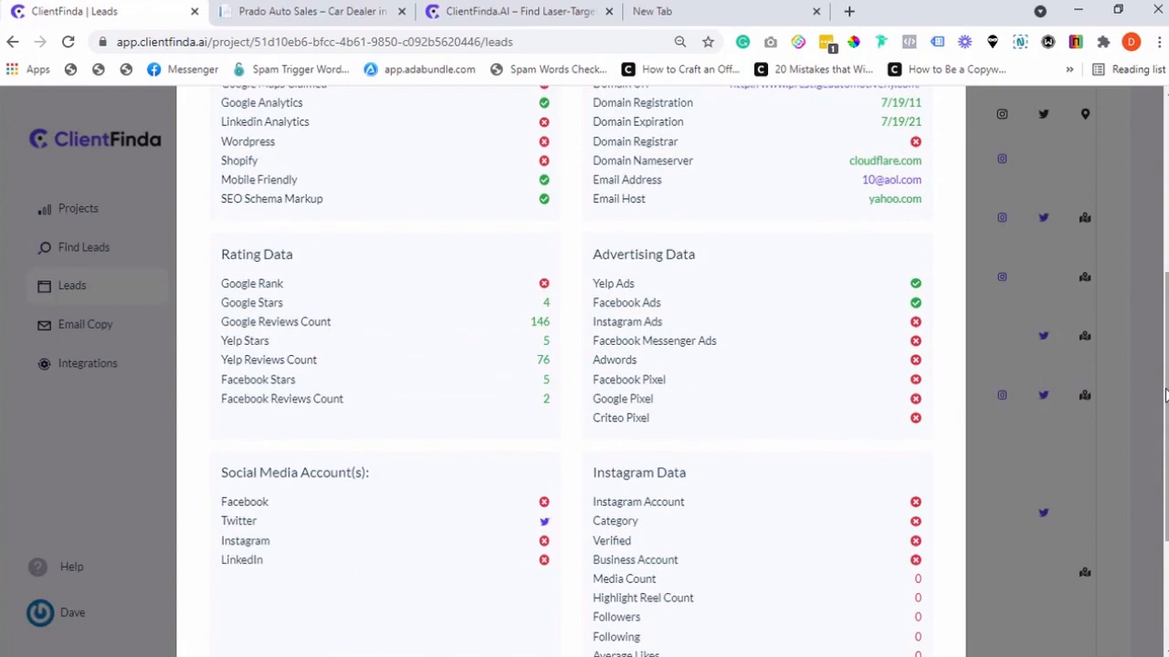
scroll(up, 3)
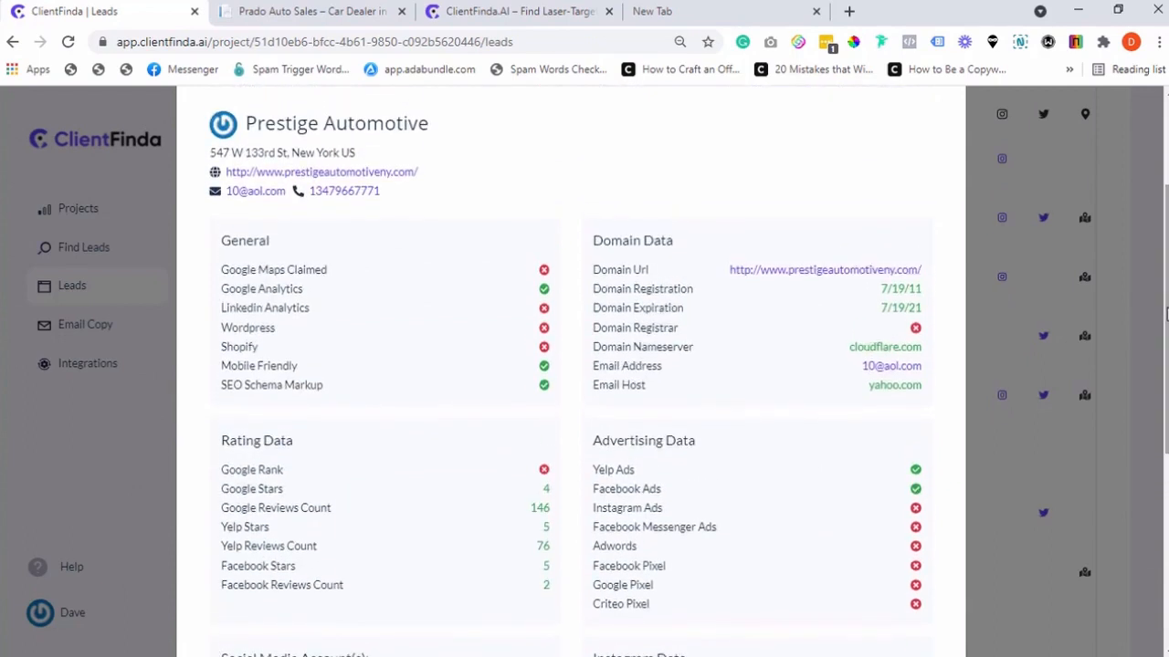
scroll(down, 3)
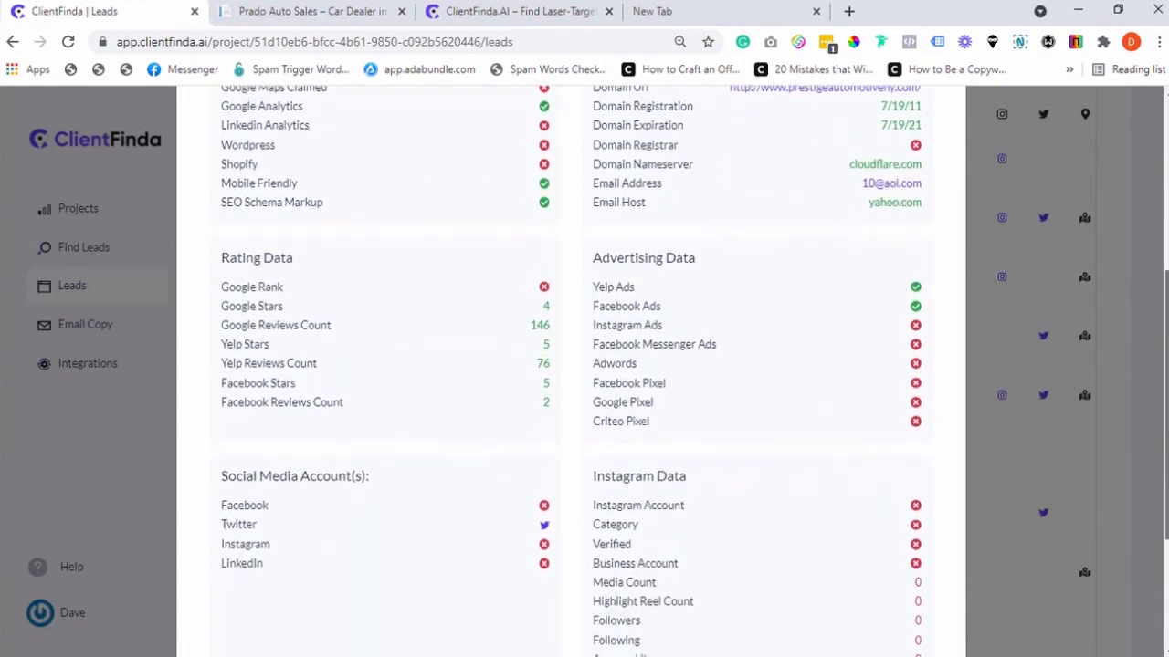
scroll(up, 3)
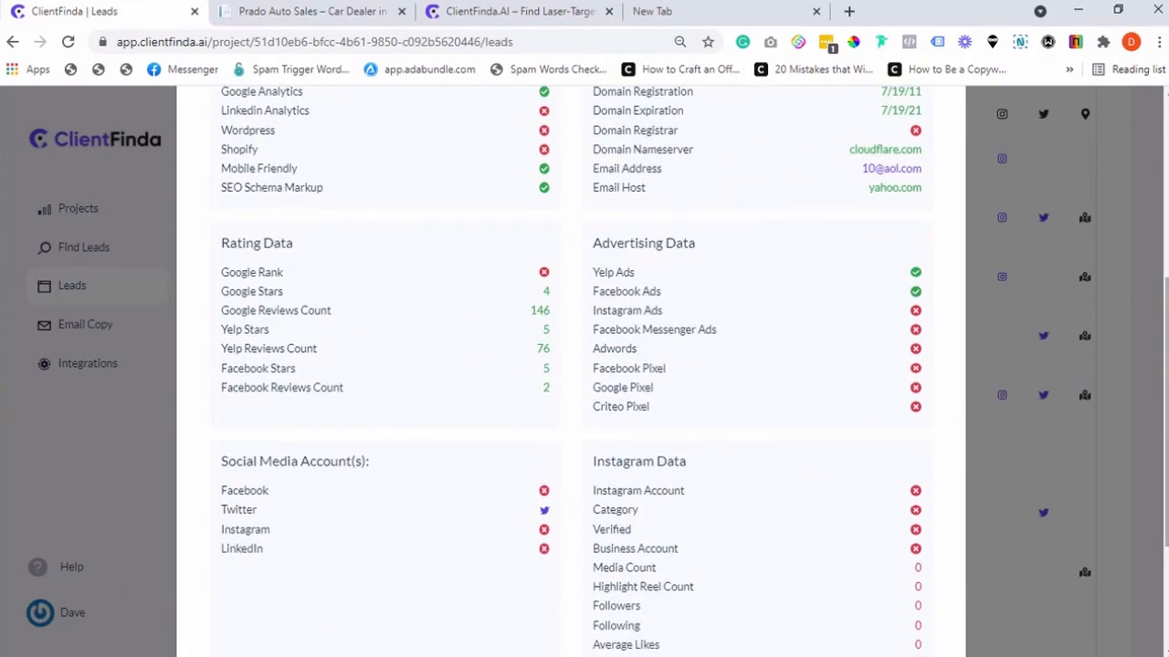
scroll(up, 3)
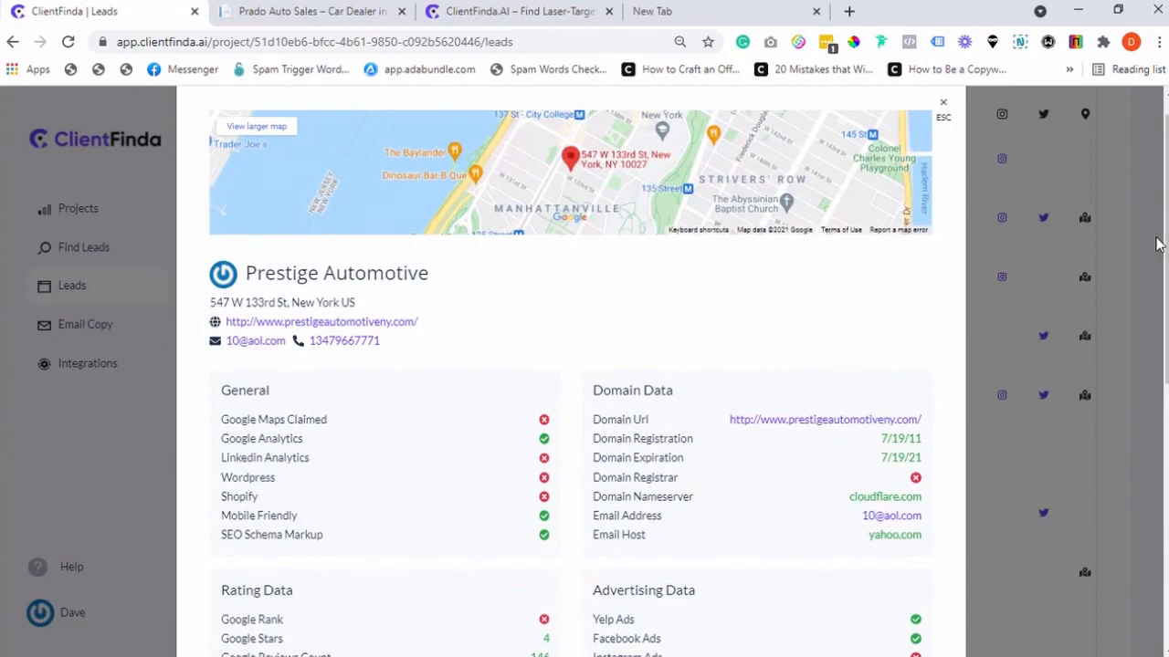
scroll(up, 3)
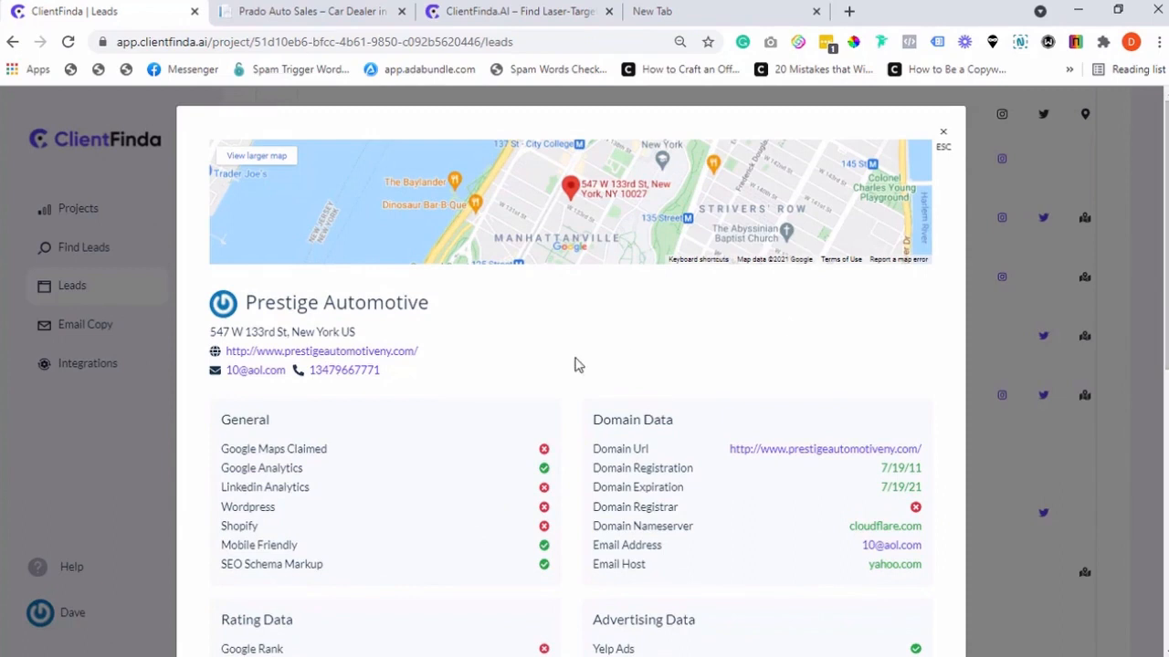
mouse_move(463, 390)
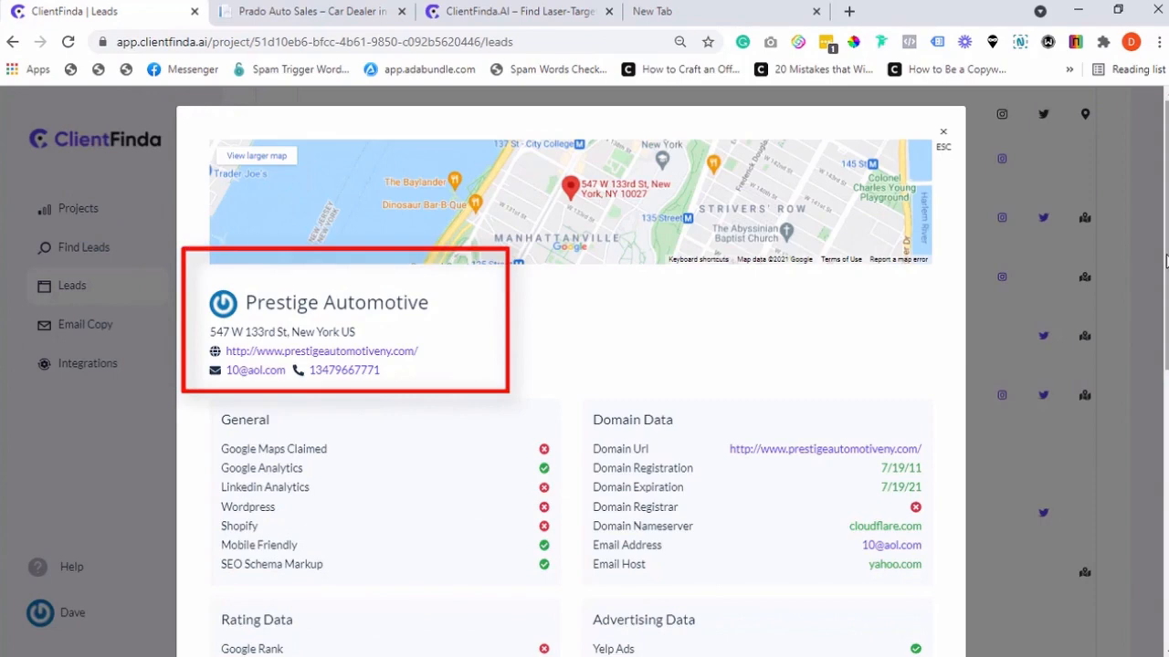
click(943, 131)
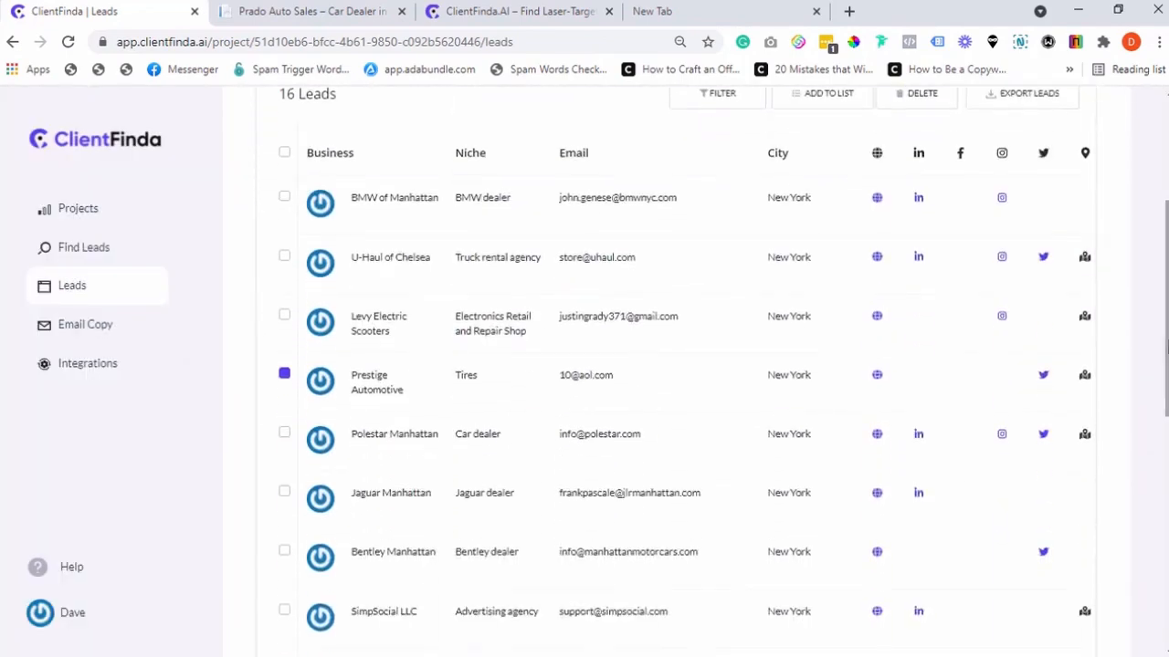
click(369, 381)
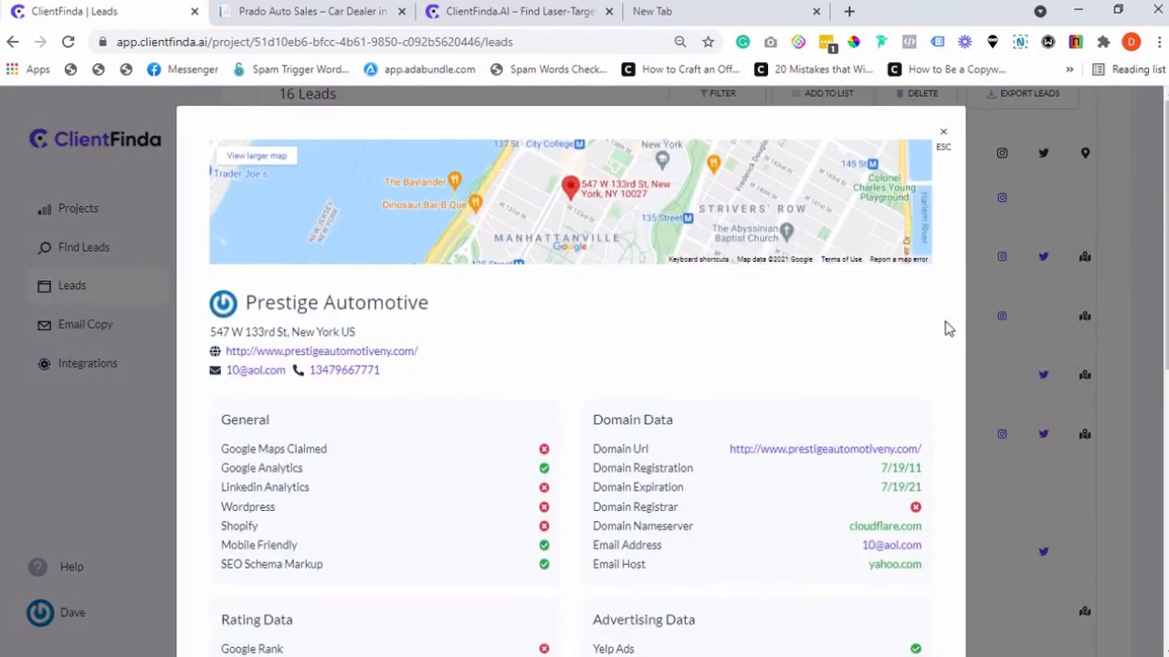
scroll(down, 3)
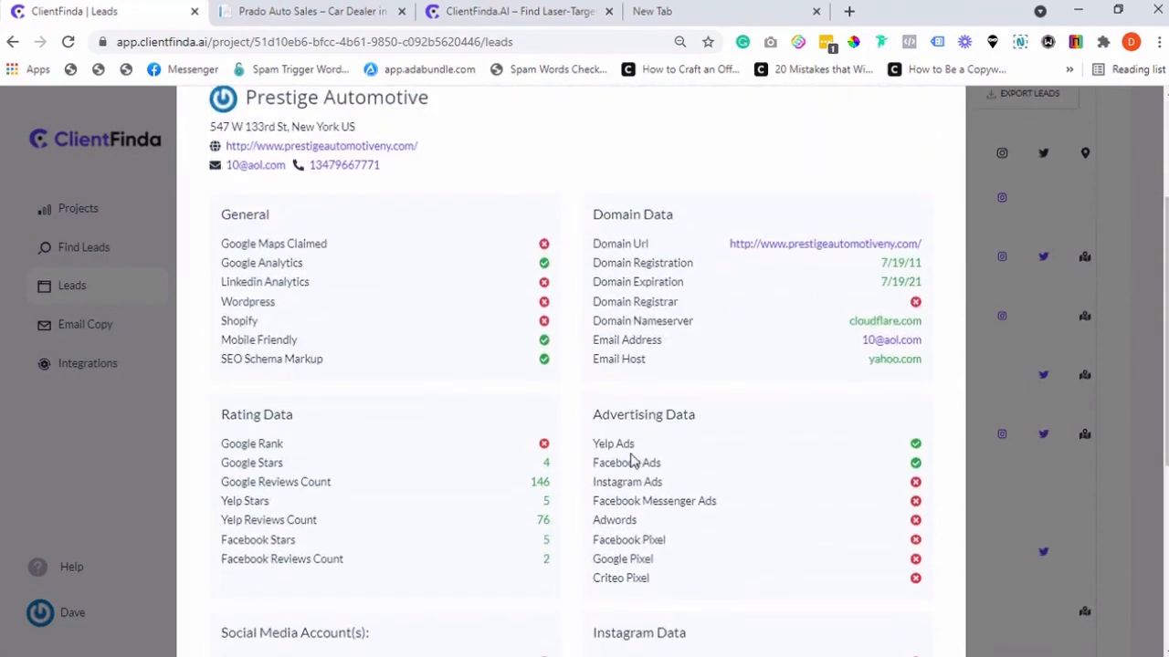
mouse_move(539, 379)
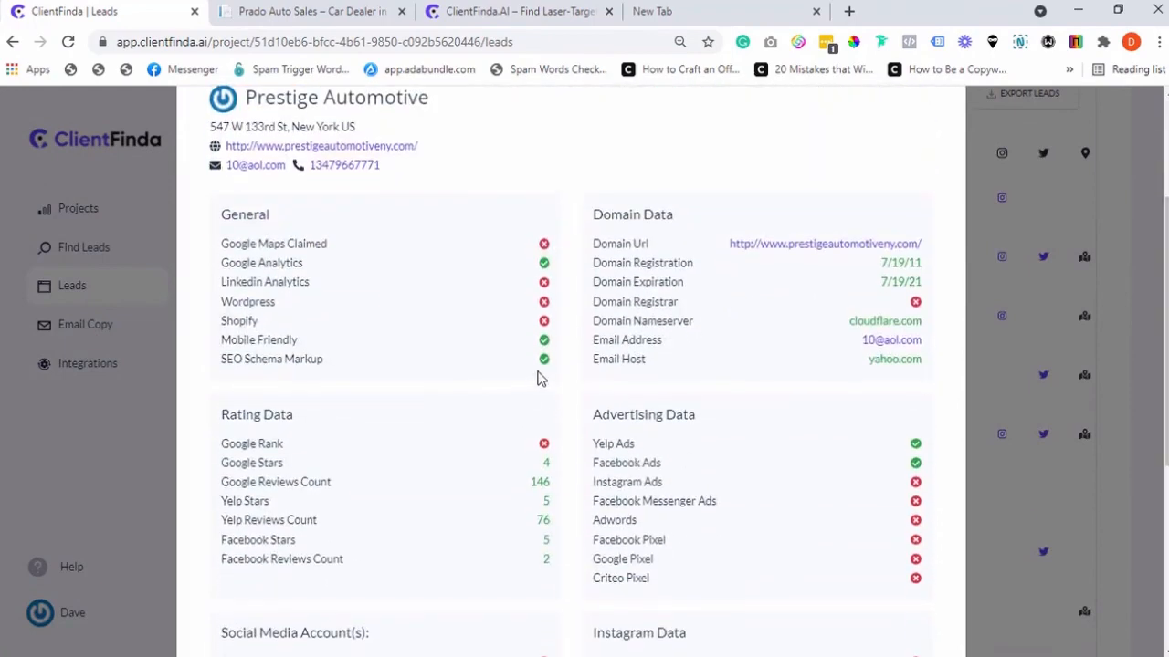
scroll(up, 3)
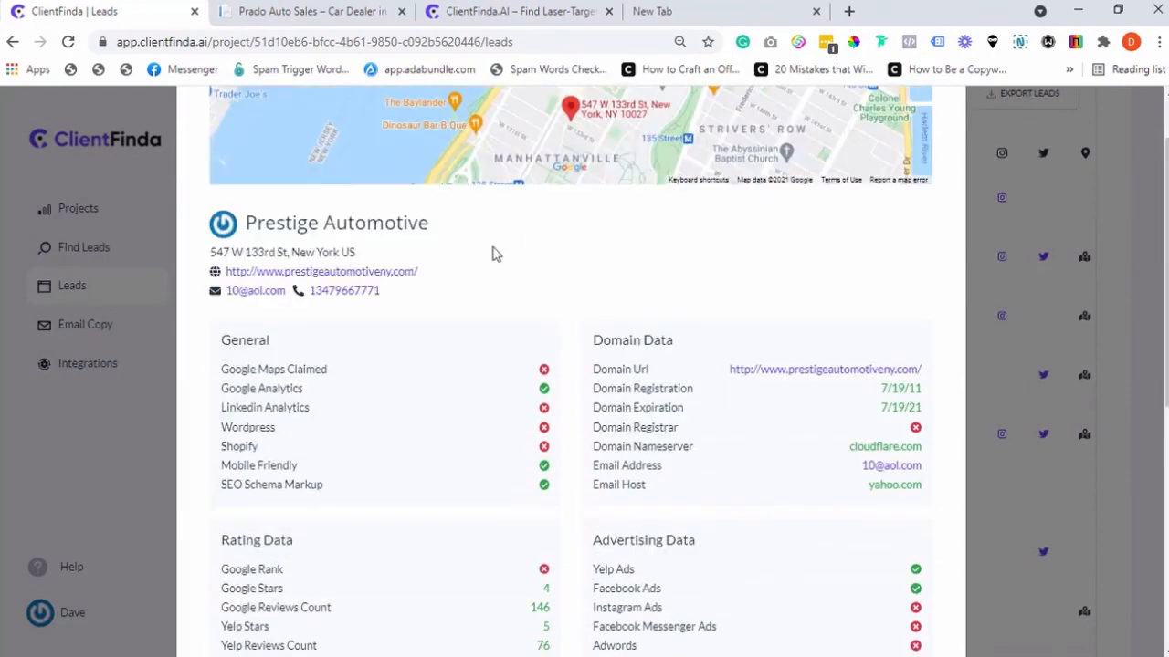
Open Prestige Automotive's website in a new tab and dismiss its AudioEye accessibility toolbar
click(322, 271)
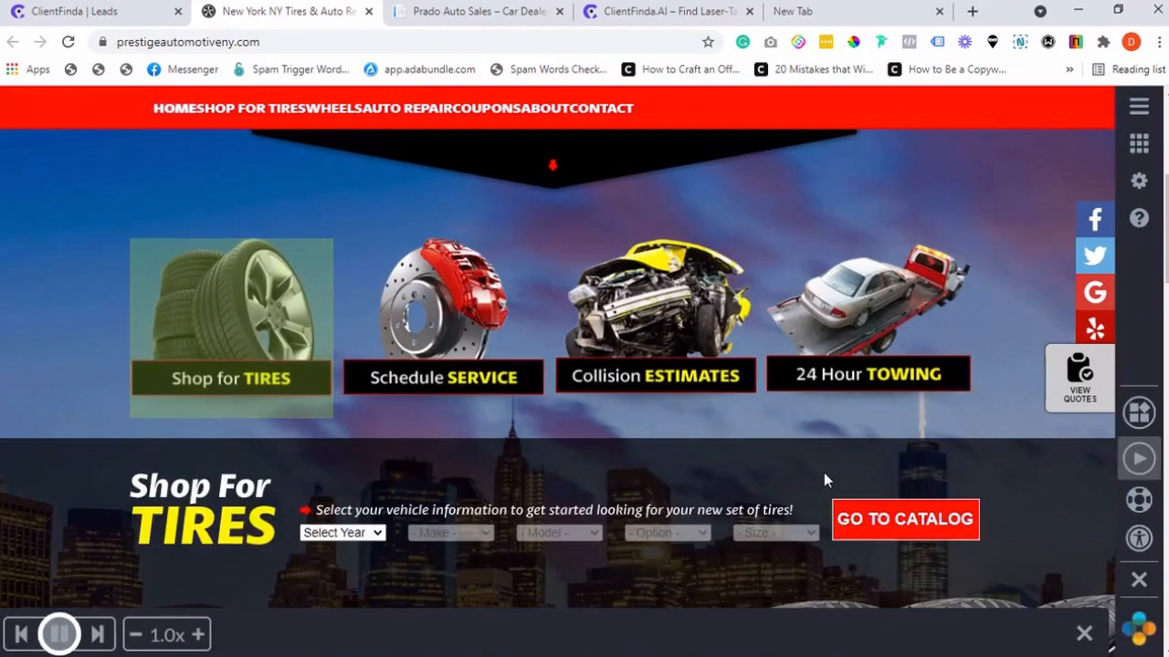
mouse_move(840, 466)
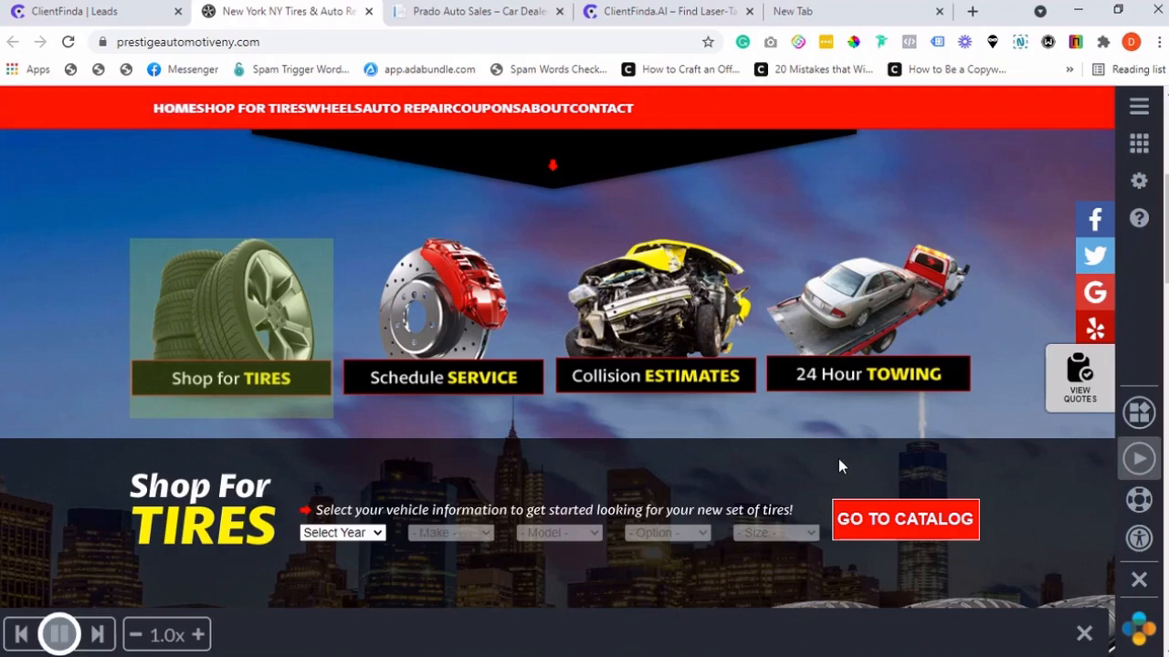
mouse_move(1139, 500)
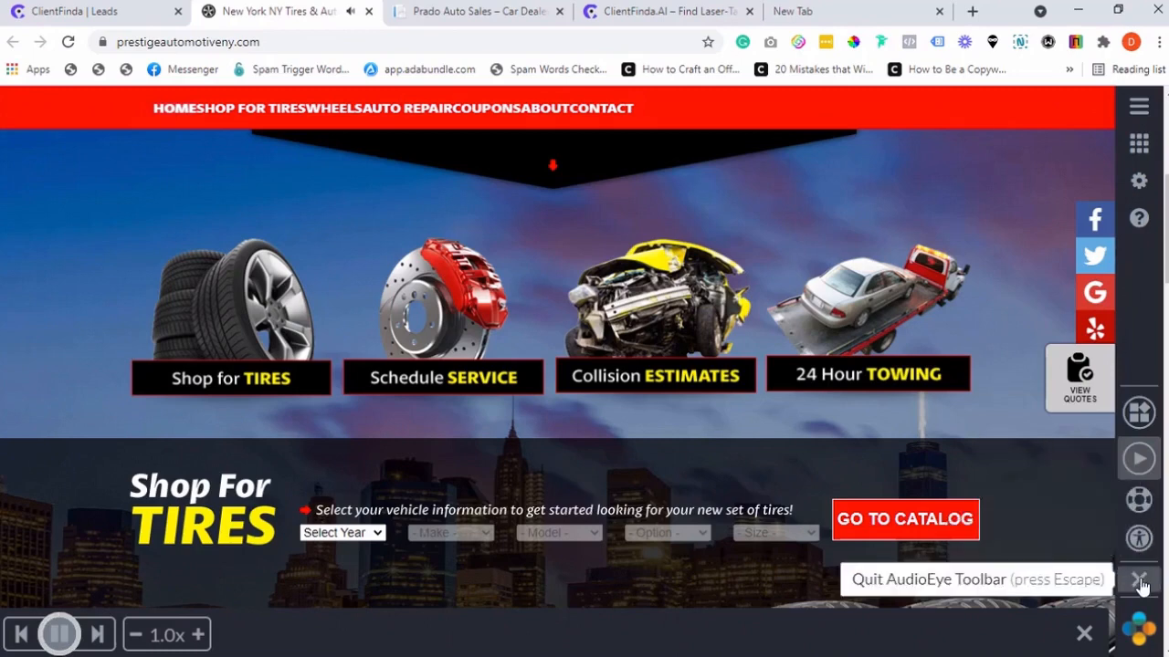
click(1139, 579)
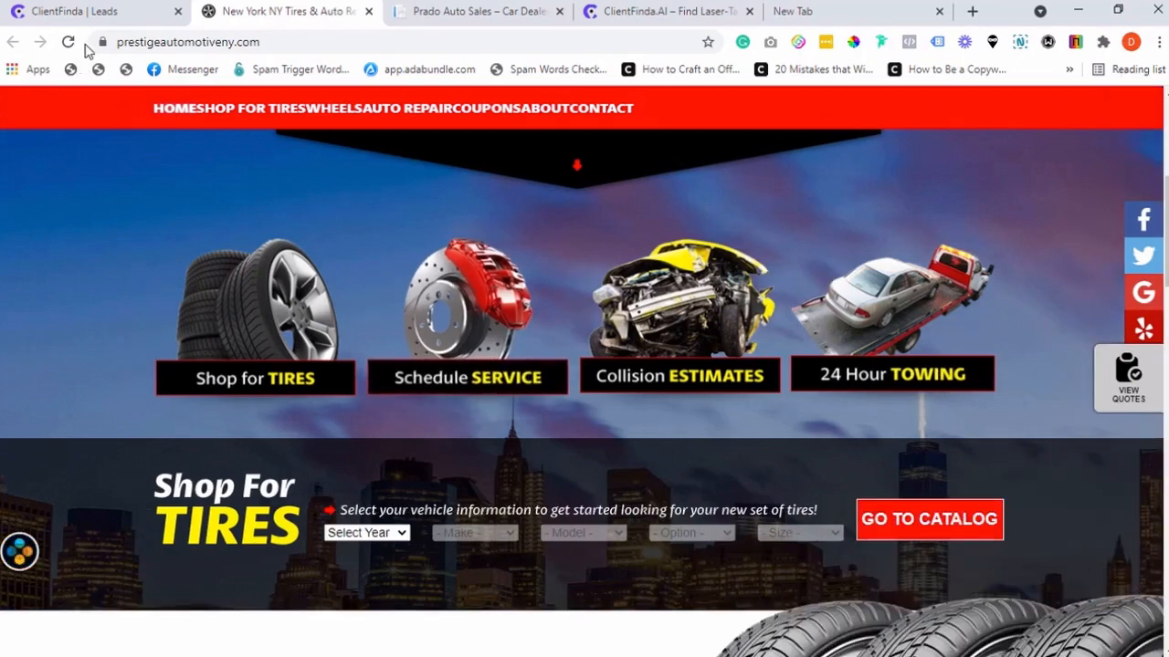
Return to the ClientFinda tab and scroll through the upper part of Prestige Automotive's lead profile
click(102, 42)
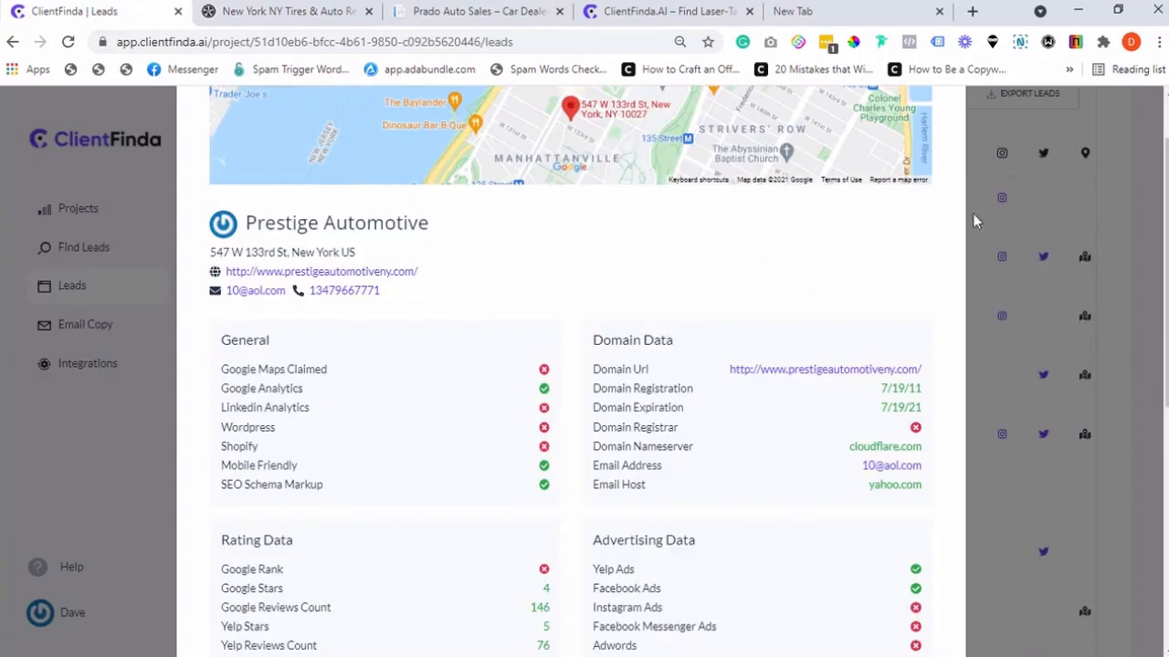
scroll(down, 3)
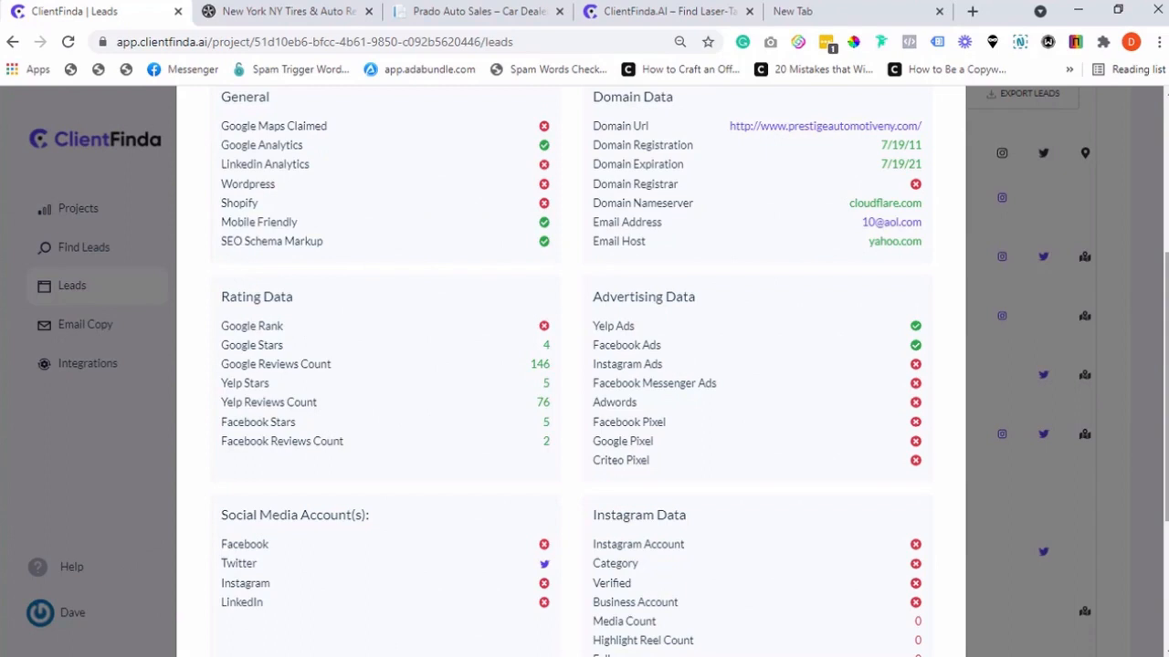
scroll(down, 3)
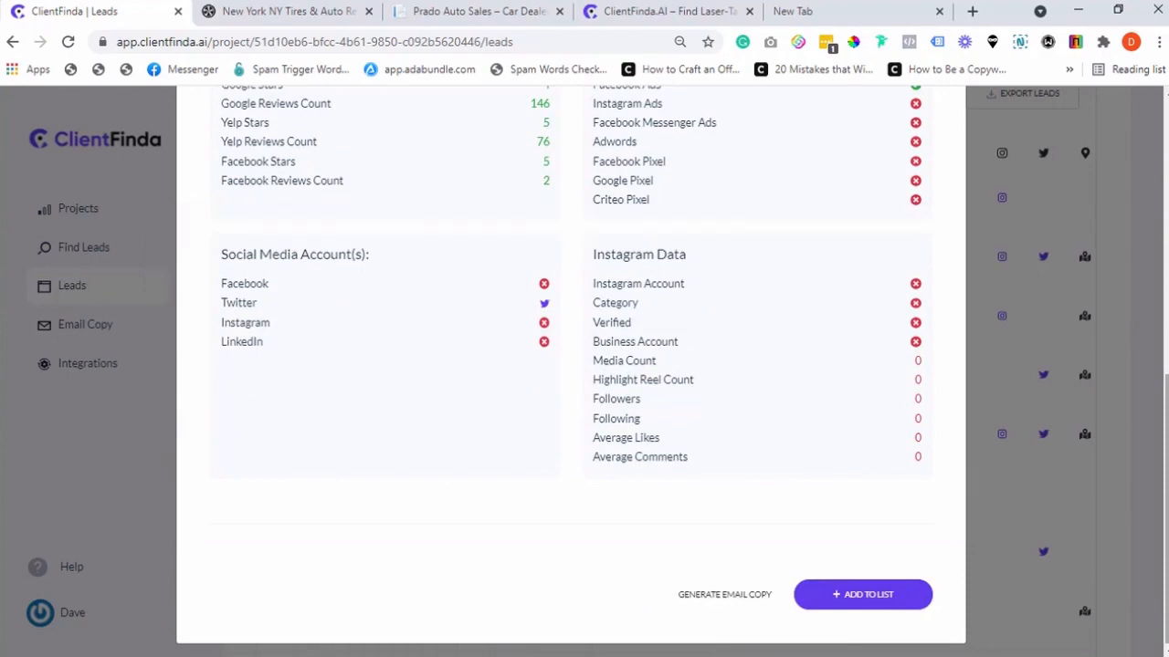
scroll(up, 3)
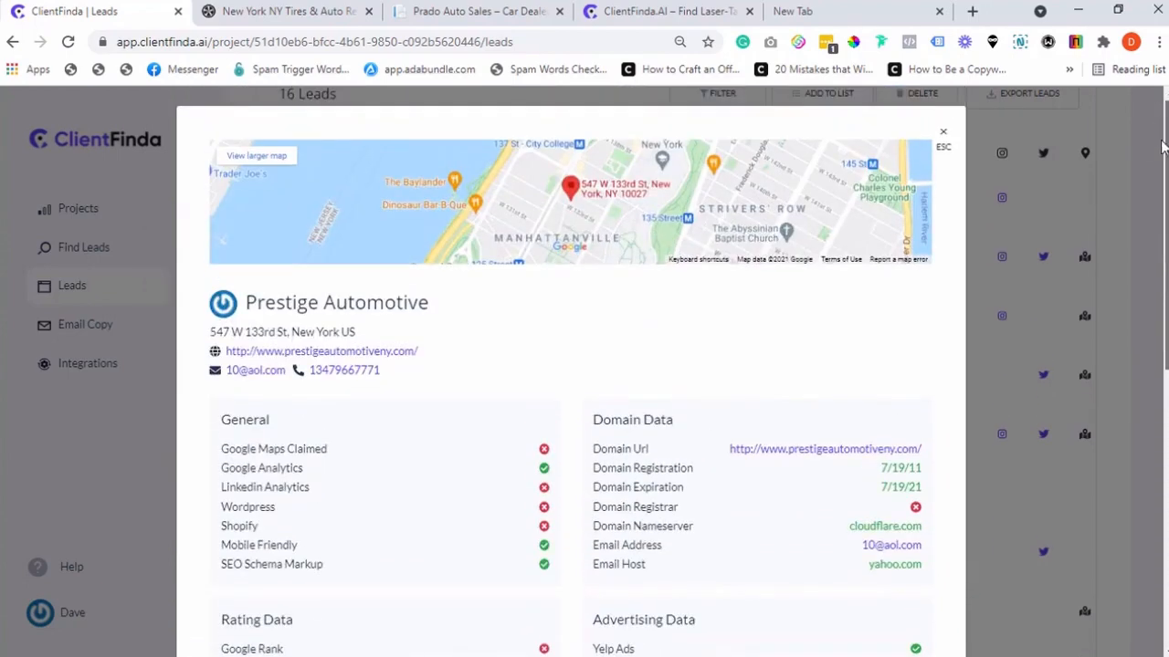
scroll(down, 3)
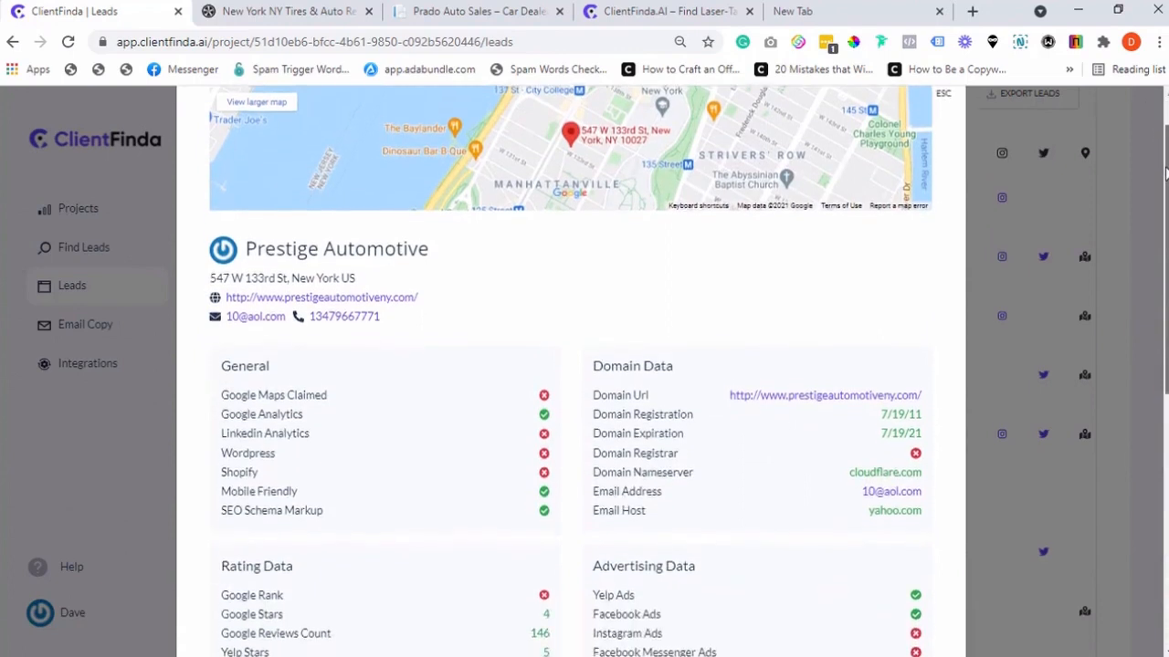
scroll(down, 3)
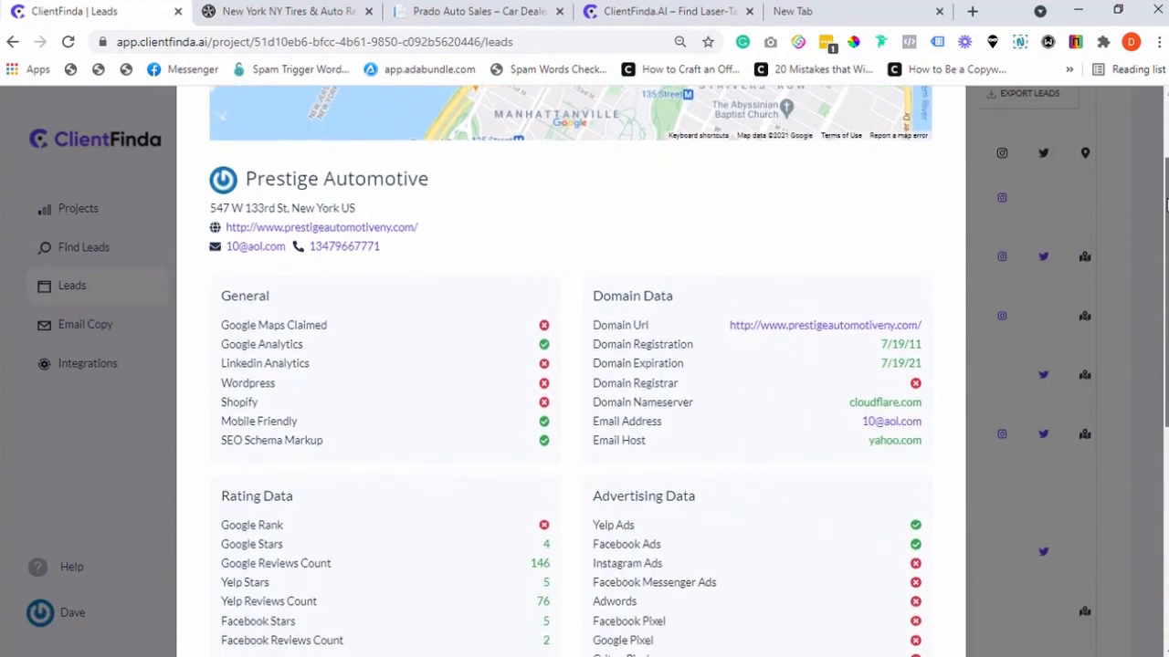
scroll(down, 3)
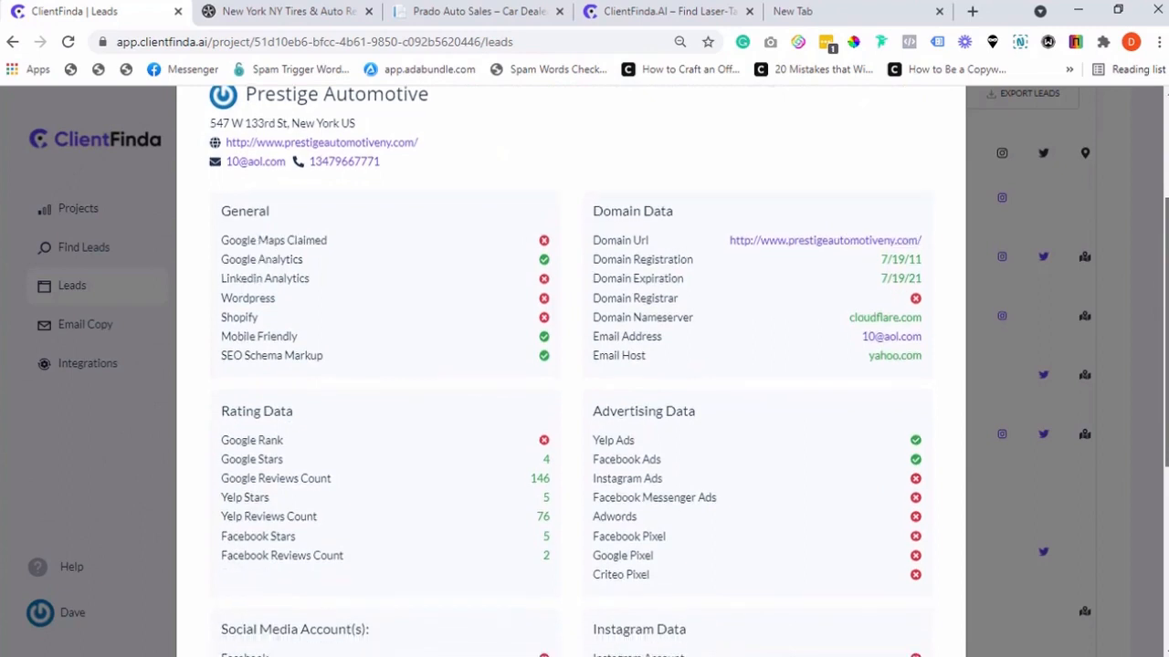
scroll(down, 3)
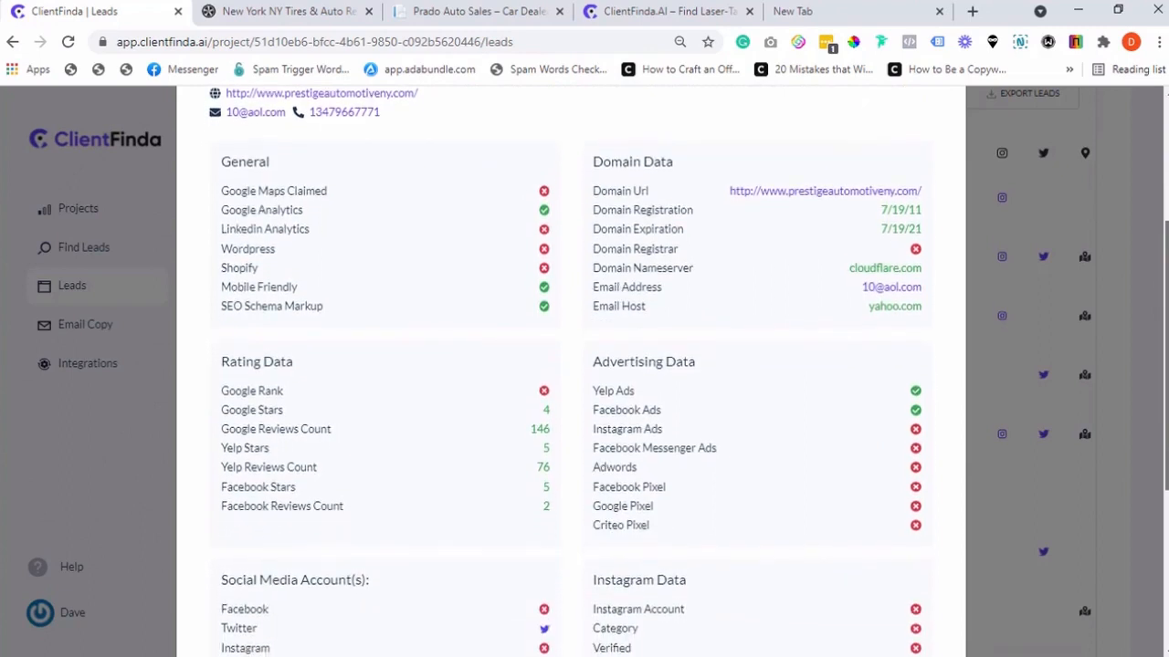
scroll(down, 3)
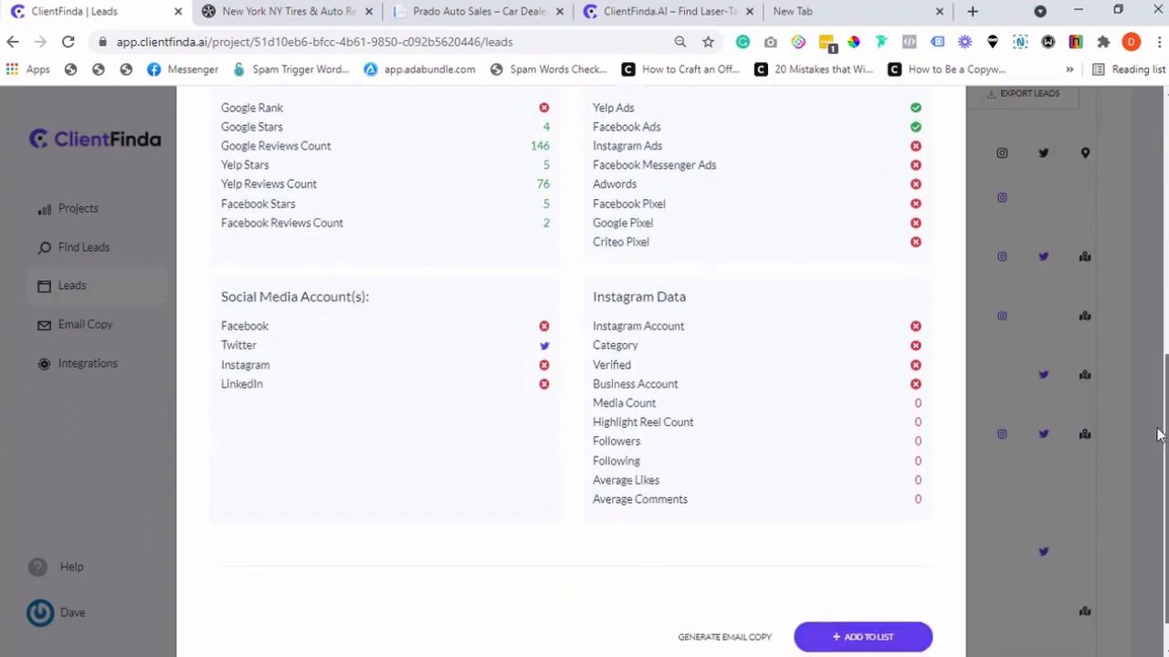
scroll(up, 3)
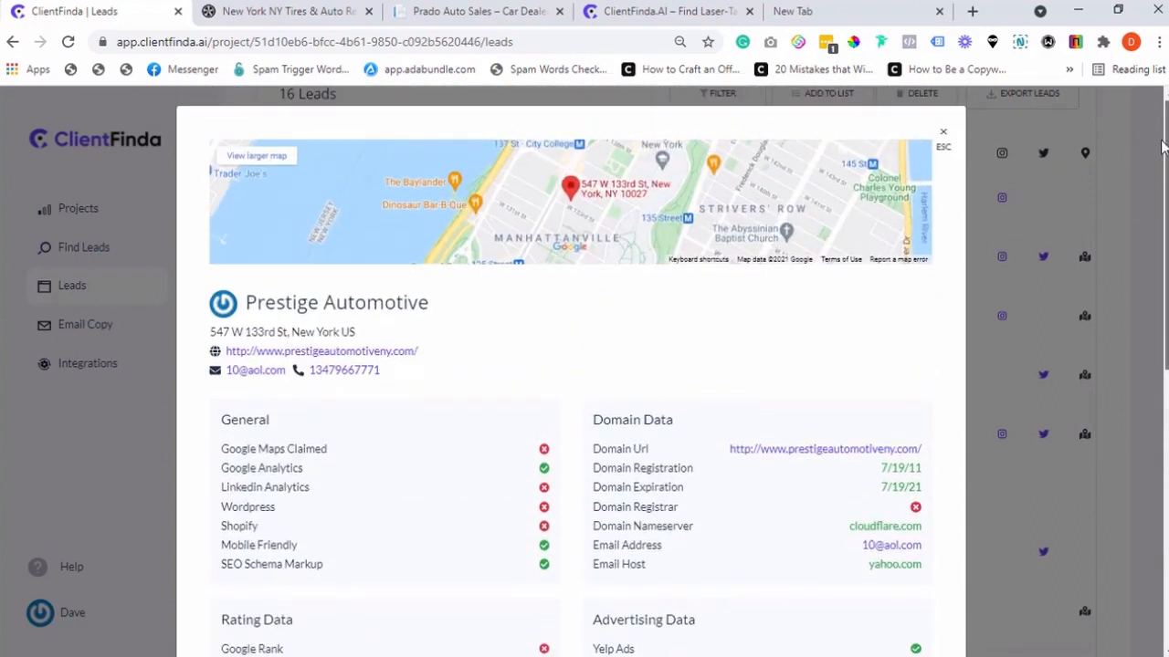
scroll(down, 3)
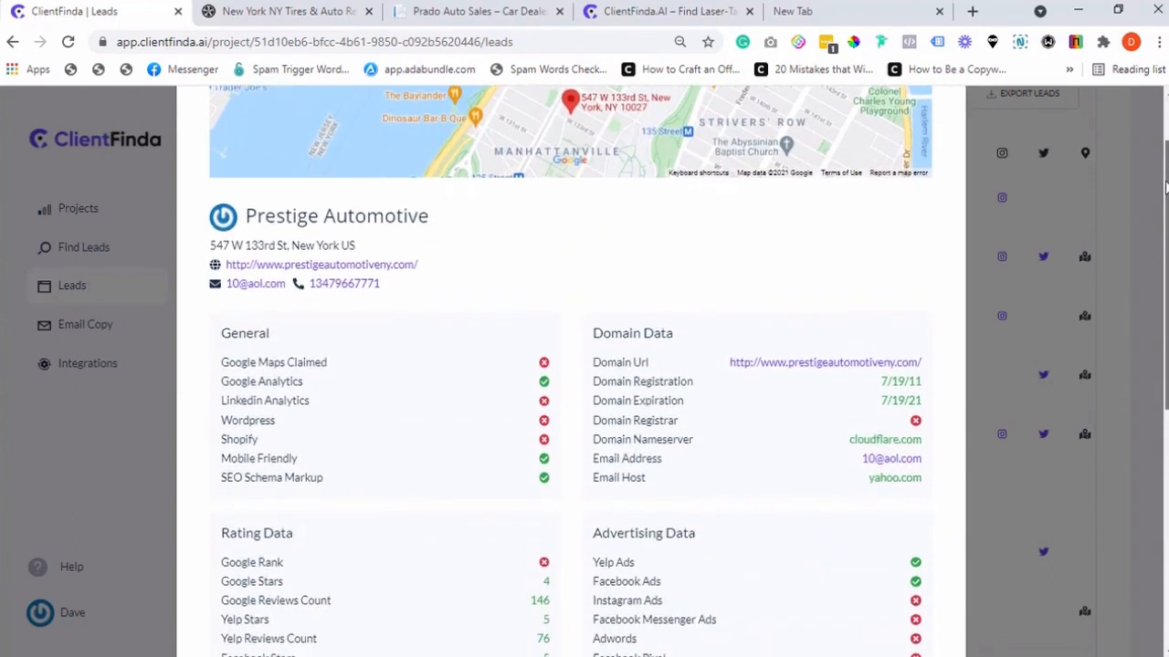
scroll(down, 3)
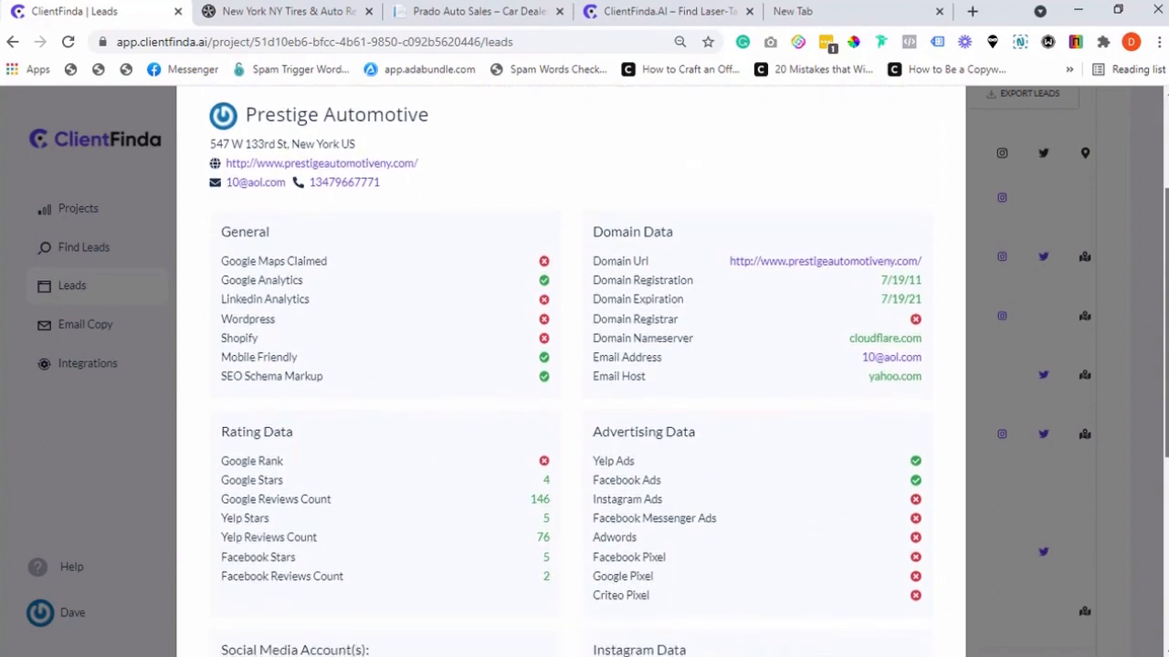
scroll(down, 3)
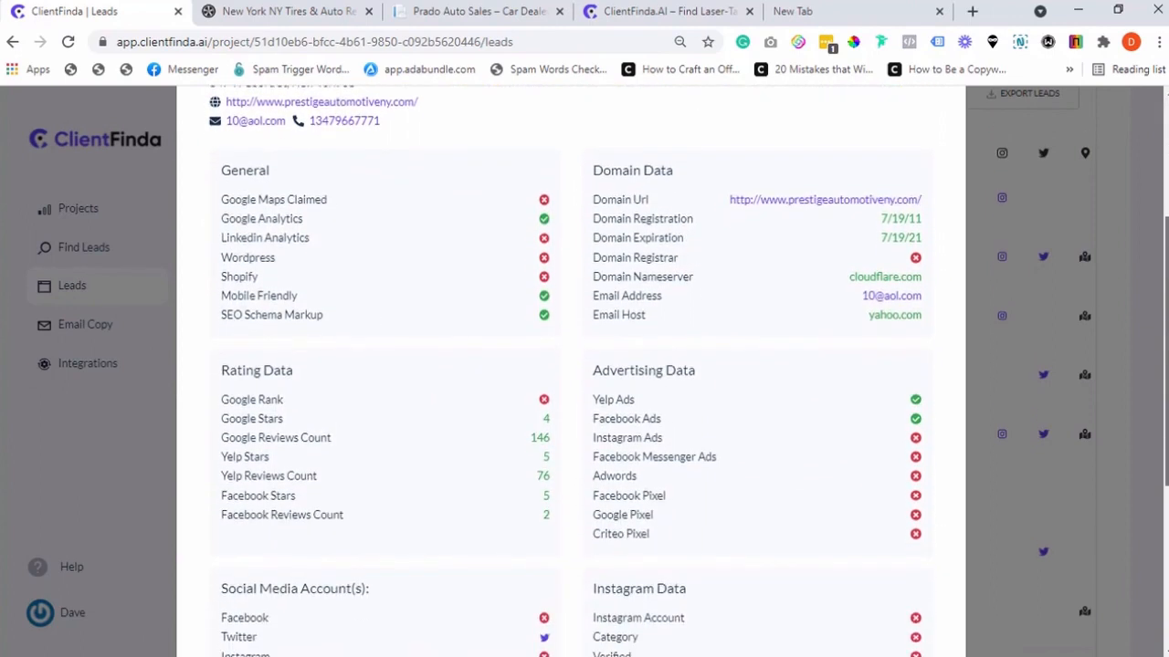
scroll(down, 3)
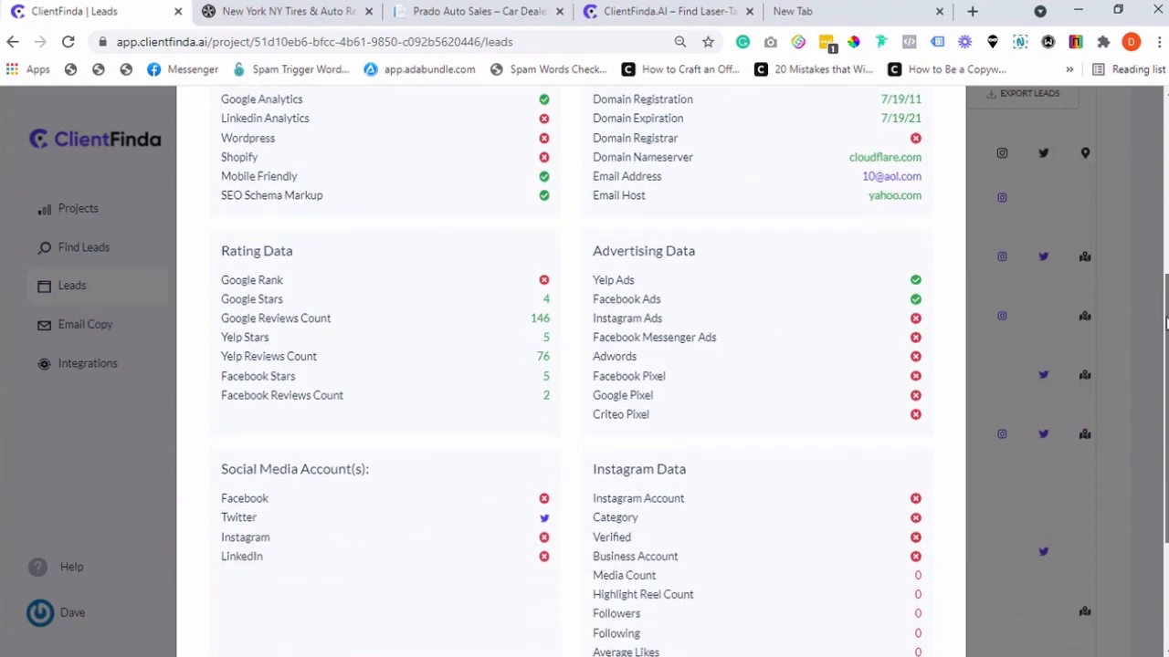
scroll(up, 3)
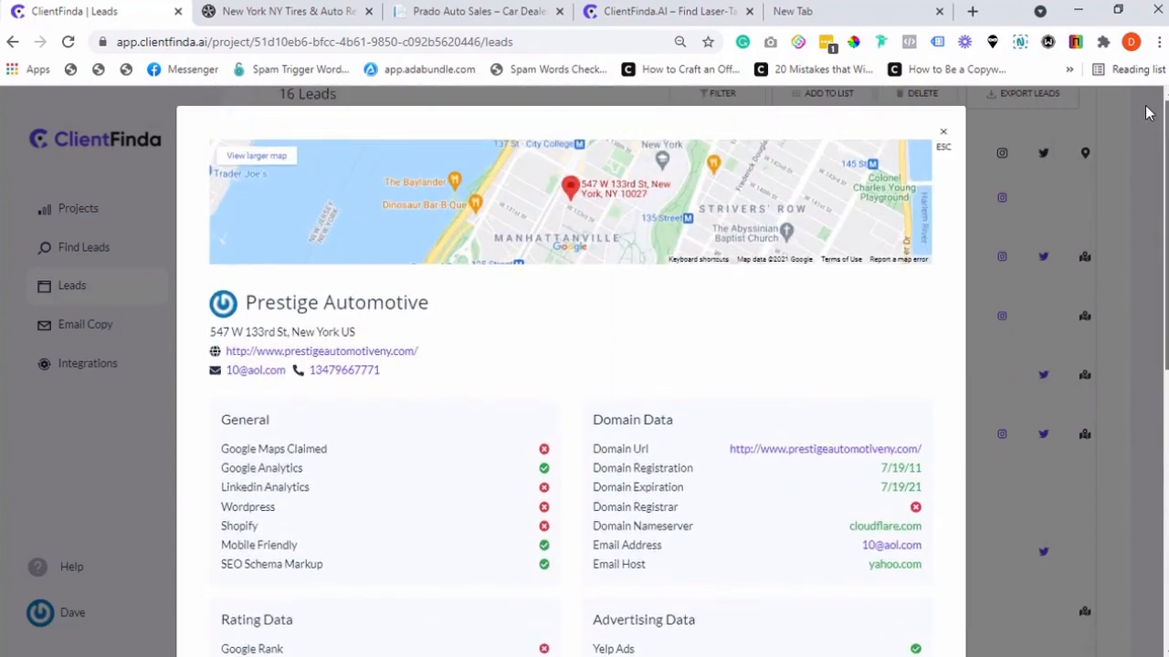
scroll(down, 3)
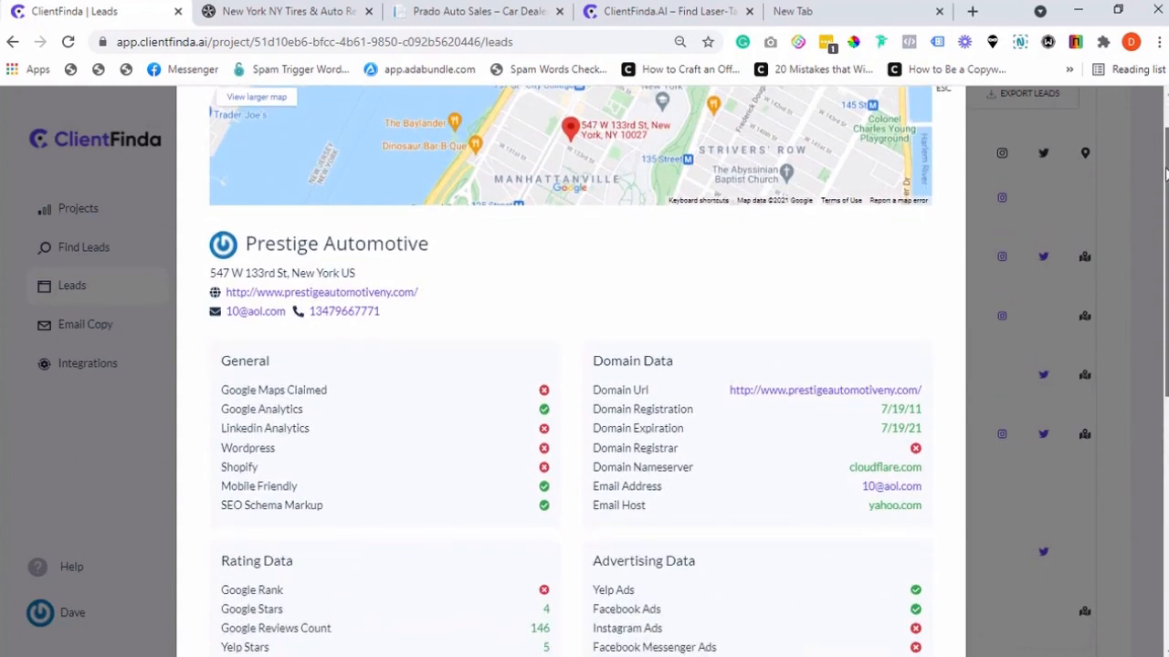
scroll(down, 3)
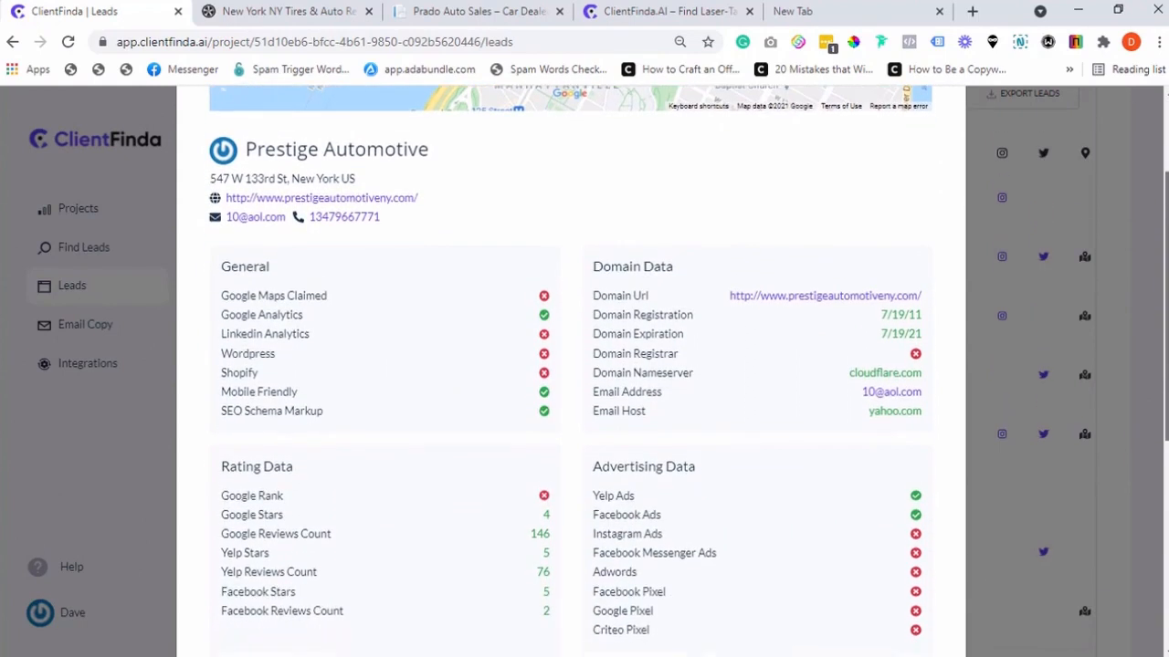
scroll(down, 3)
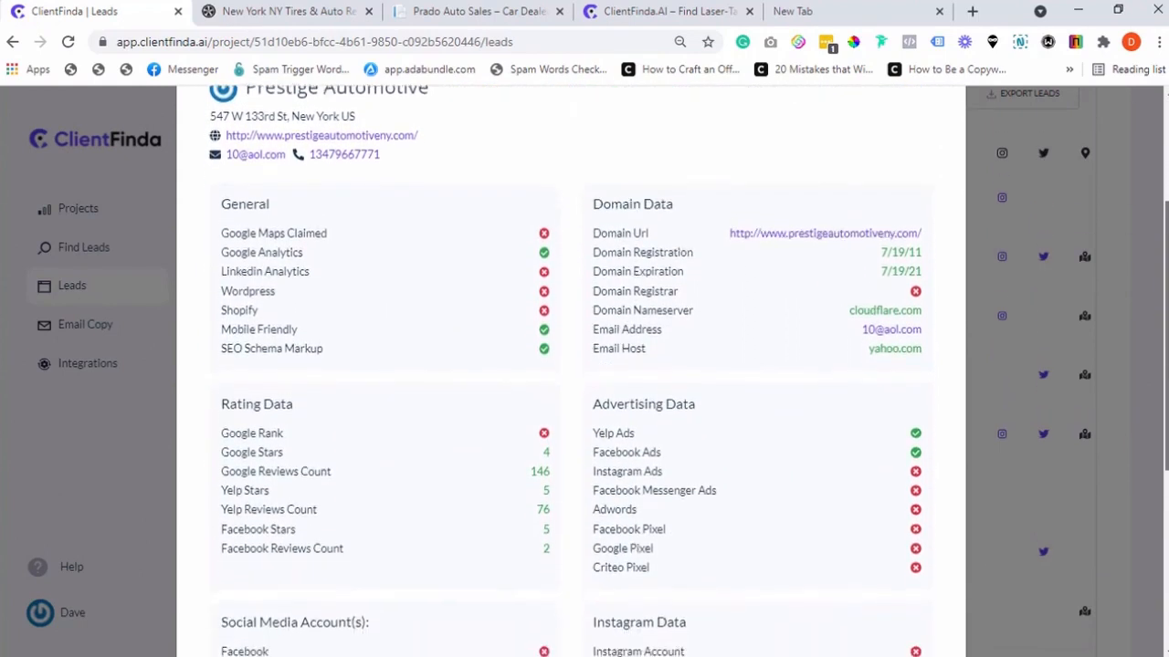
scroll(down, 3)
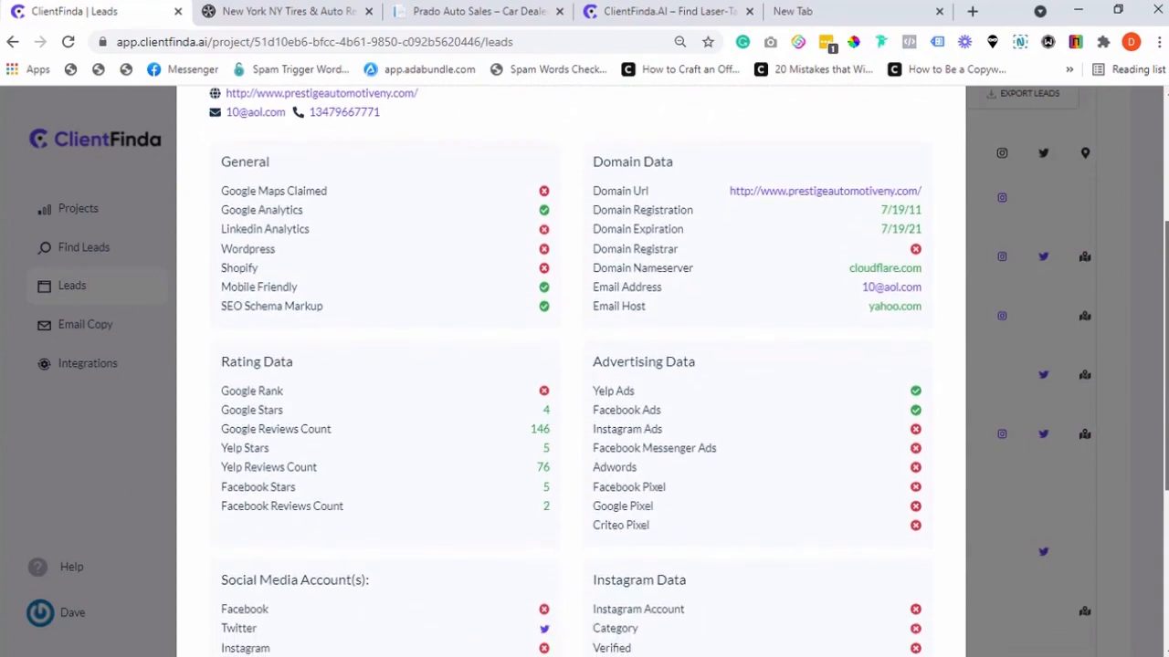
scroll(down, 3)
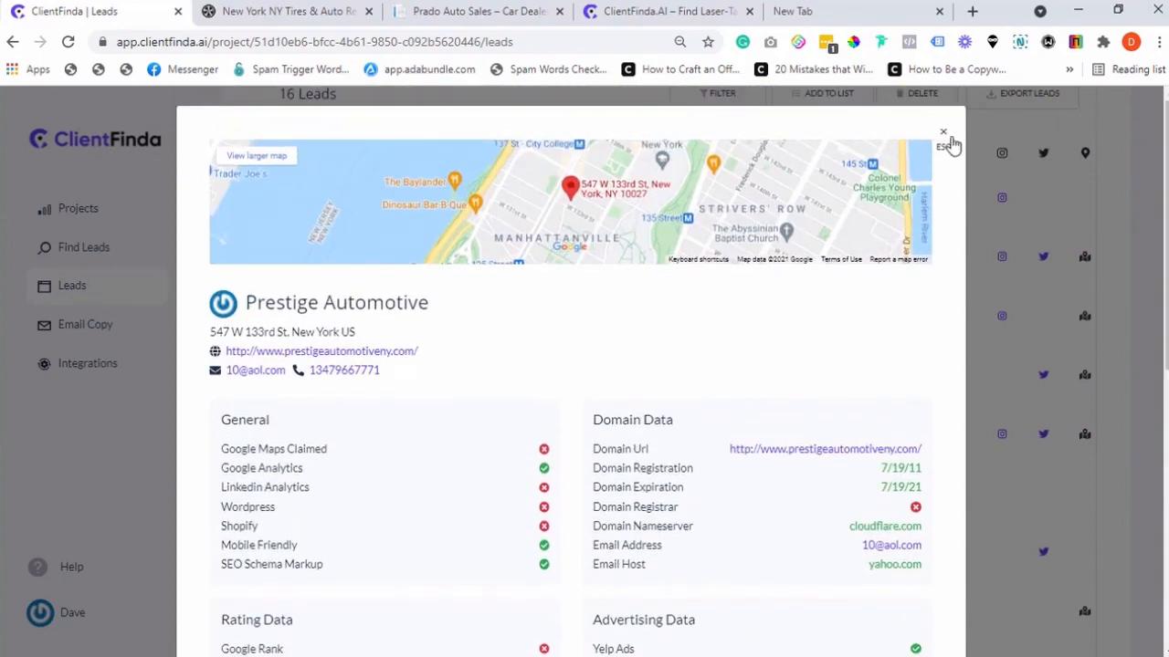
Close the Prestige Automotive profile and return to the top of the 16-lead Auto Mobile Leads list
click(943, 133)
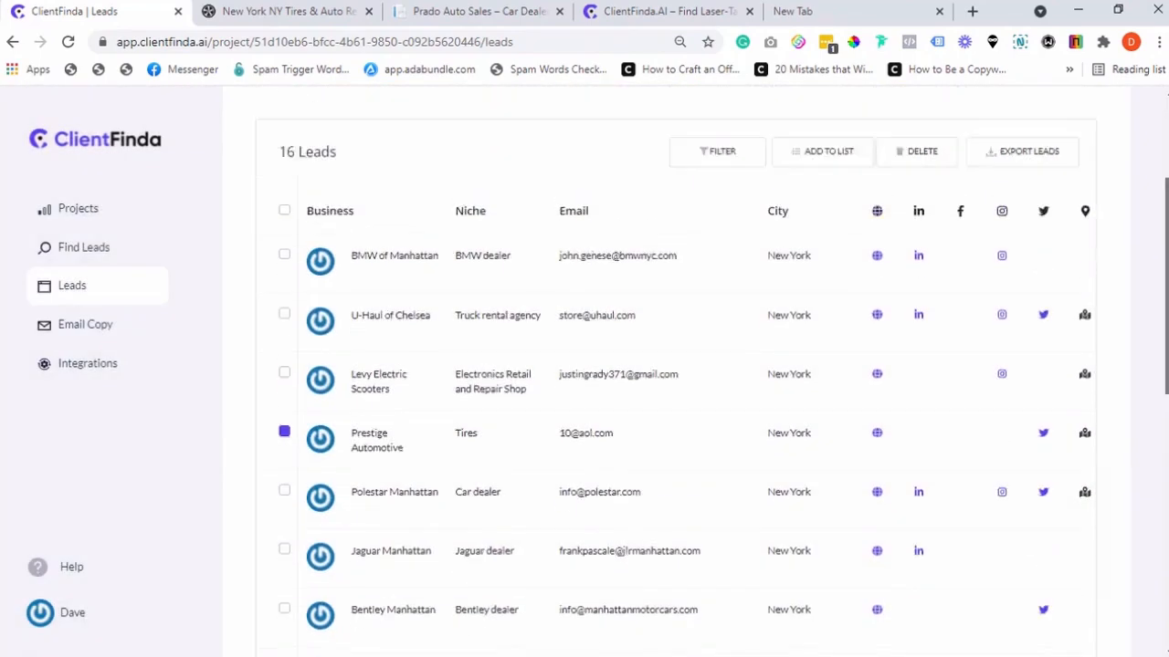
click(716, 151)
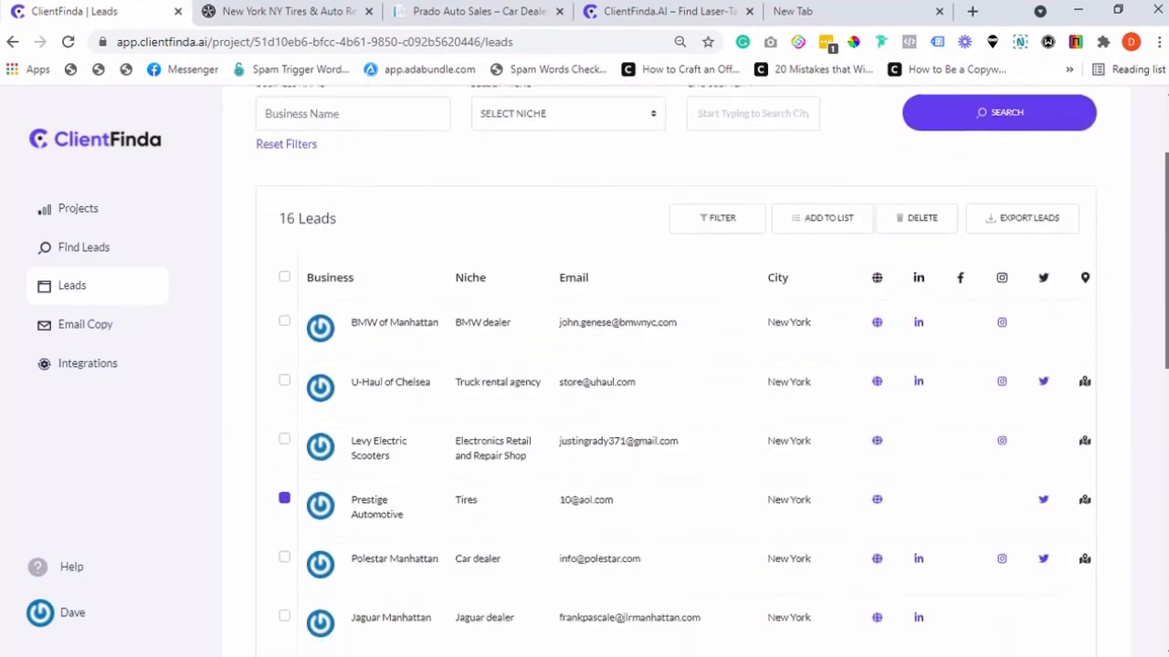
scroll(down, 3)
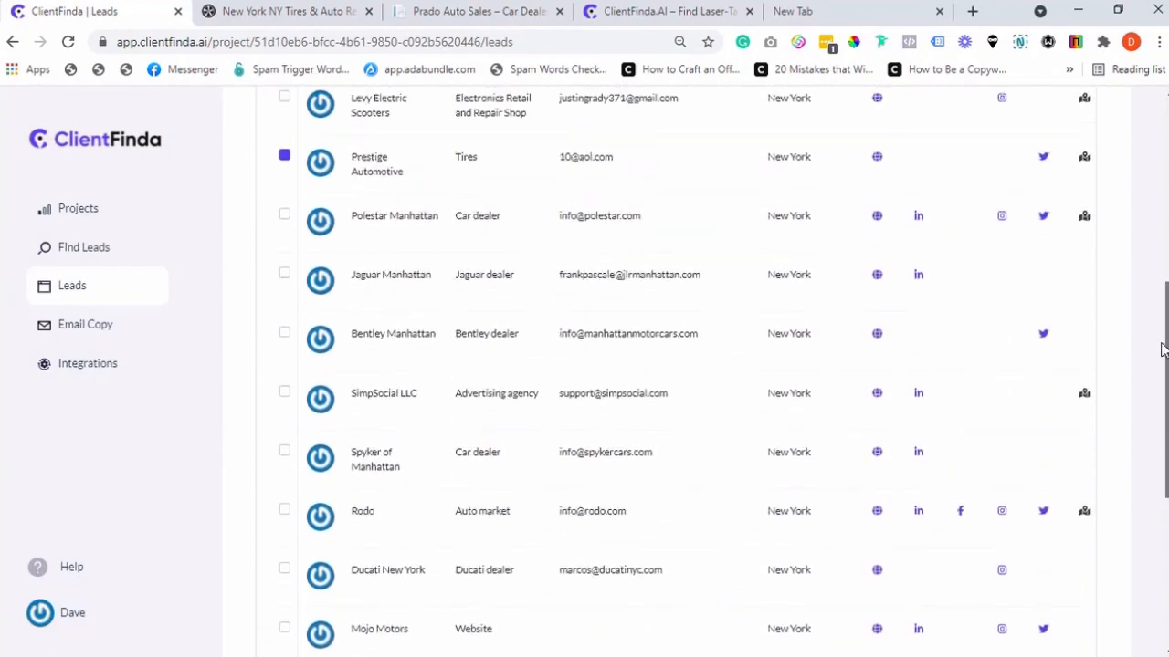
scroll(up, 3)
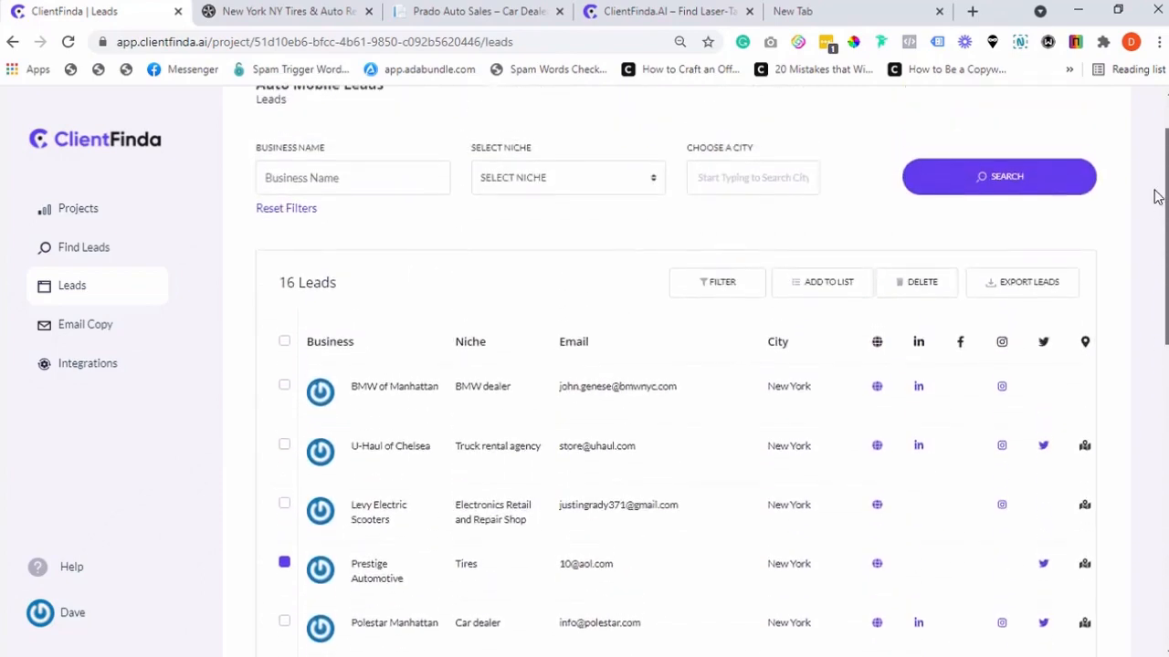
scroll(up, 3)
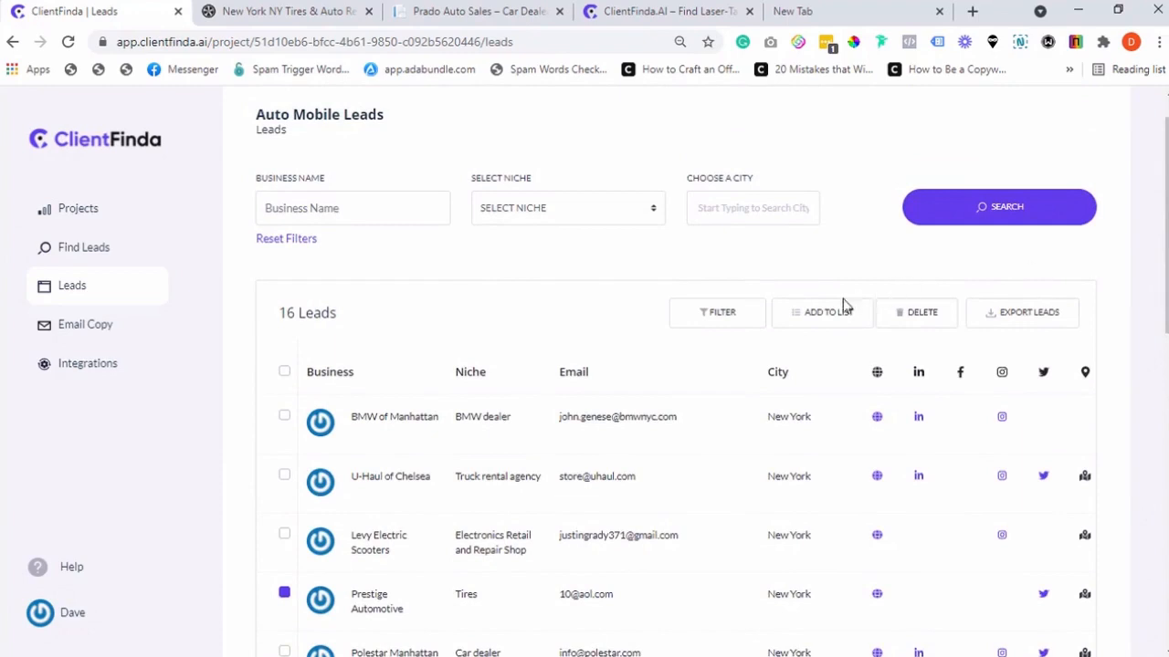
Filter to mobile-friendly leads with a claimed Google map, then select all 15 results
click(716, 312)
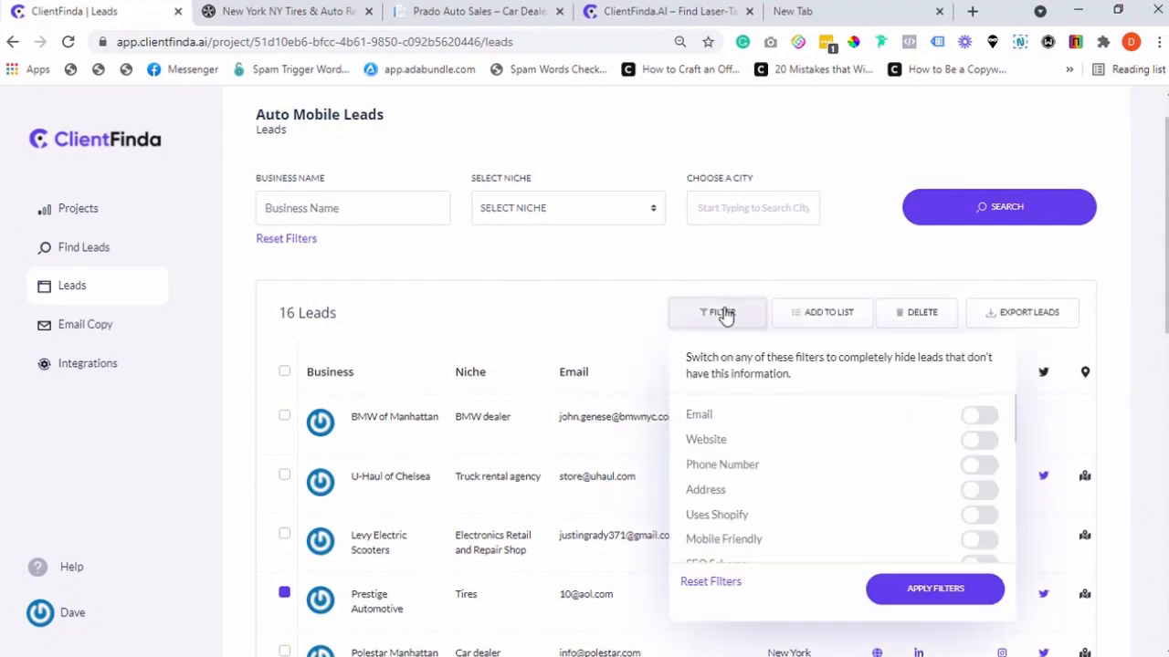
mouse_move(831, 382)
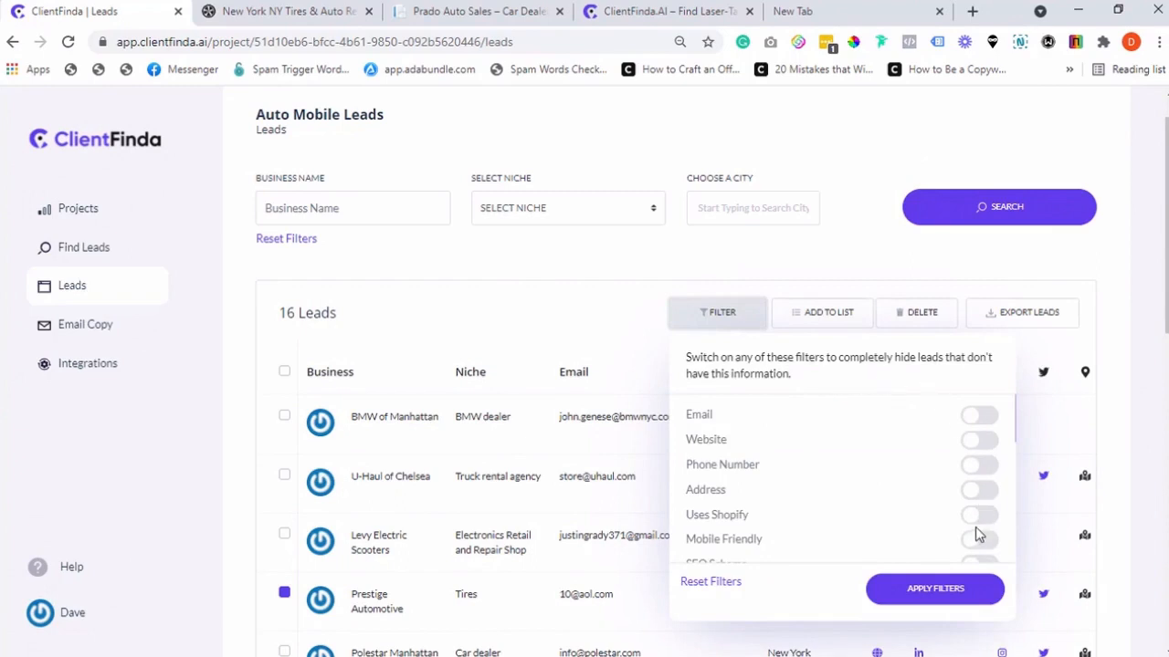
click(979, 539)
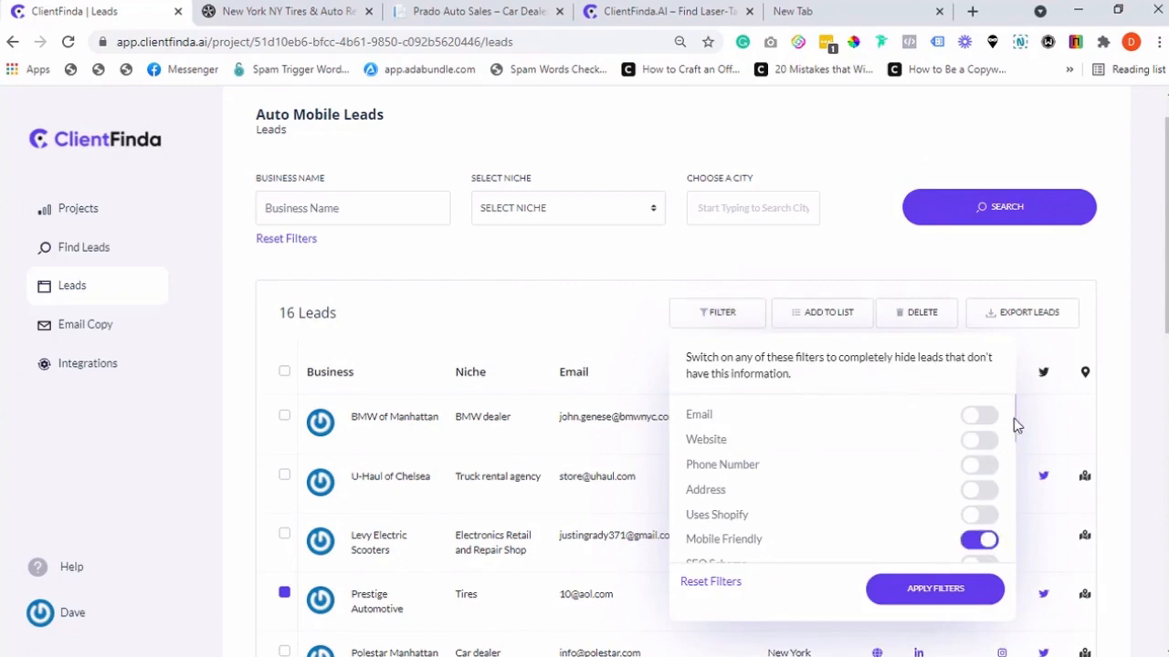
scroll(down, 3)
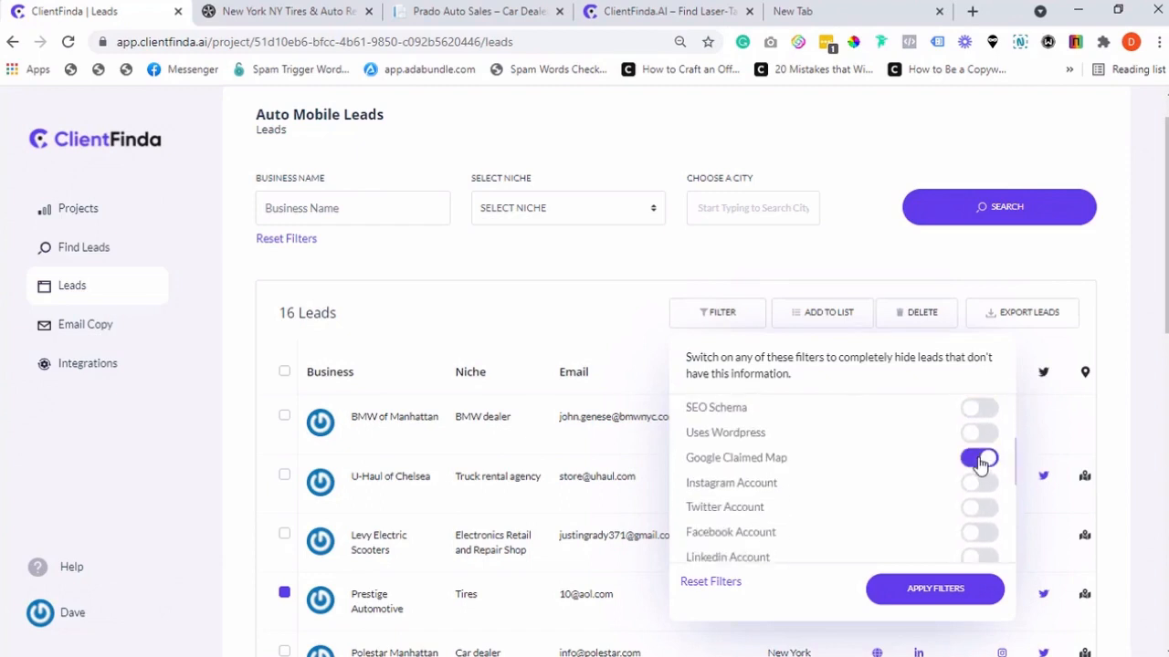
click(934, 588)
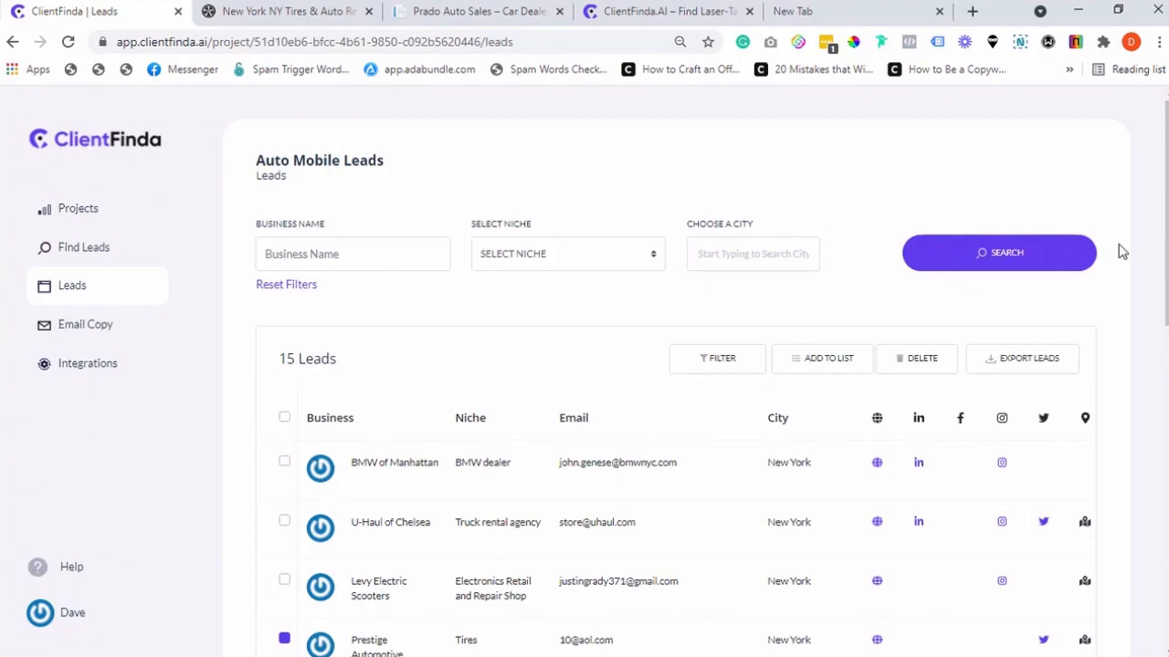
mouse_move(1155, 237)
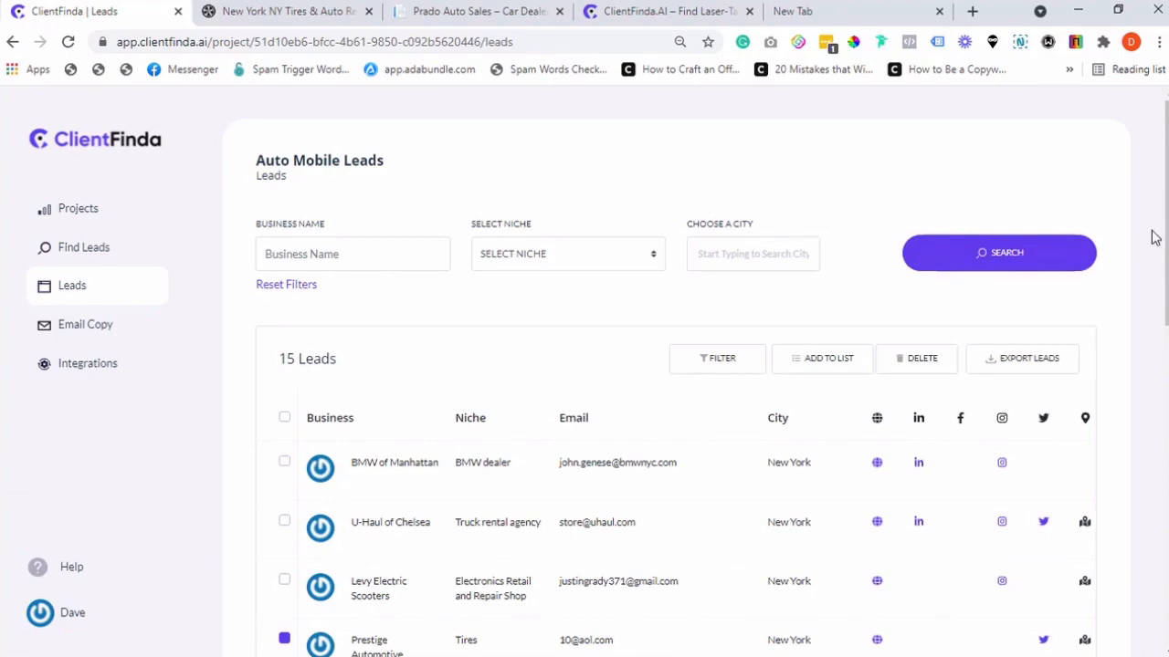
mouse_move(245, 354)
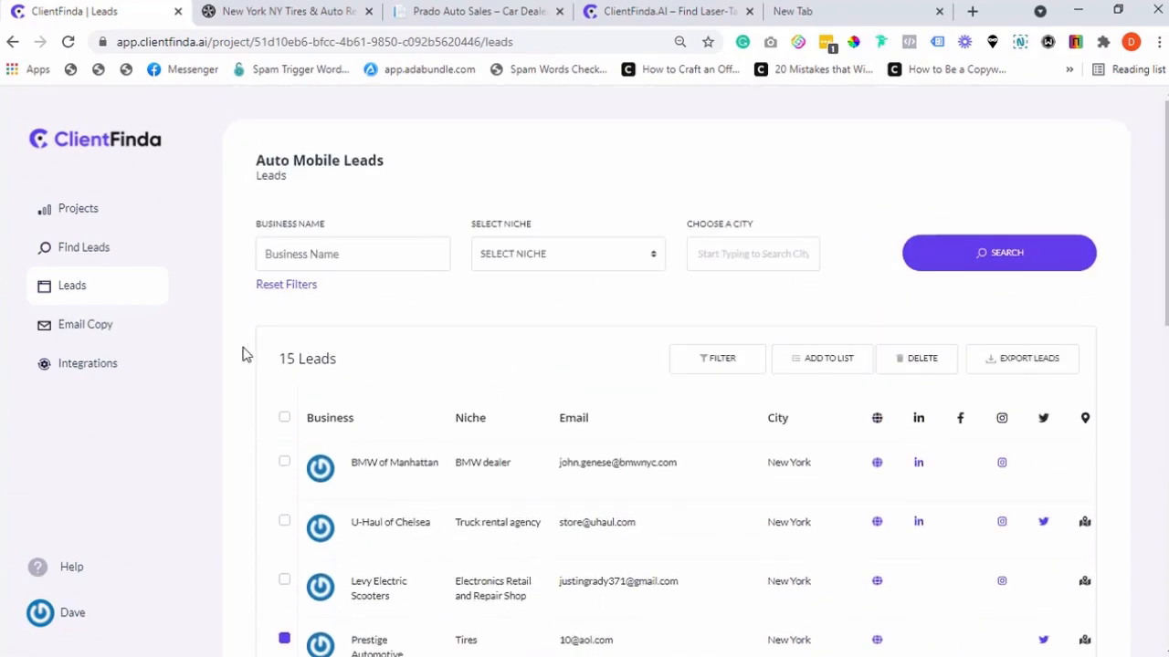
click(284, 417)
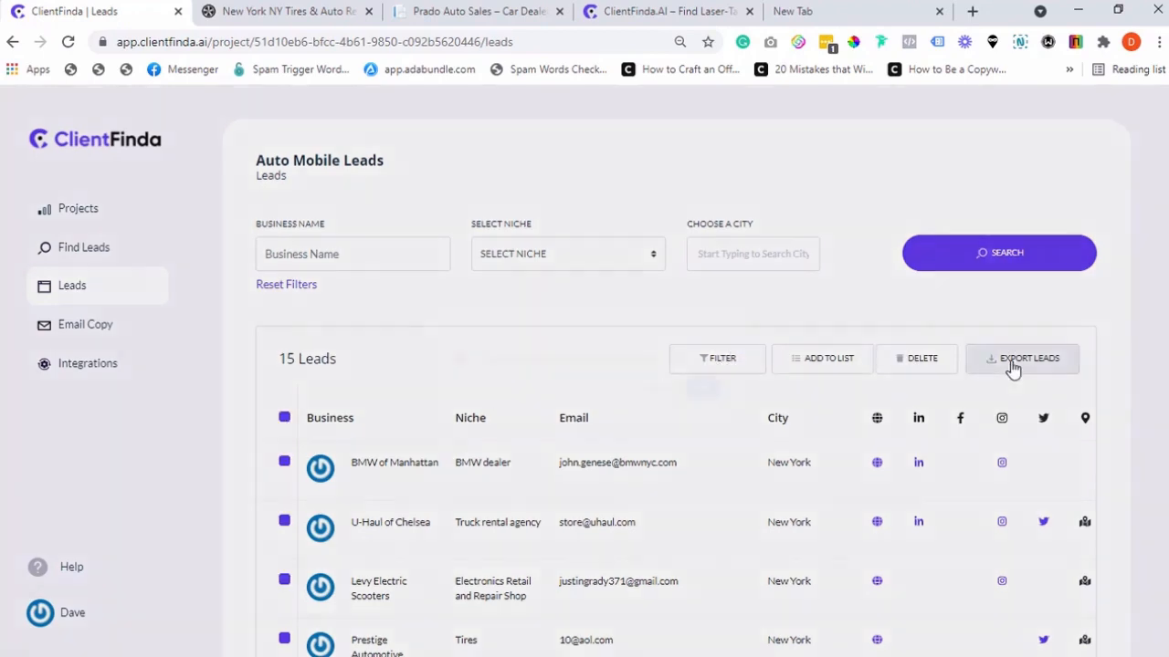
Export the 15 selected leads and confirm the export
click(1022, 358)
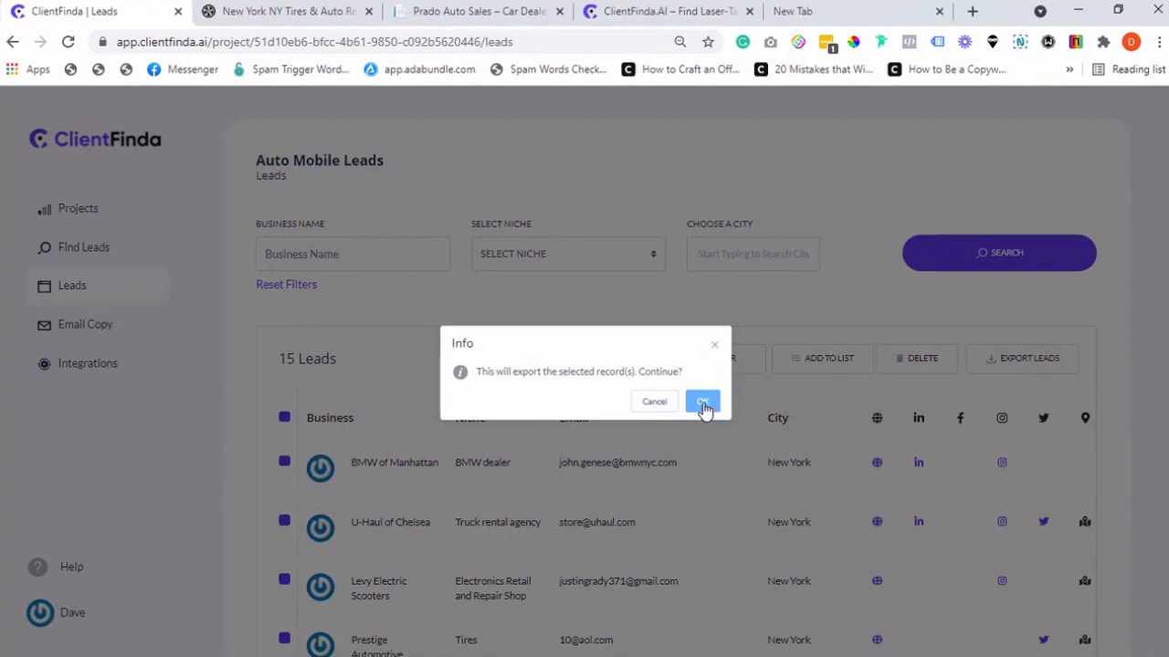
click(702, 401)
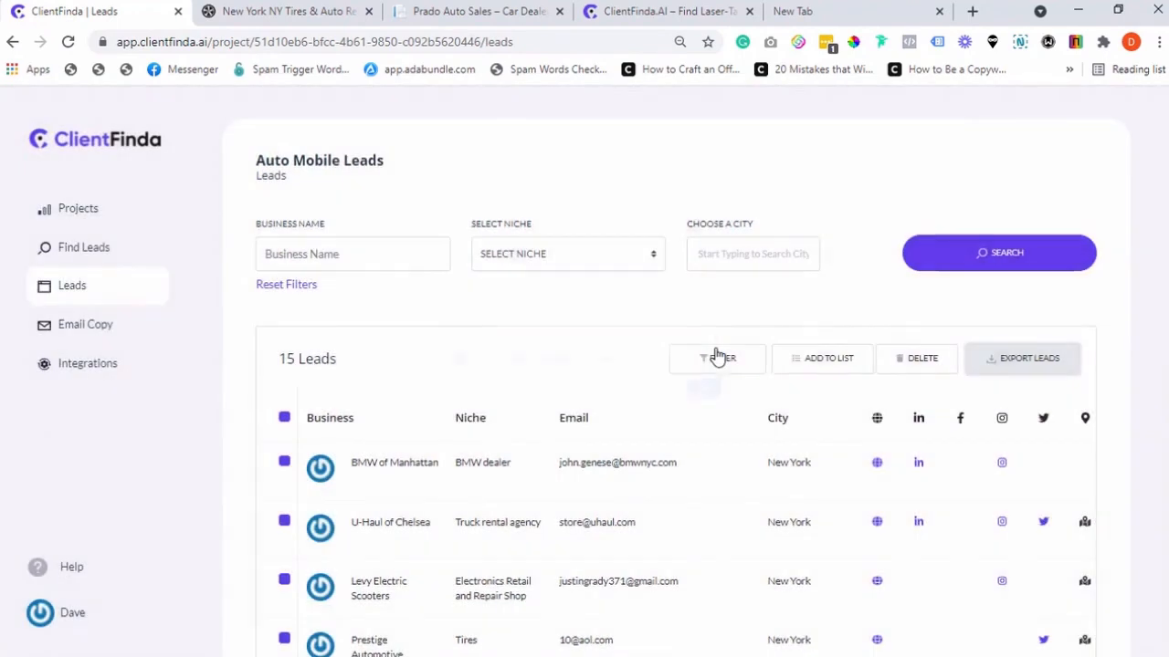
Browse the autoresponder list options, then dismiss the window without adding leads
click(821, 358)
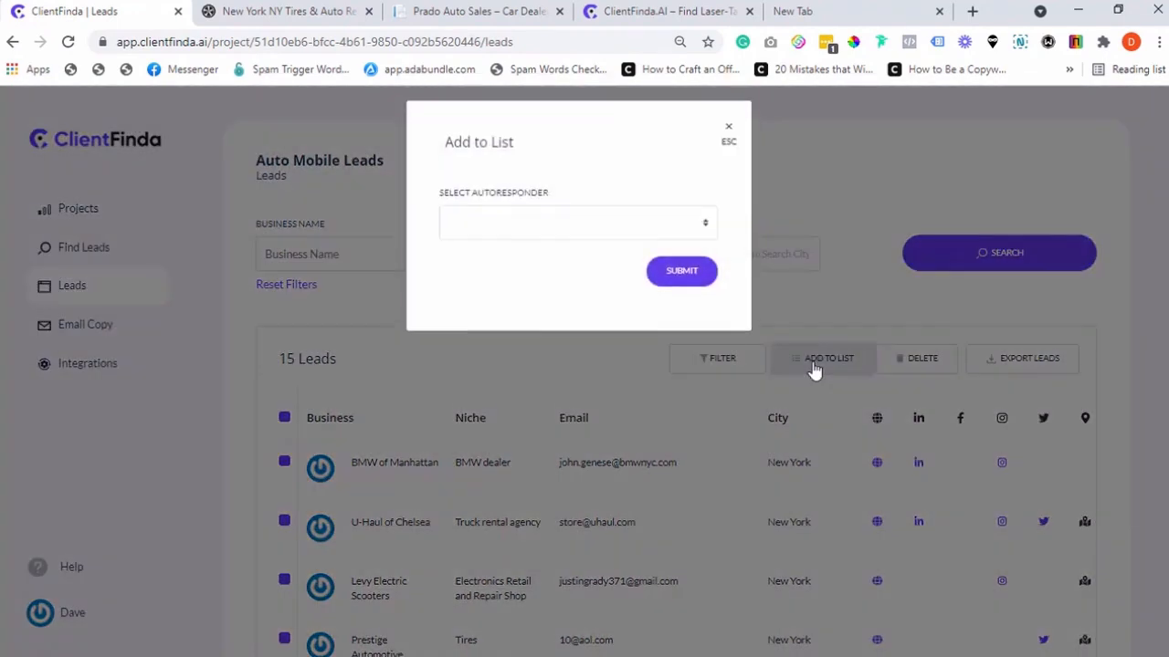
click(577, 222)
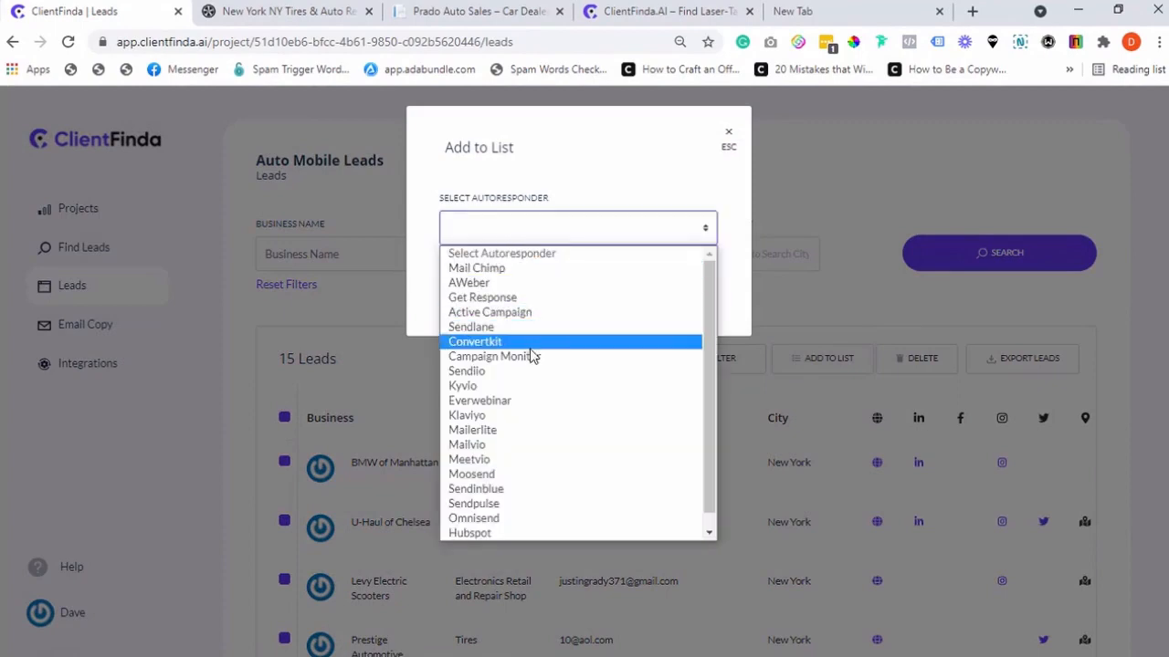
mouse_move(533, 483)
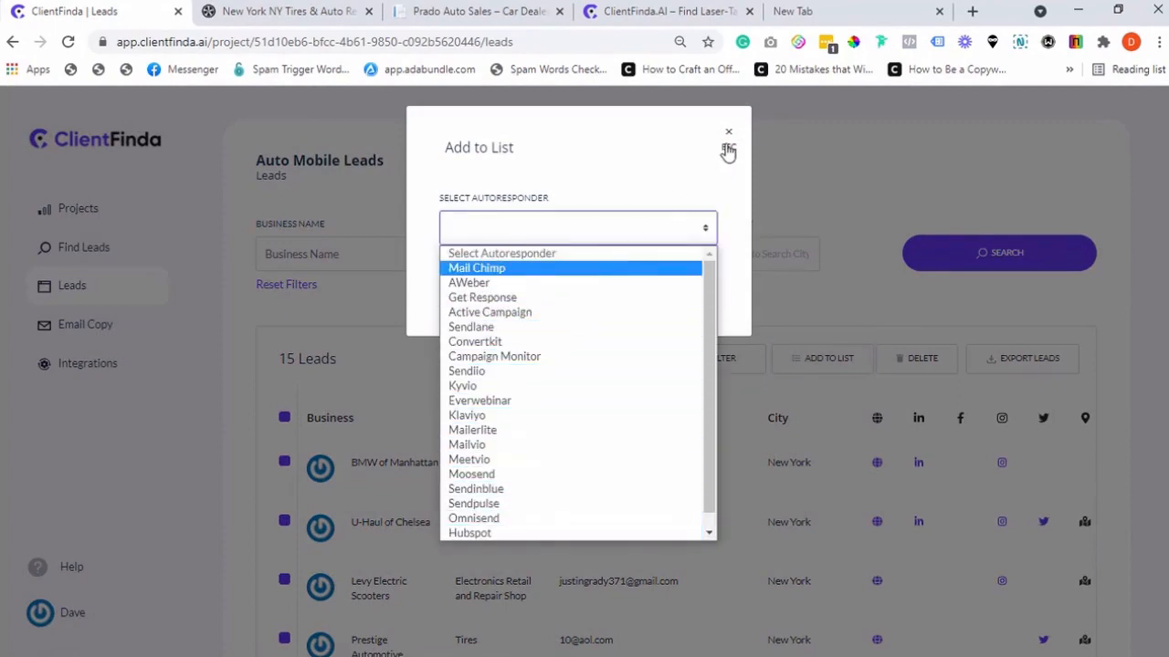
click(728, 132)
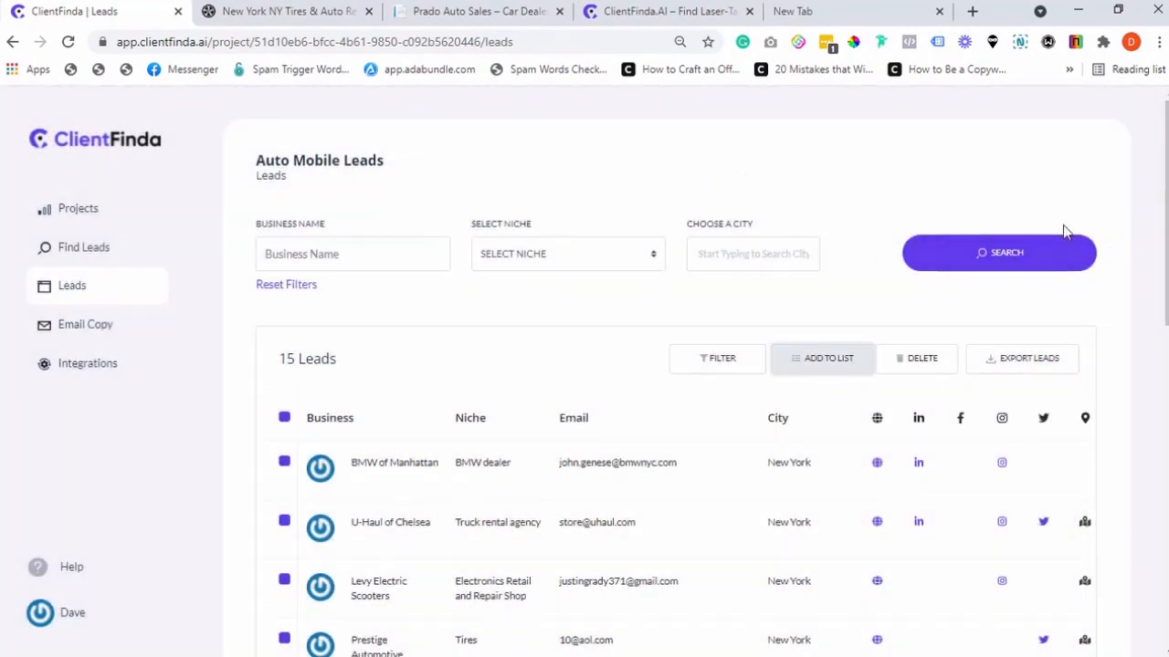
mouse_move(83, 247)
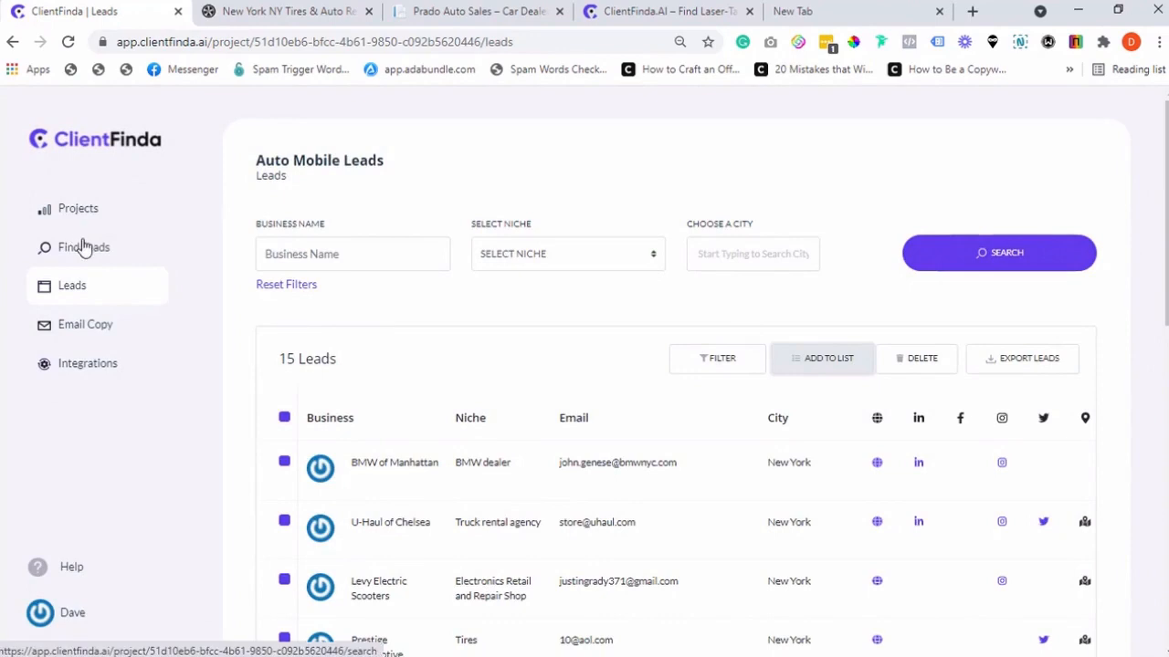
Search auto dealerships in Miami, United State, returning 386 leads, and select them all
click(83, 247)
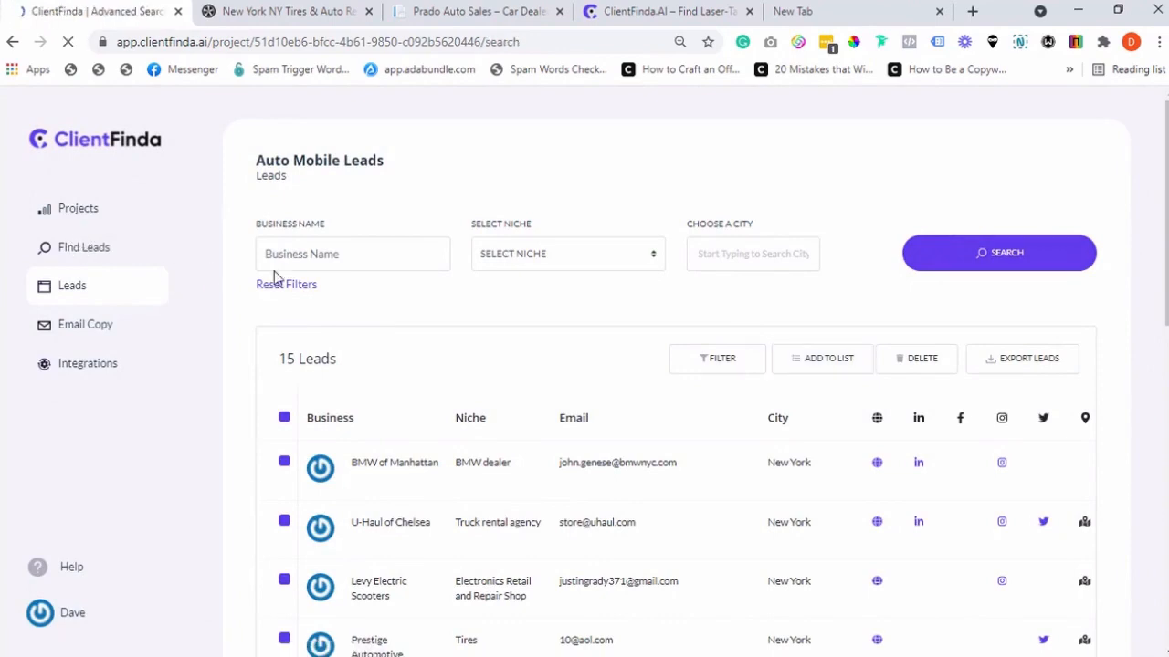
click(83, 246)
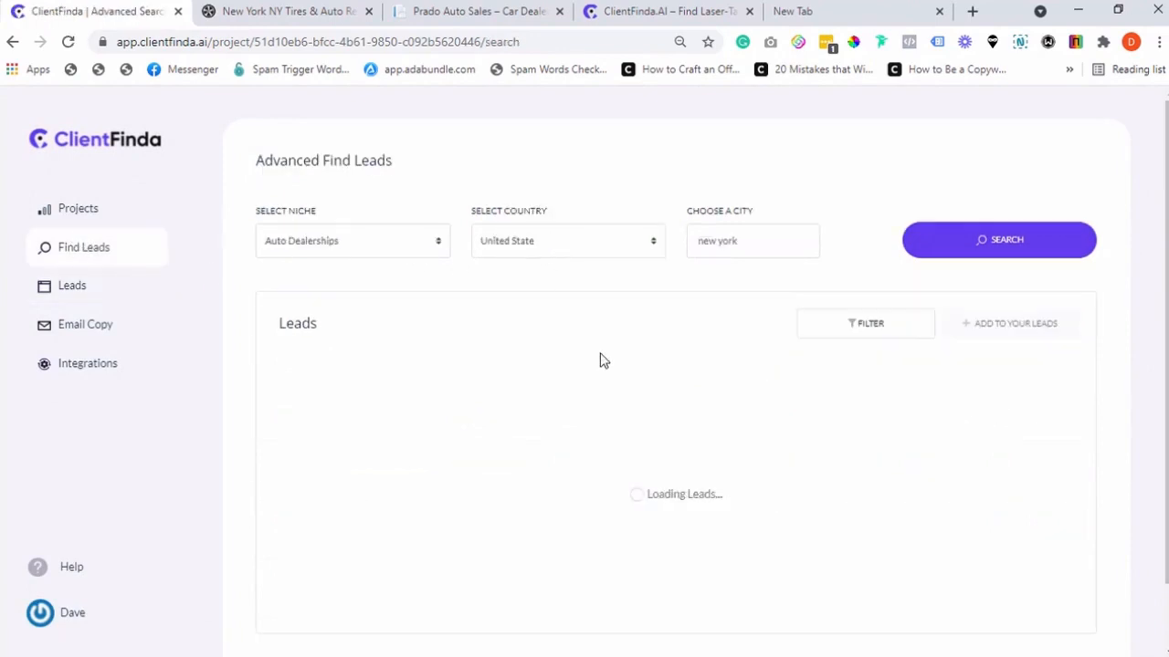
click(752, 240)
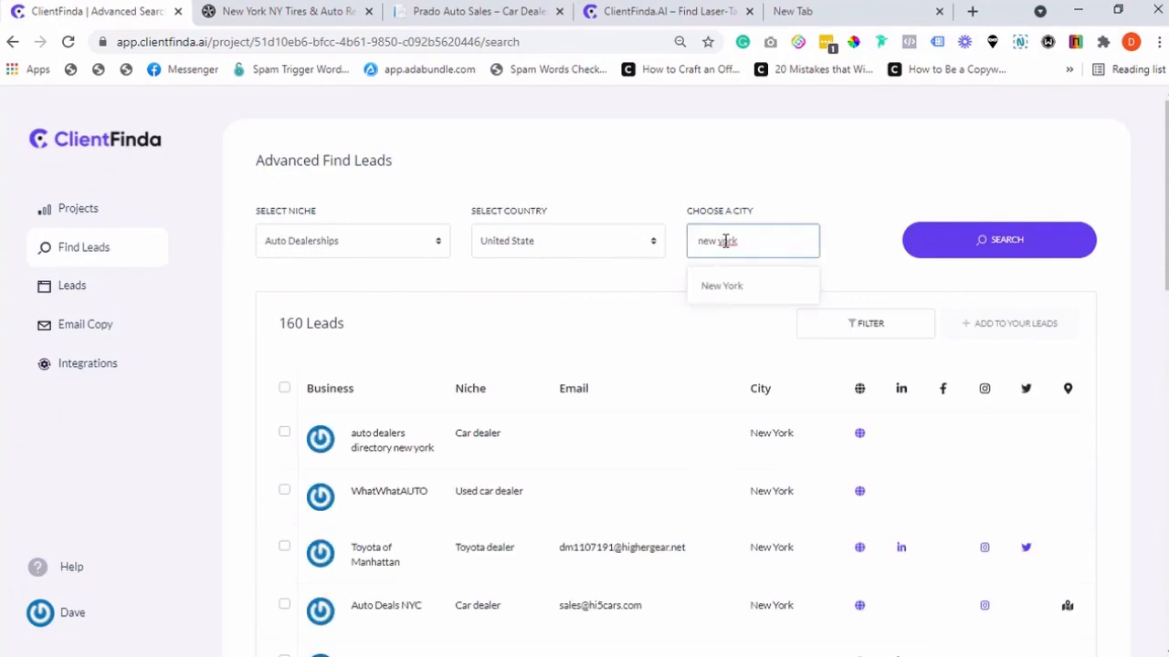
text(mia)
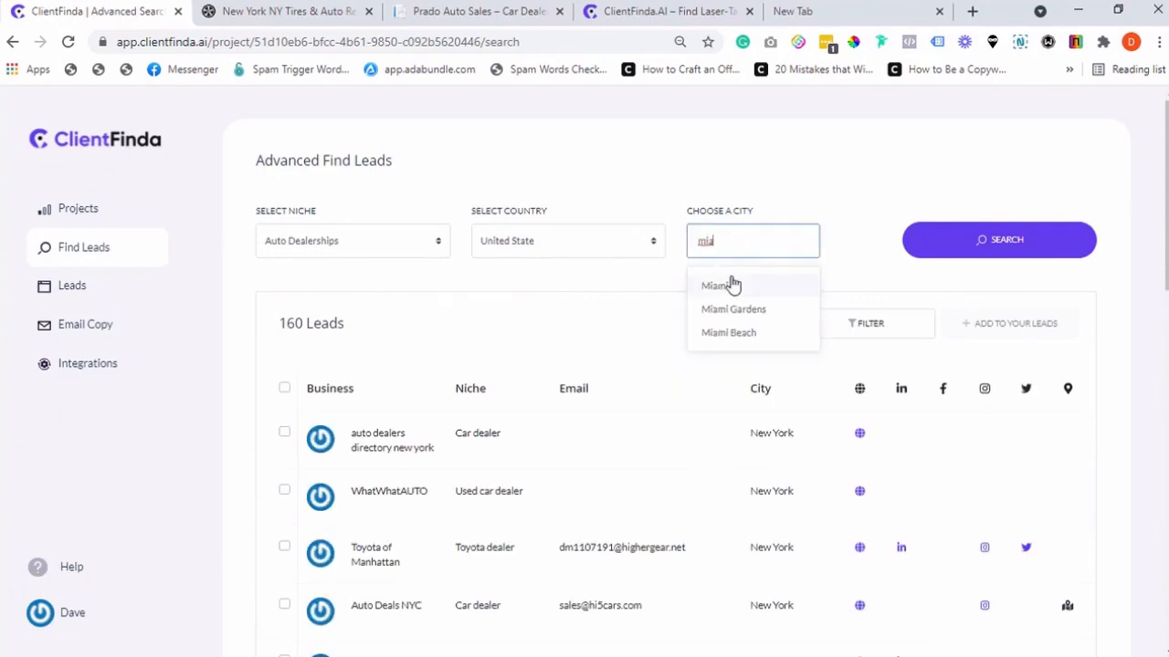
click(998, 239)
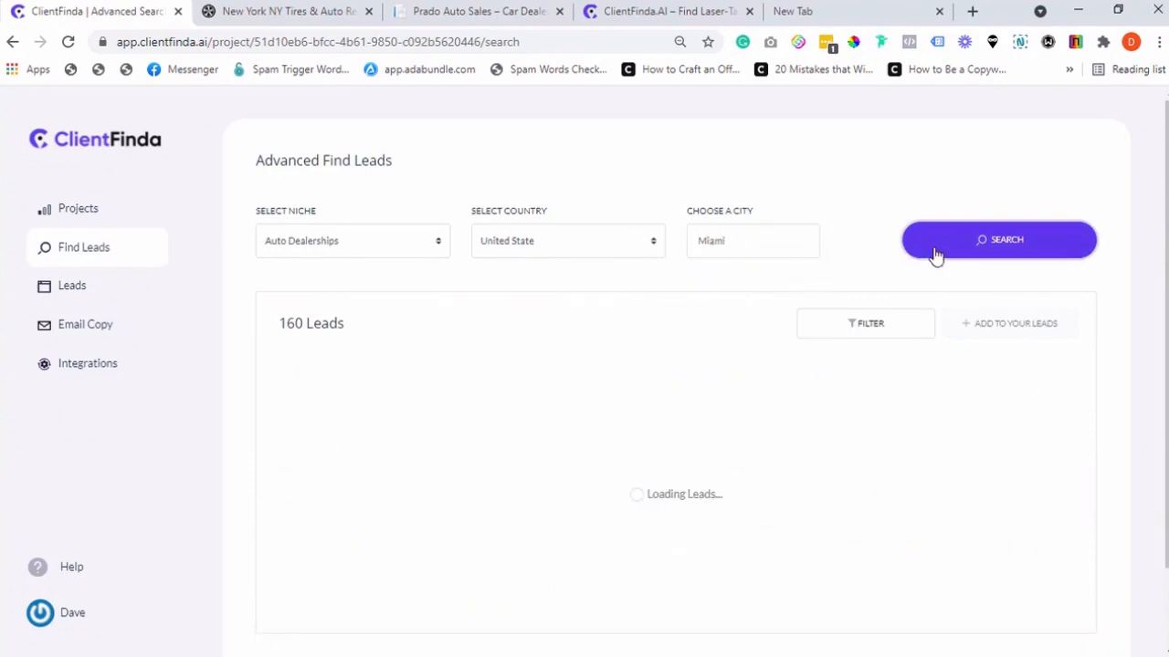
click(998, 239)
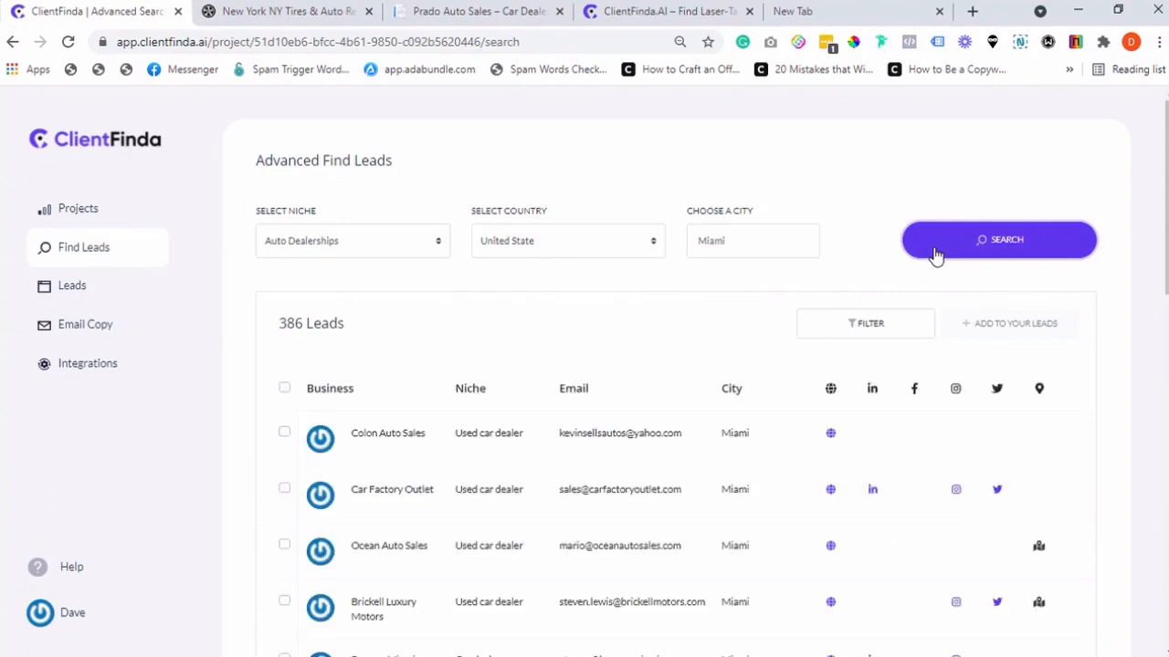
click(865, 323)
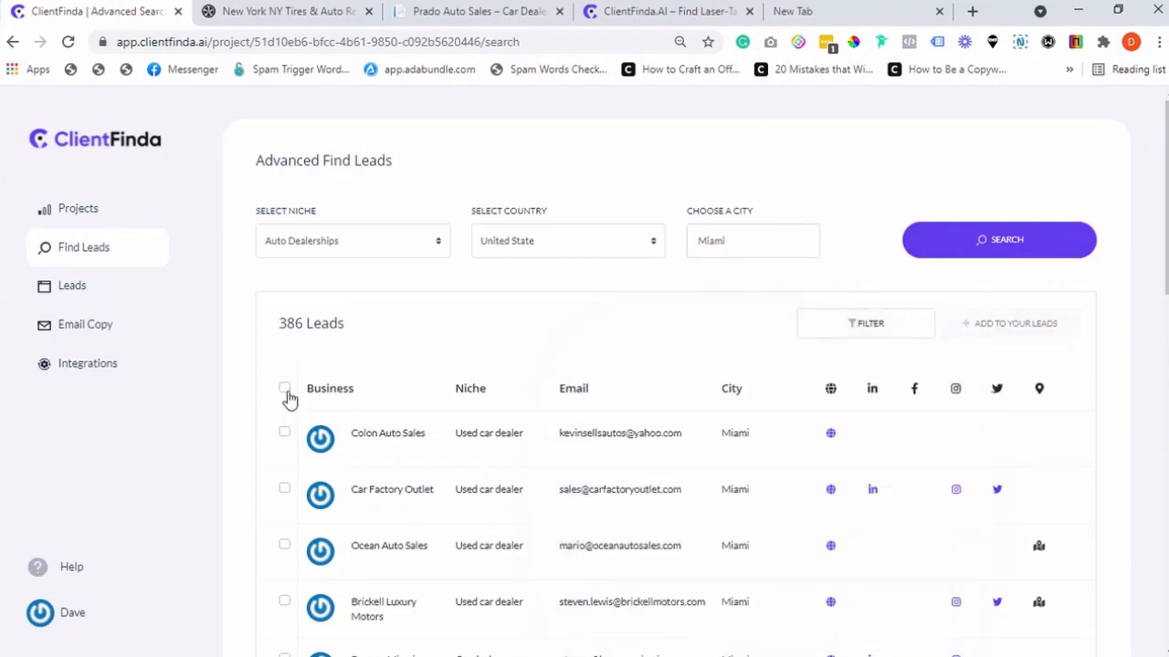
click(283, 388)
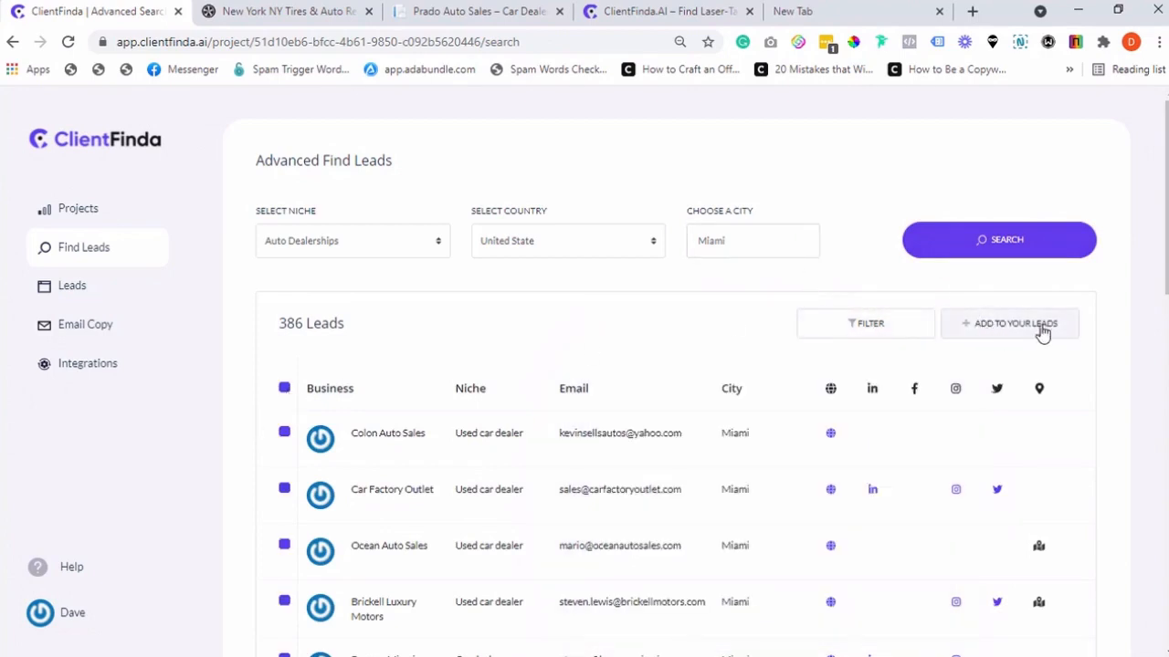
mouse_move(831, 315)
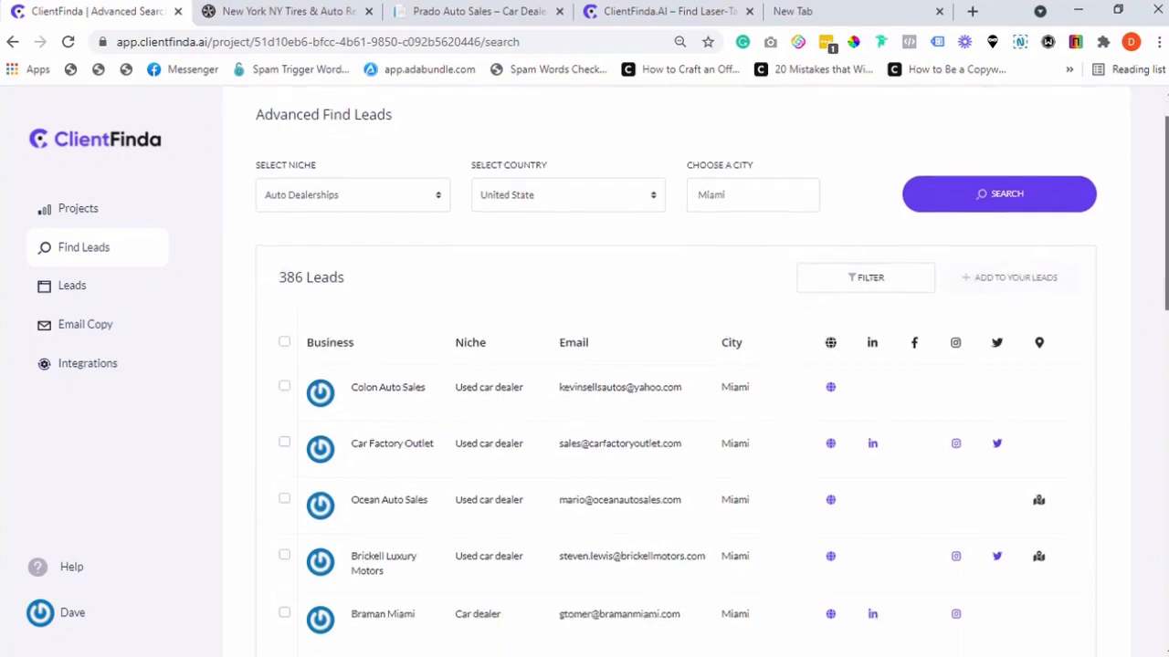
scroll(down, 3)
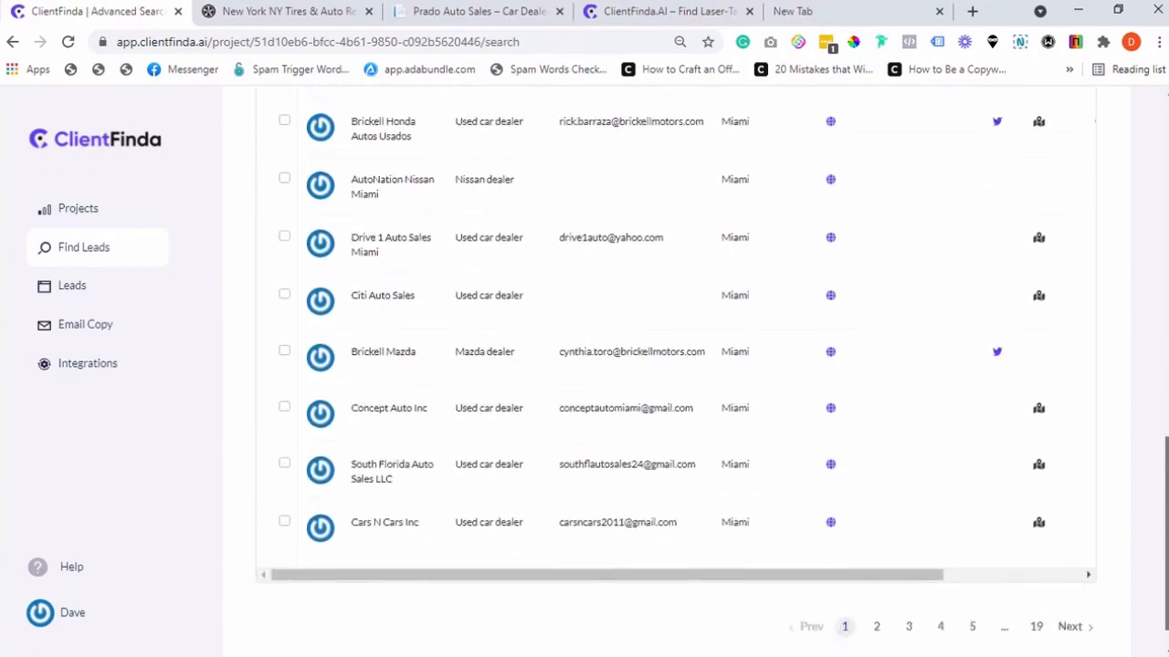
scroll(down, 3)
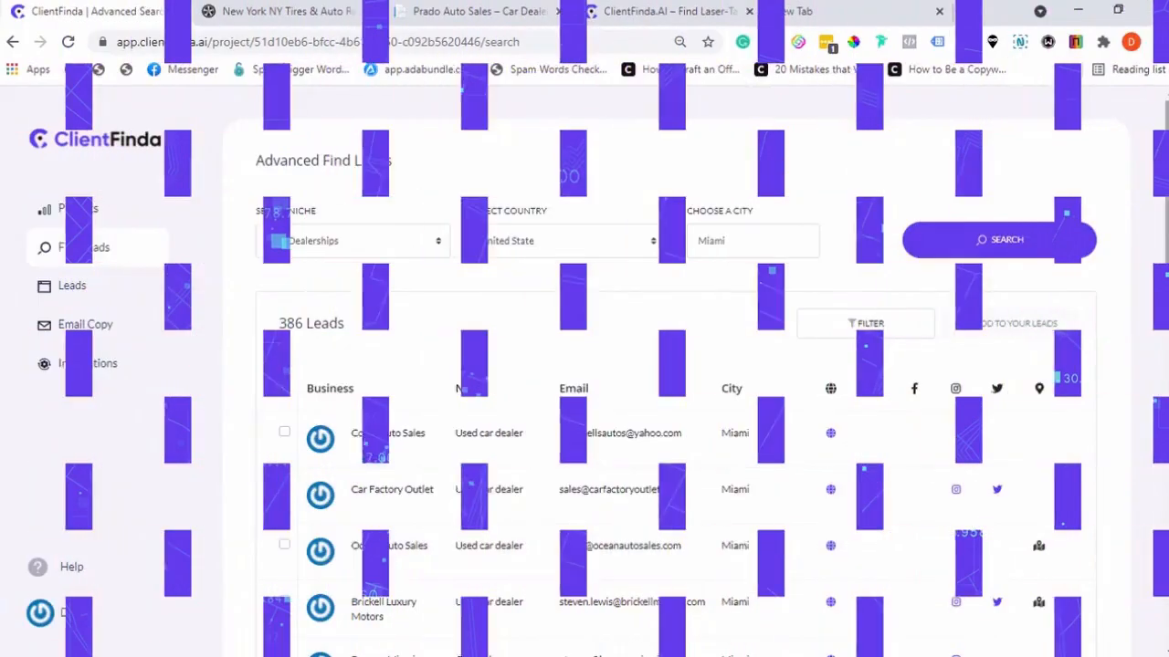
scroll(down, 3)
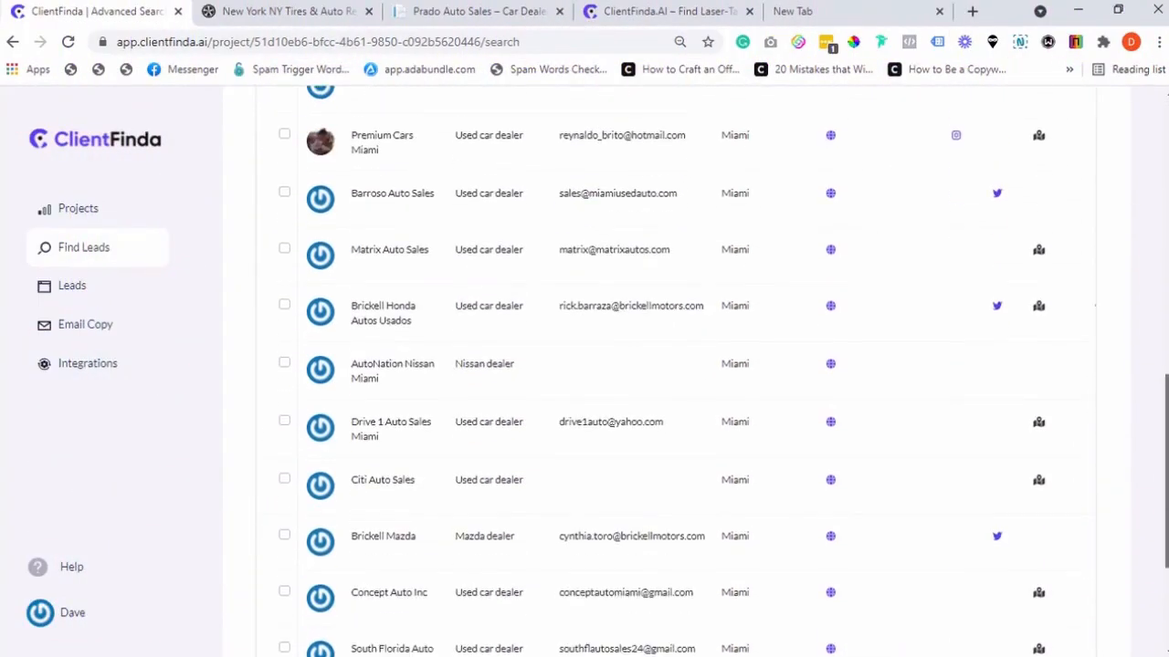
scroll(down, 3)
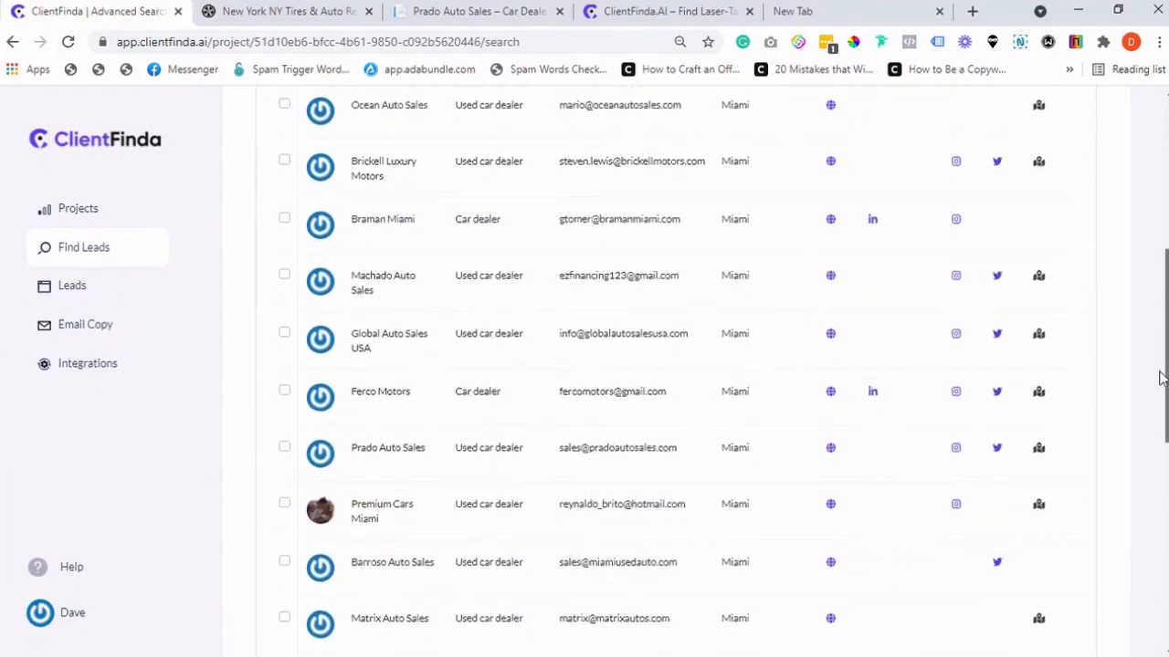
scroll(up, 3)
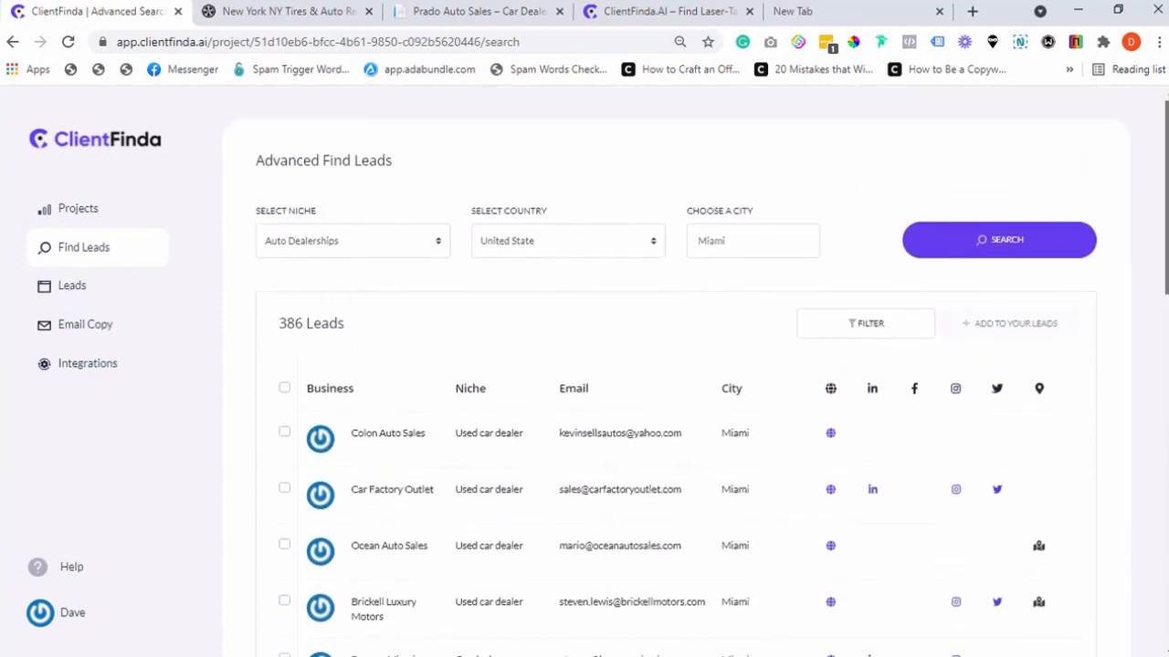
scroll(down, 3)
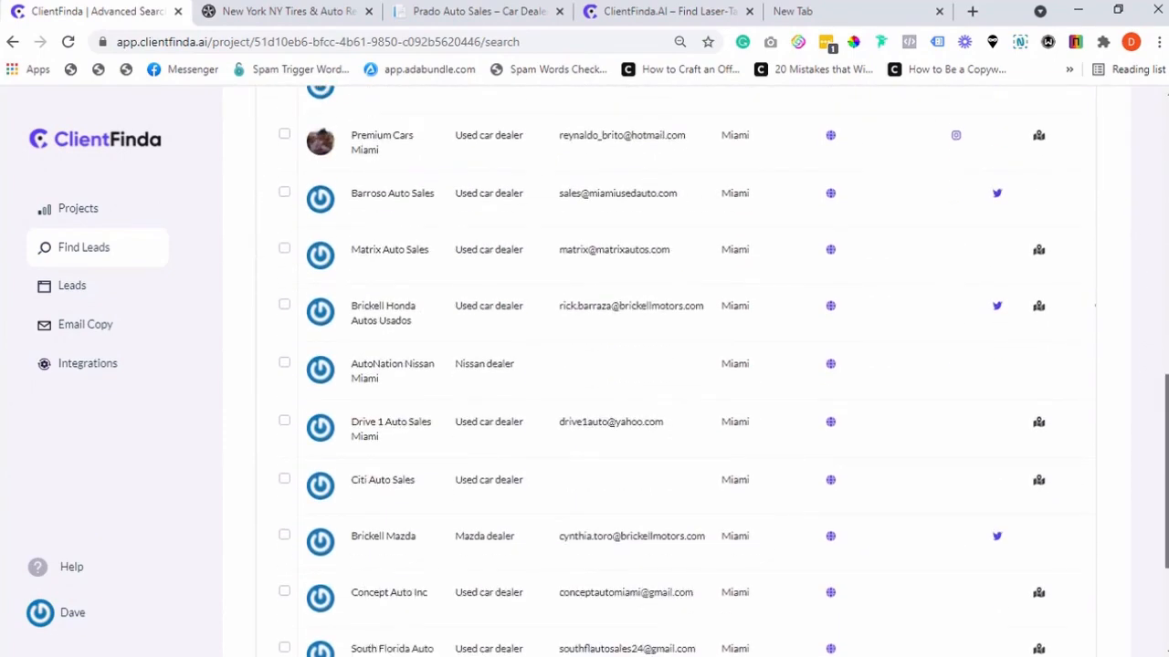
scroll(down, 3)
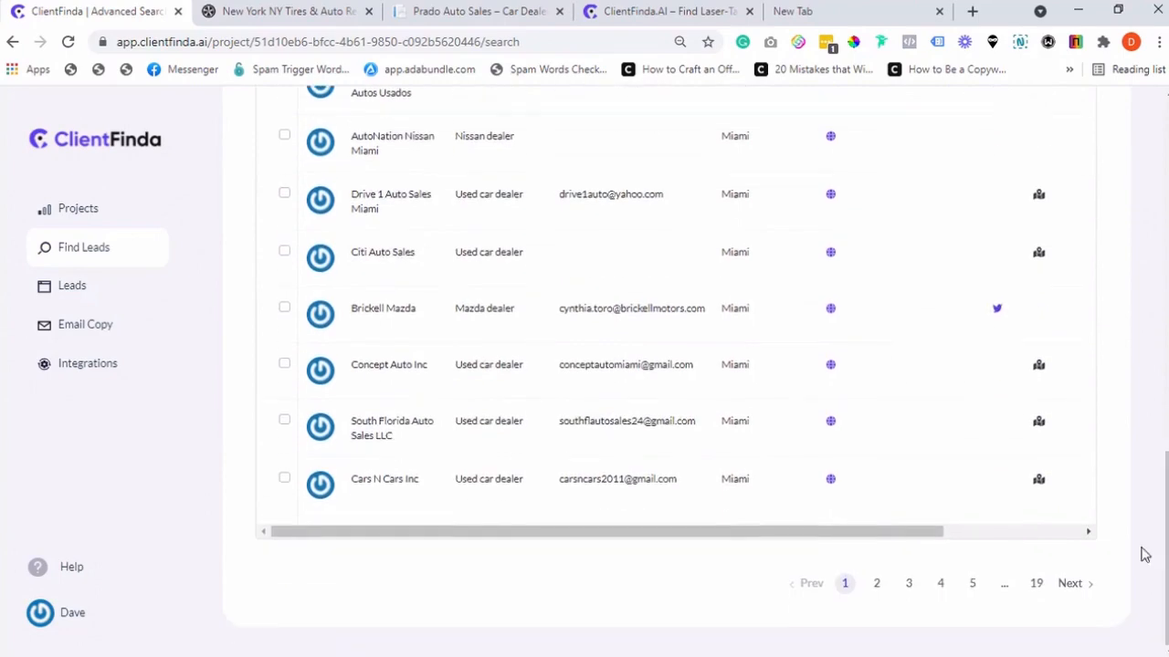
mouse_move(1069, 583)
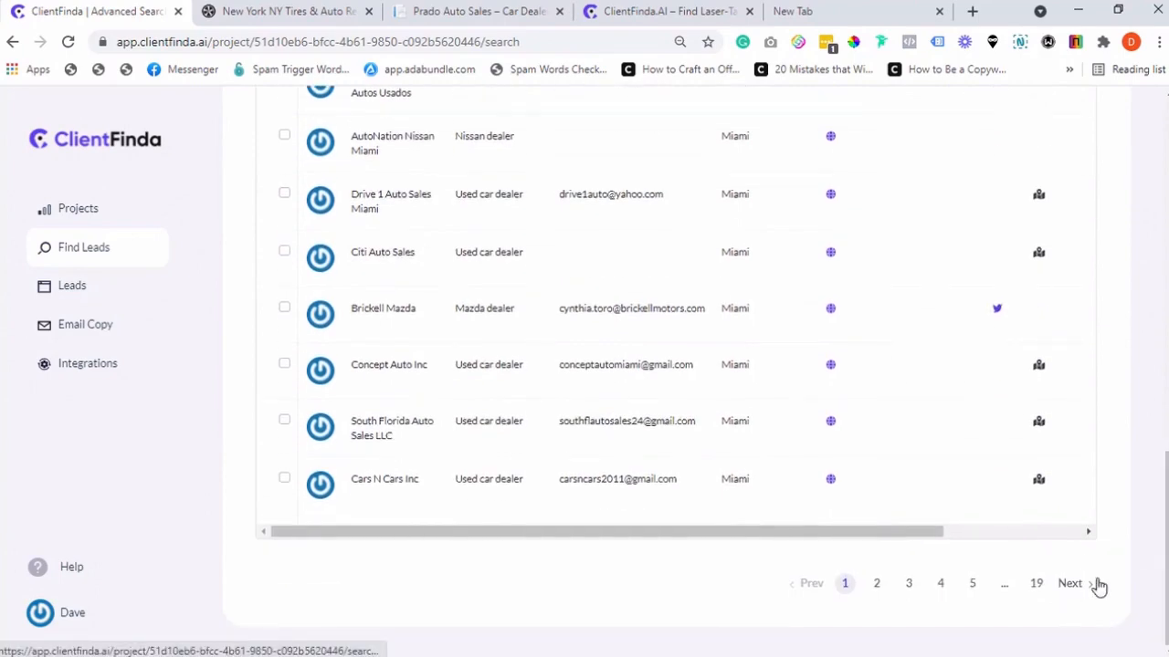
scroll(up, 3)
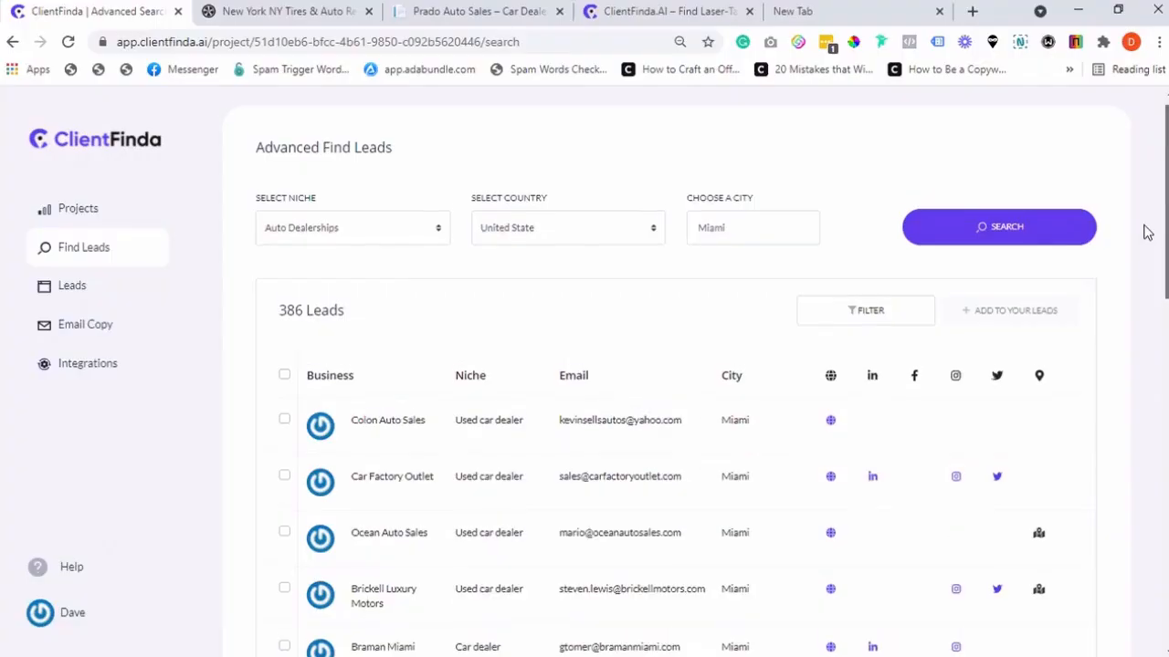
View Colon Auto Sales' profile, scrolling through map, contacts, domain, rating and advertising data
click(284, 418)
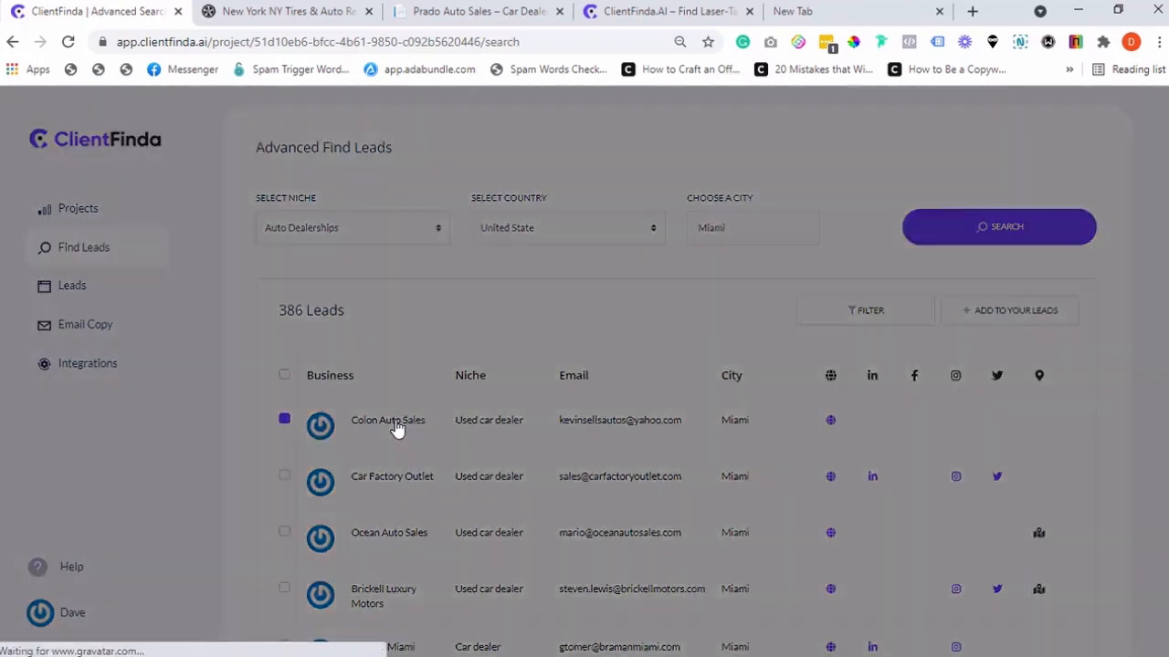
click(388, 420)
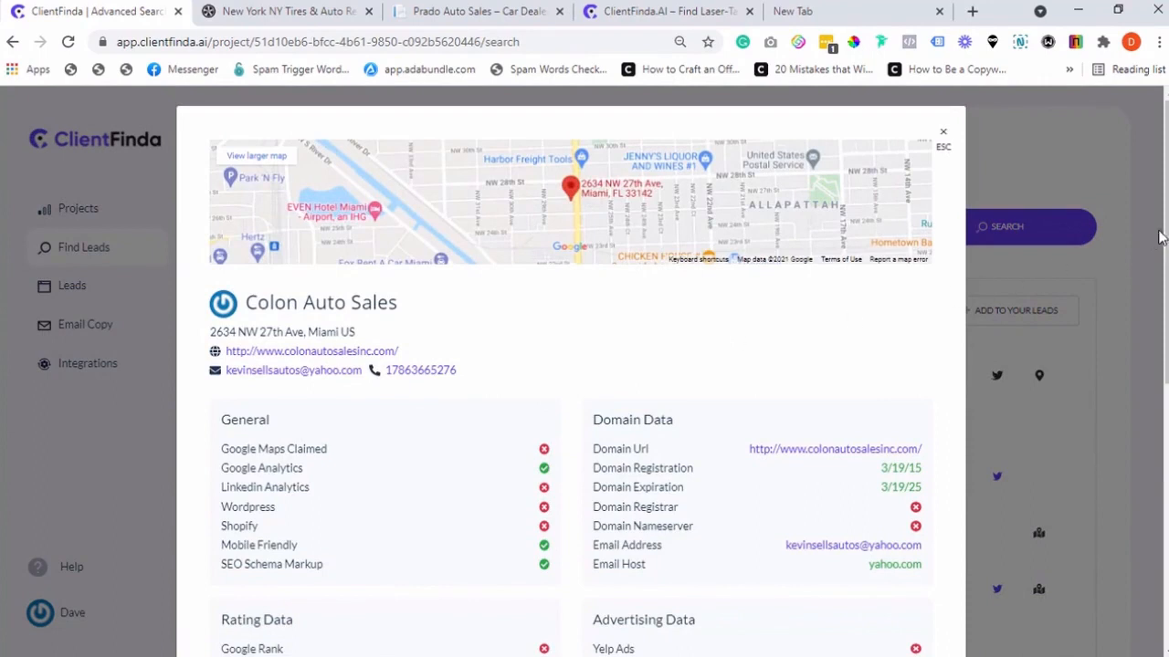
scroll(down, 3)
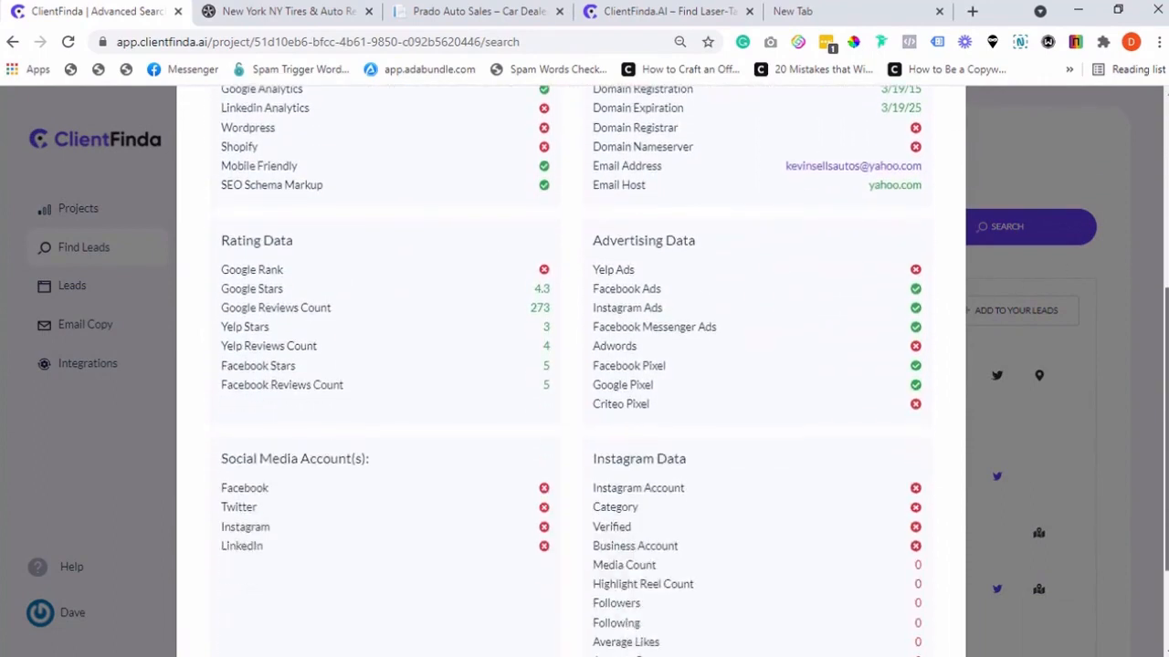
scroll(down, 3)
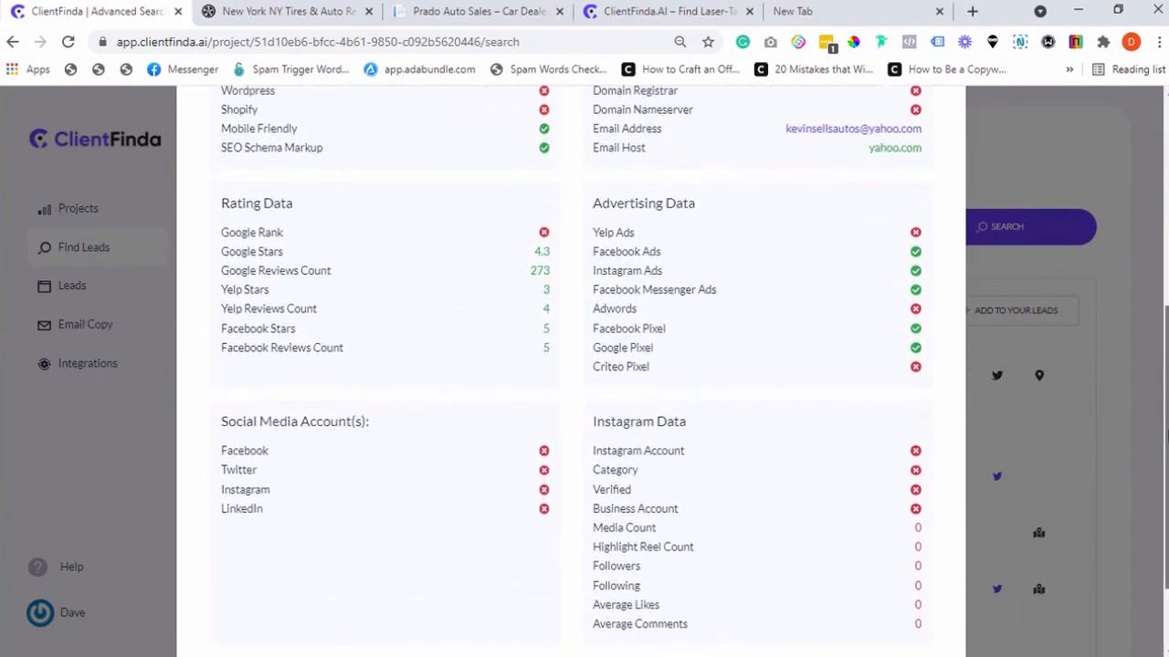
scroll(up, 3)
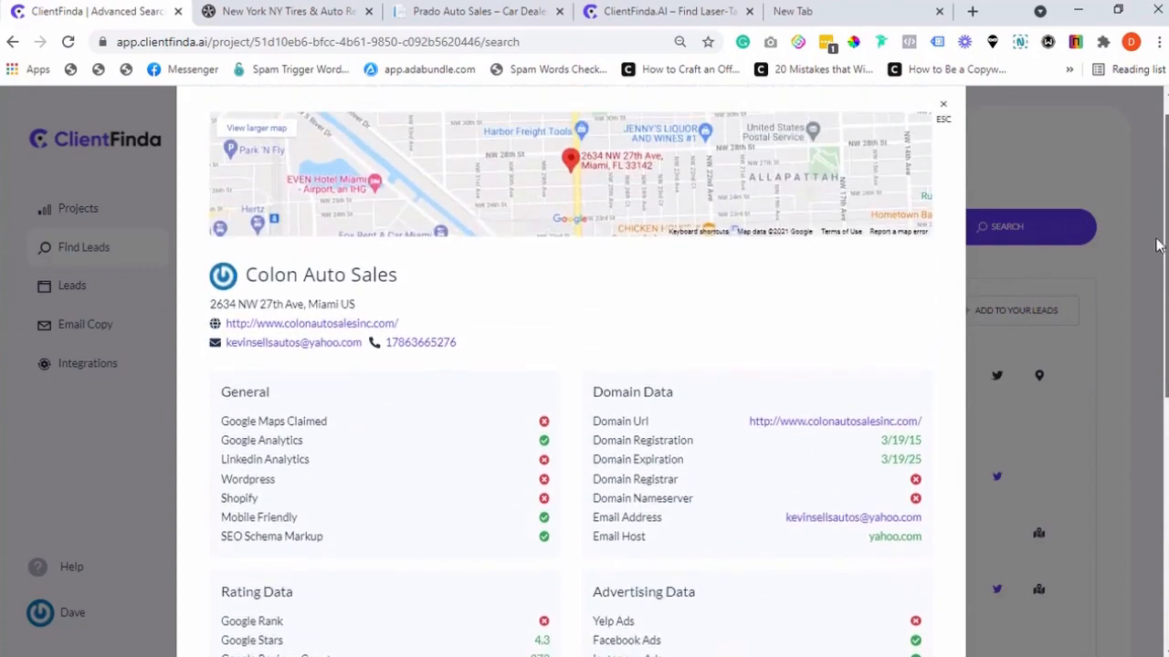